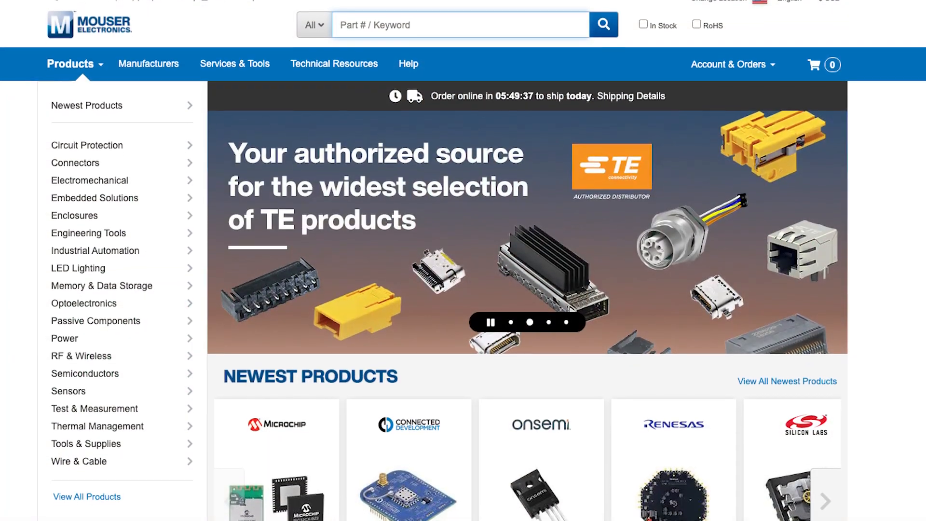
Step: Scroll through the version and history timeline of the micromouse assembly
scroll(down, 3)
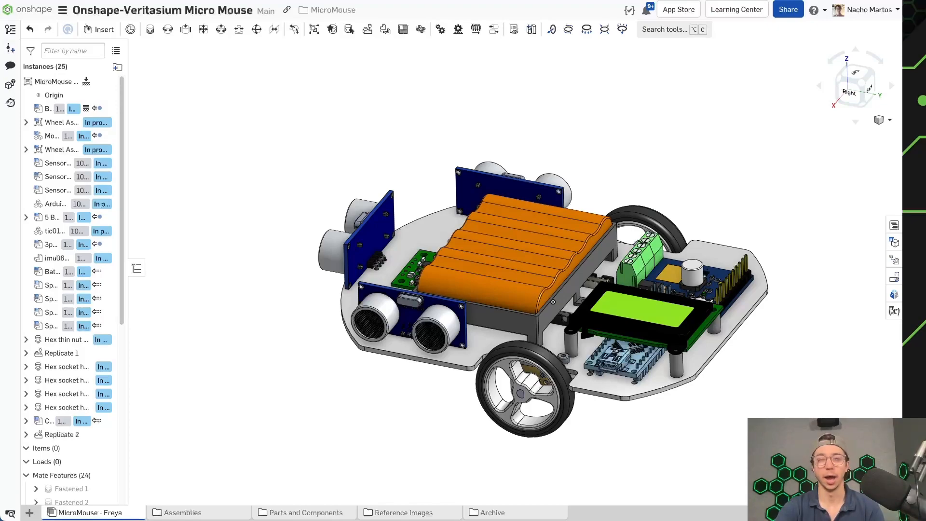
mouse_move(687, 103)
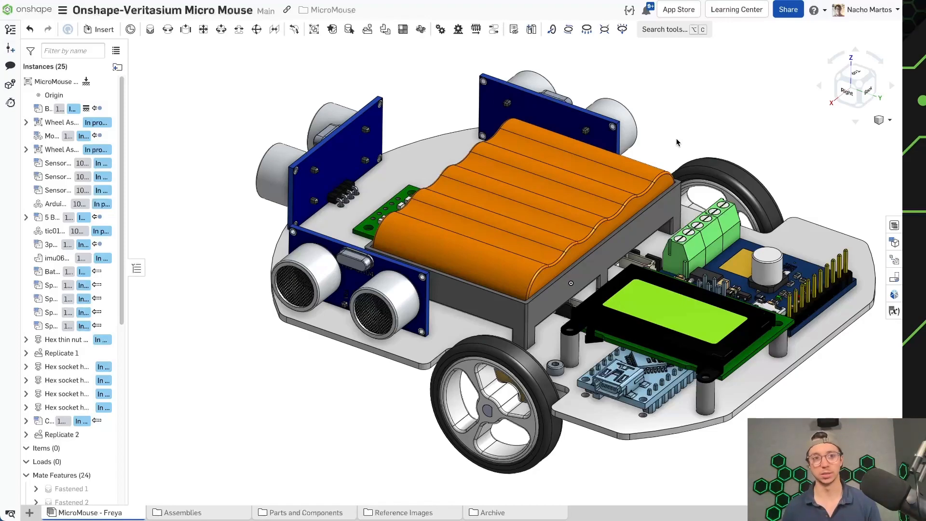
mouse_move(3, 83)
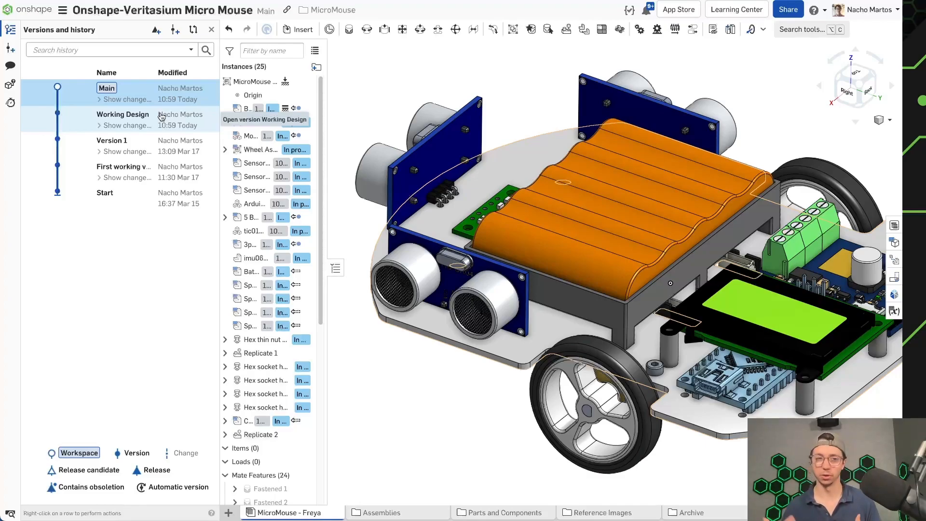
Step: Branch a workspace named 'Fan Integration' from the Working Design version
right_click(123, 113)
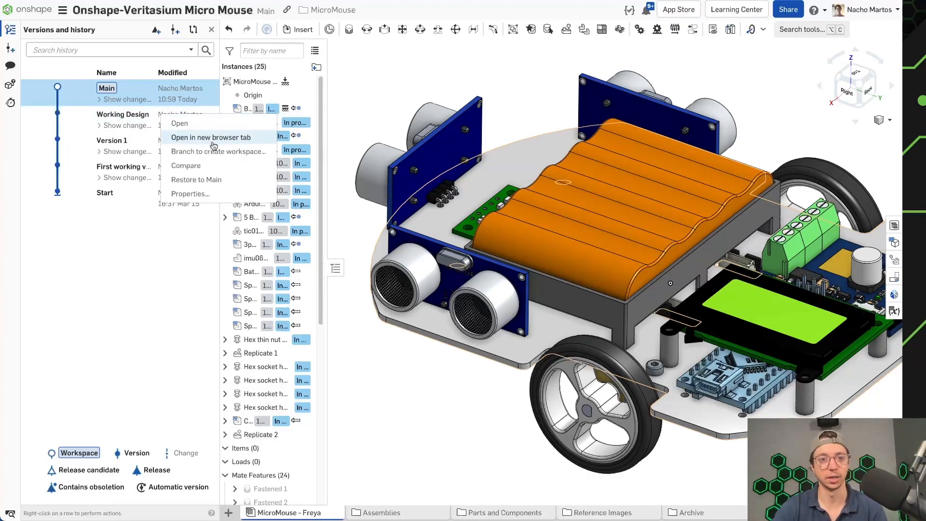
click(219, 152)
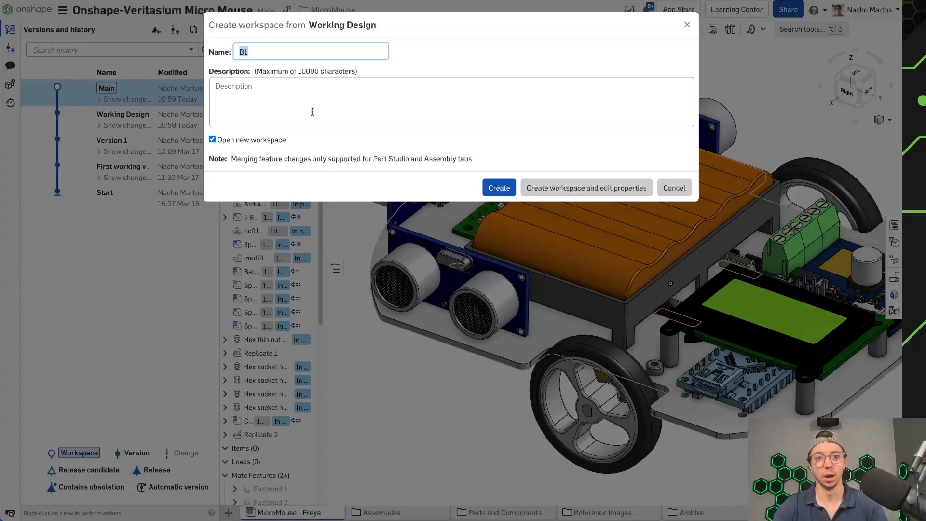
text(Fan)
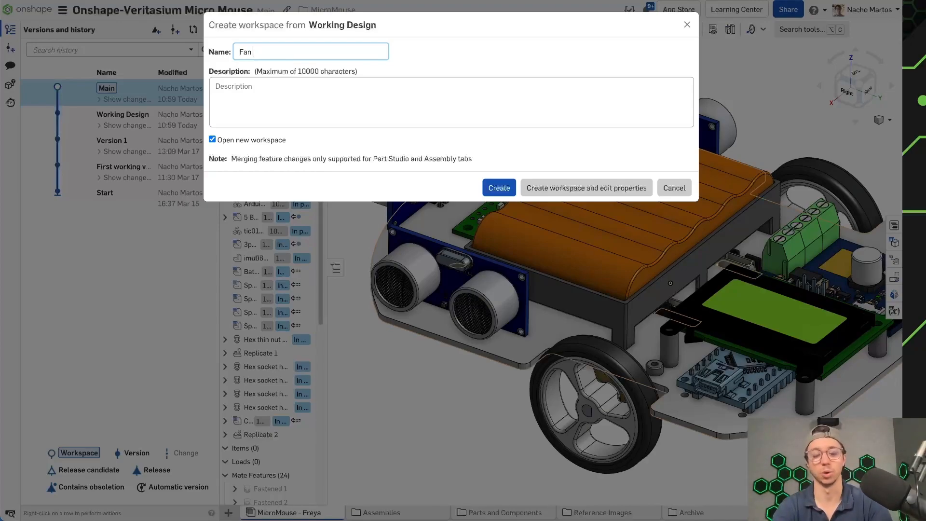
text(Integra)
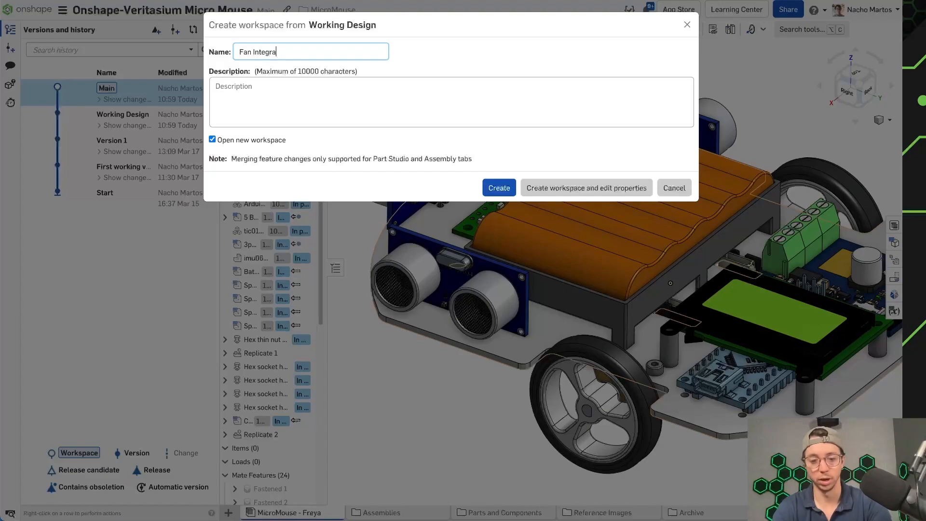
click(497, 187)
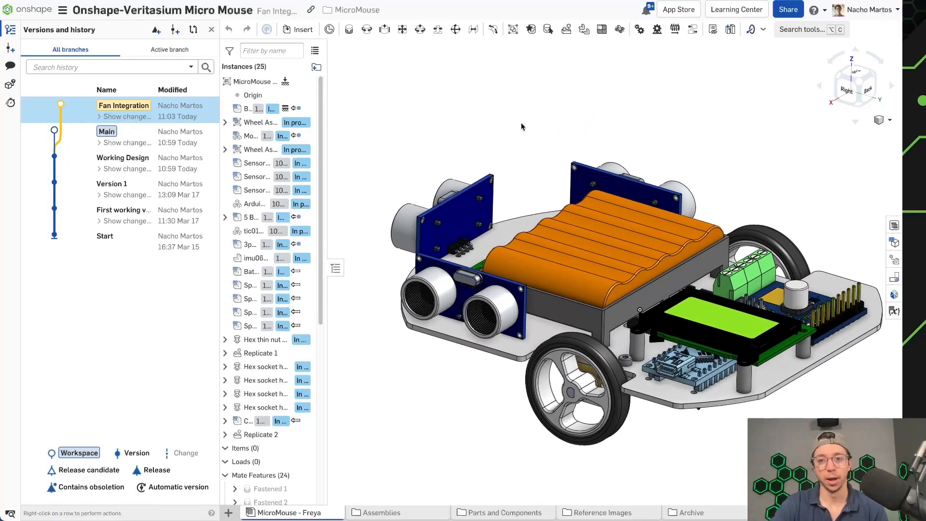
Step: Suppress the battery parts, undo it, and measure mass properties of all instances (81.63 g)
click(614, 254)
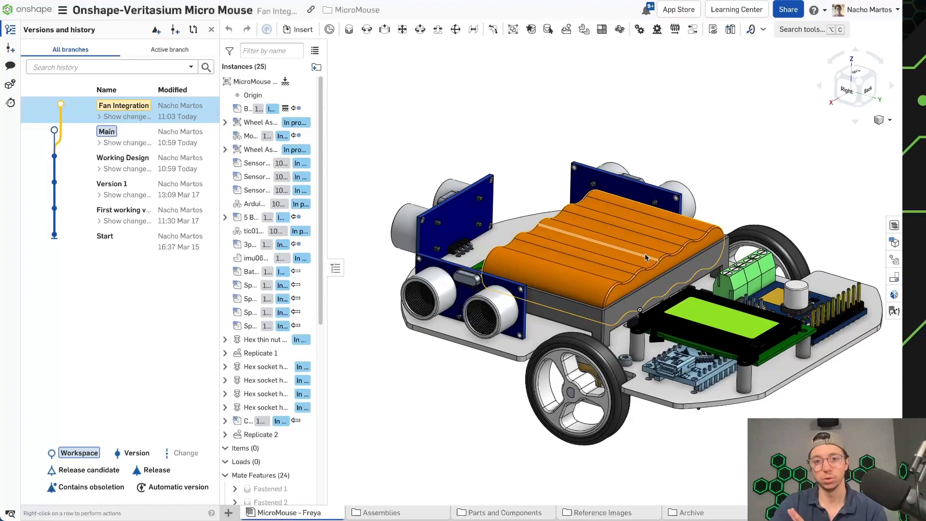
click(251, 217)
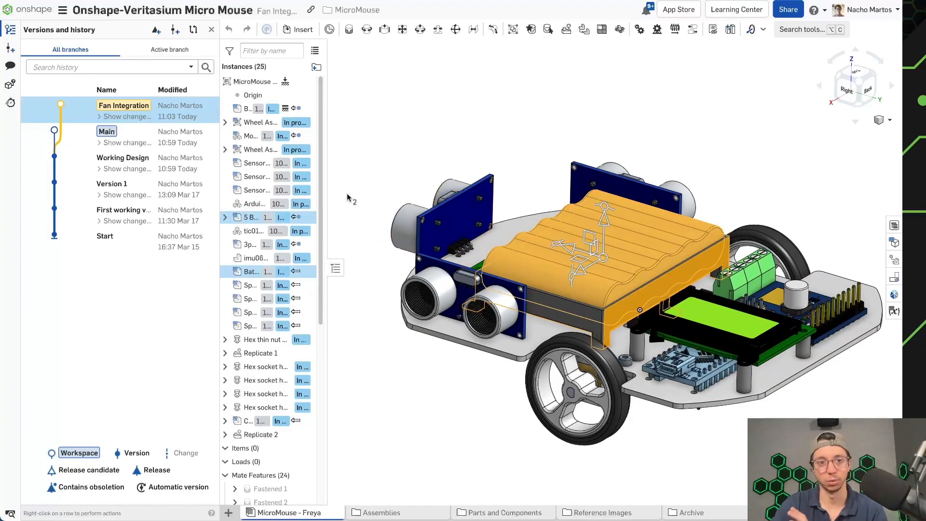
mouse_move(251, 271)
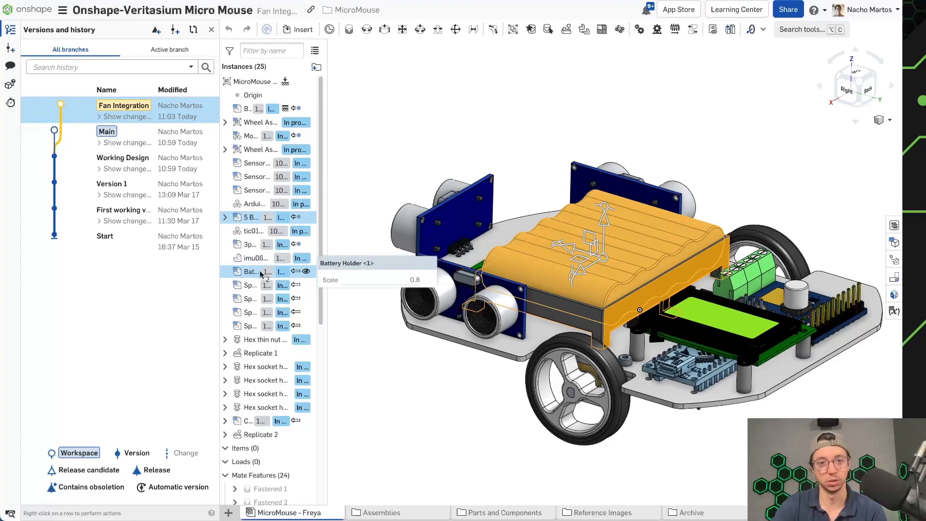
right_click(251, 271)
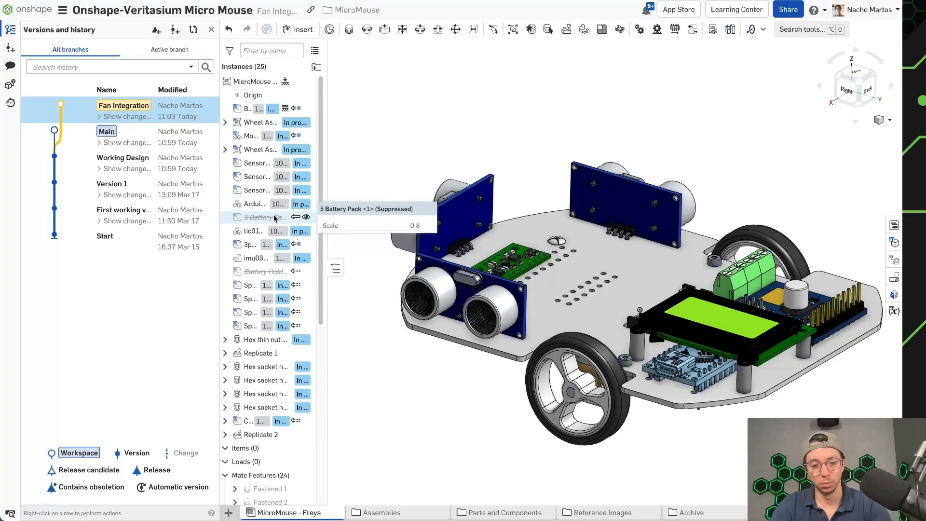
key(ctrl+z)
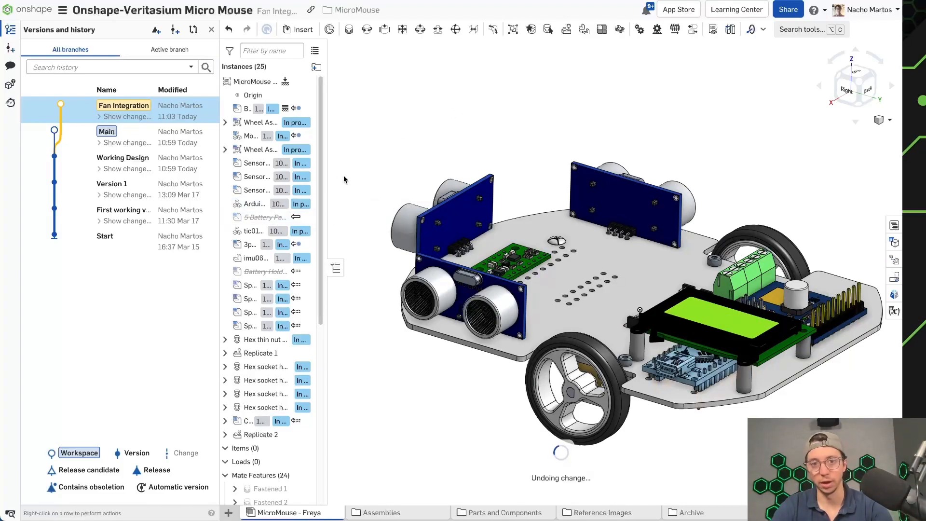
click(228, 29)
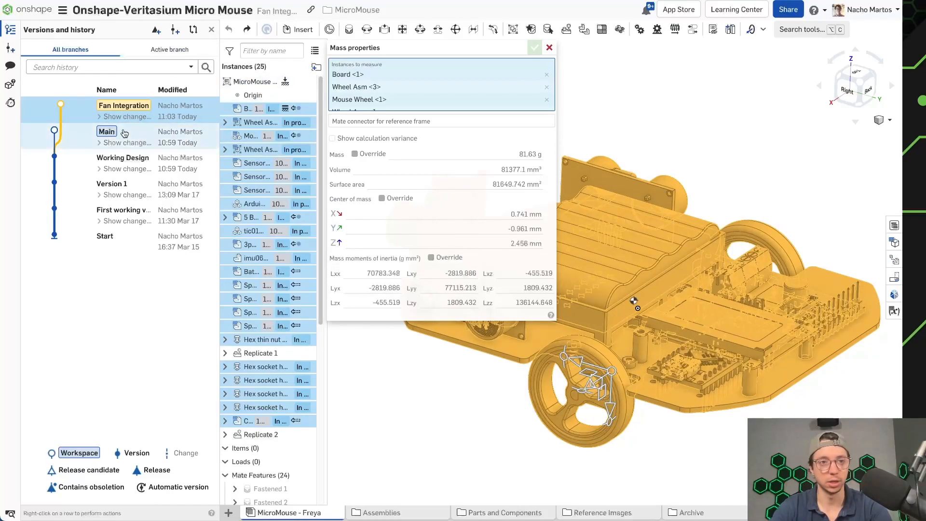
mouse_move(168, 116)
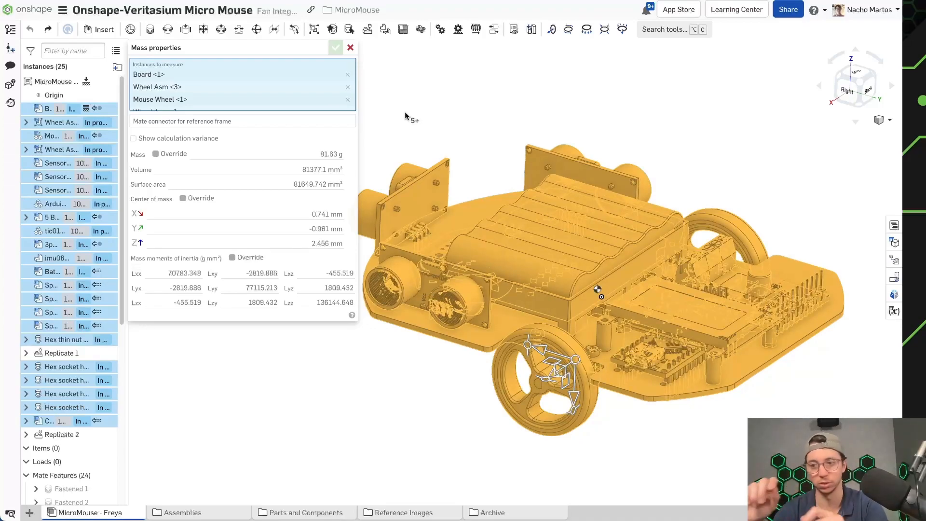
mouse_move(396, 129)
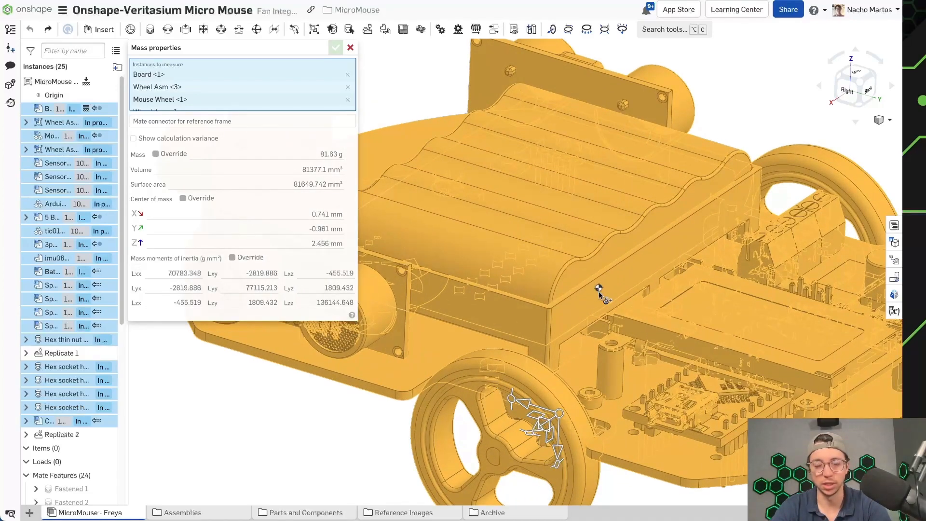
mouse_move(598, 289)
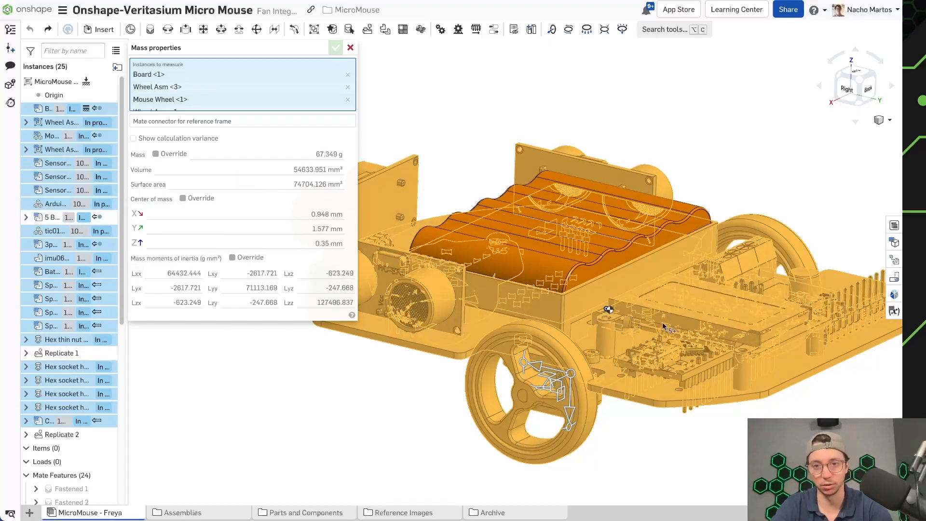
Step: Remove the battery pack, holder and imu from the mass selection, leaving 61.856 g
scroll(up, 3)
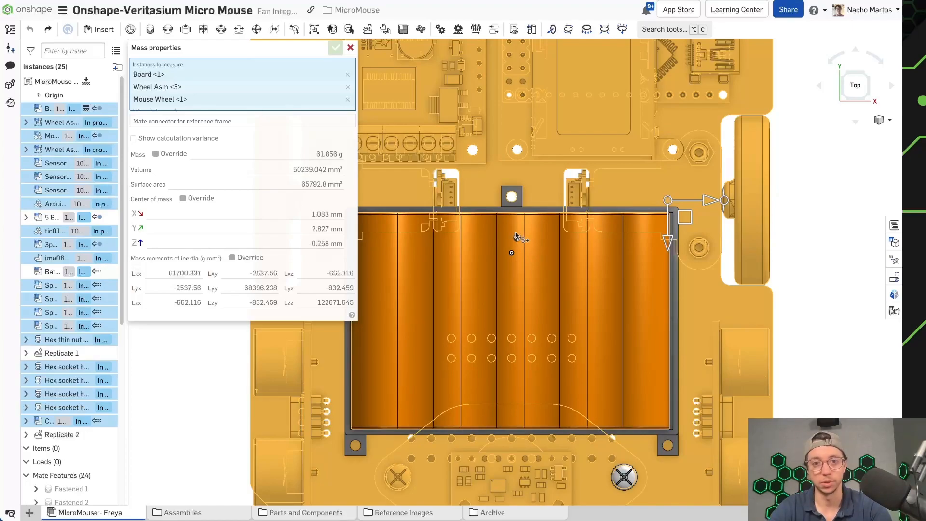
mouse_move(517, 239)
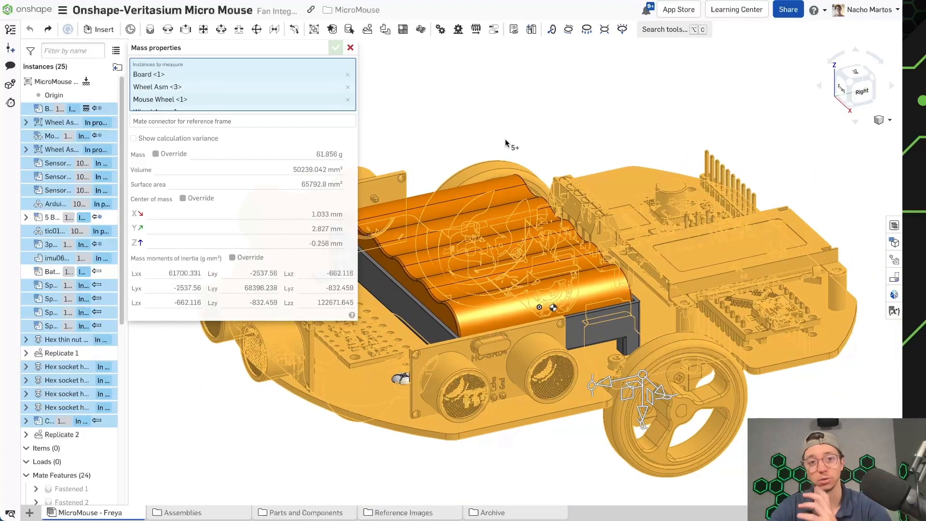
Step: Dismiss the mass readout and bring up actions for the selected battery pack and holder
click(350, 47)
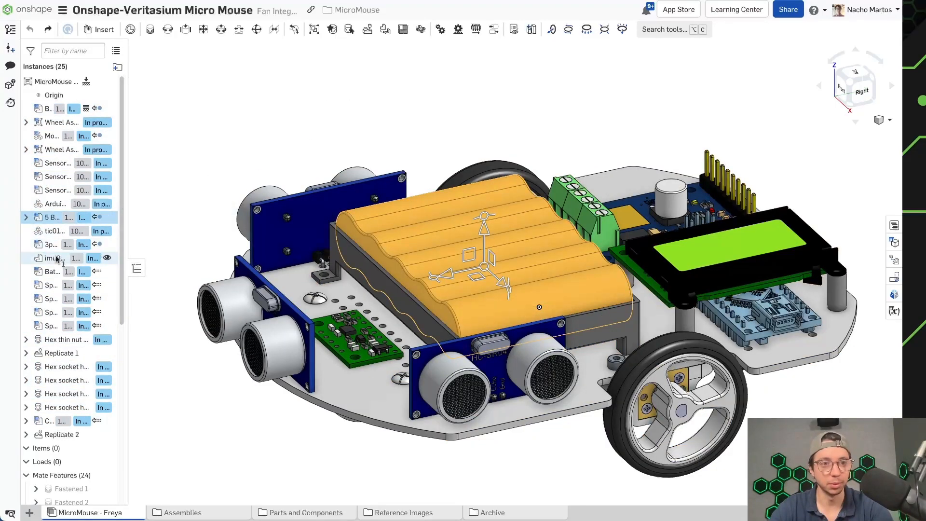
click(52, 271)
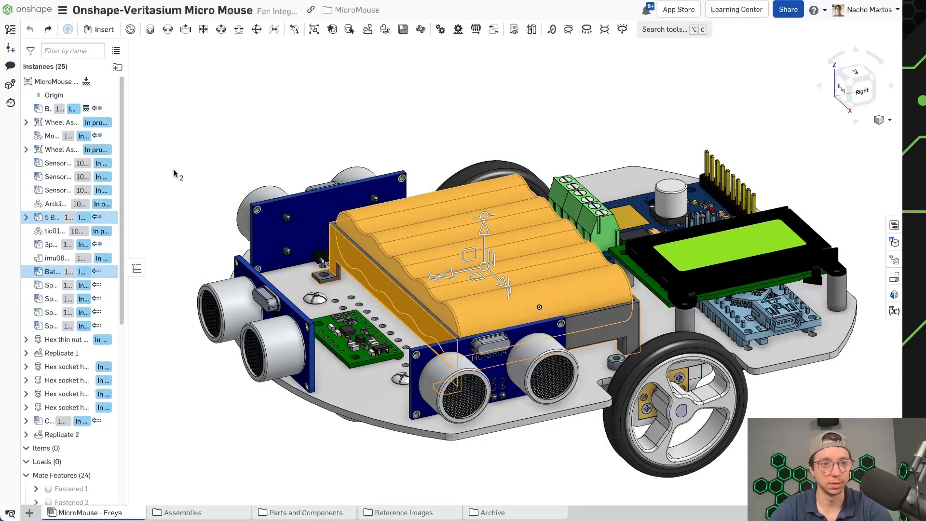
right_click(52, 271)
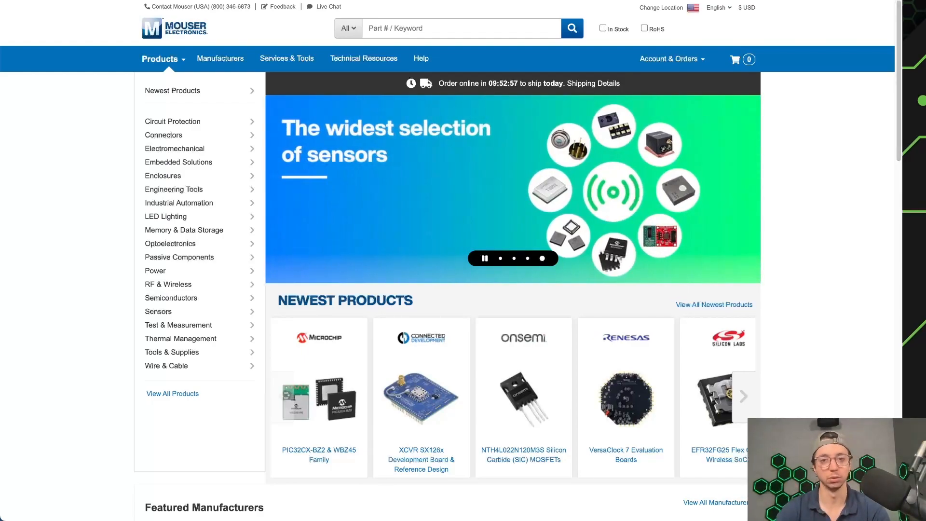
mouse_move(537, 386)
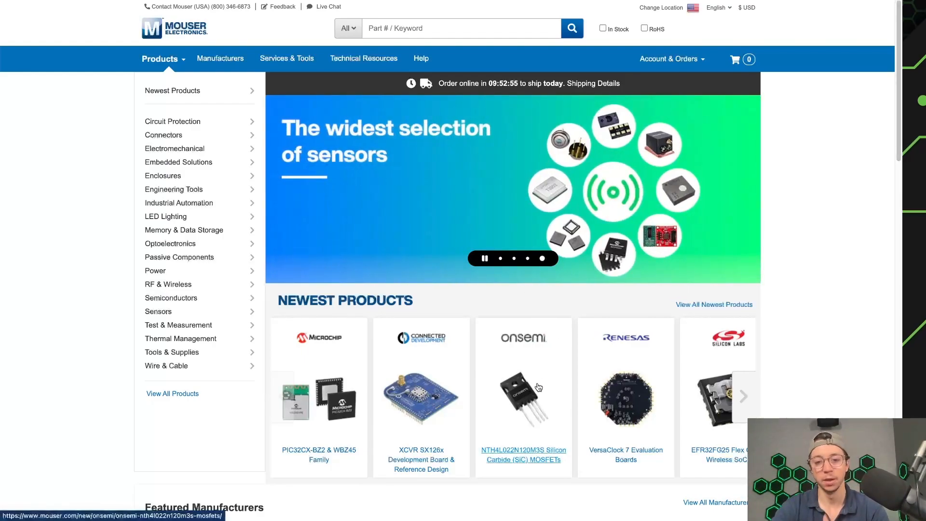
Step: View the full Mouser listing for the onsemi NTH4L022N120M3S SiC MOSFETs with stock and pricing
click(522, 454)
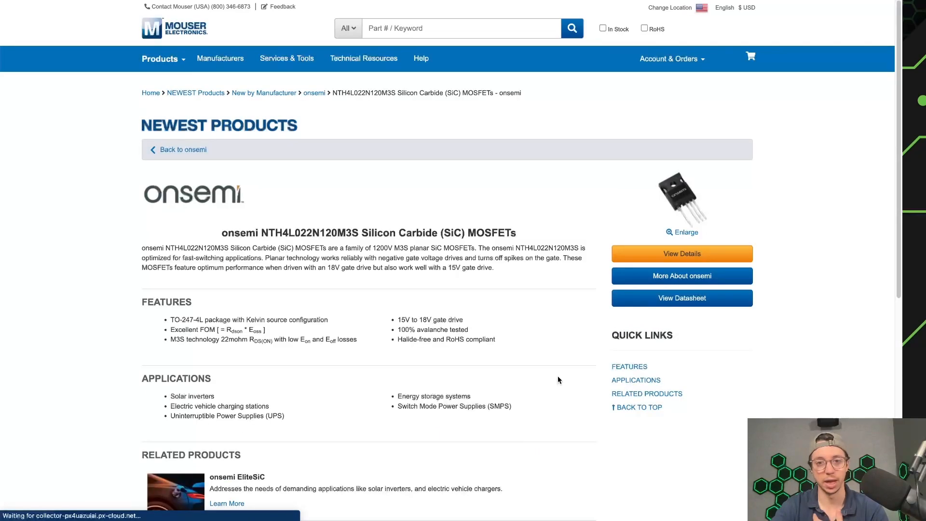
click(681, 254)
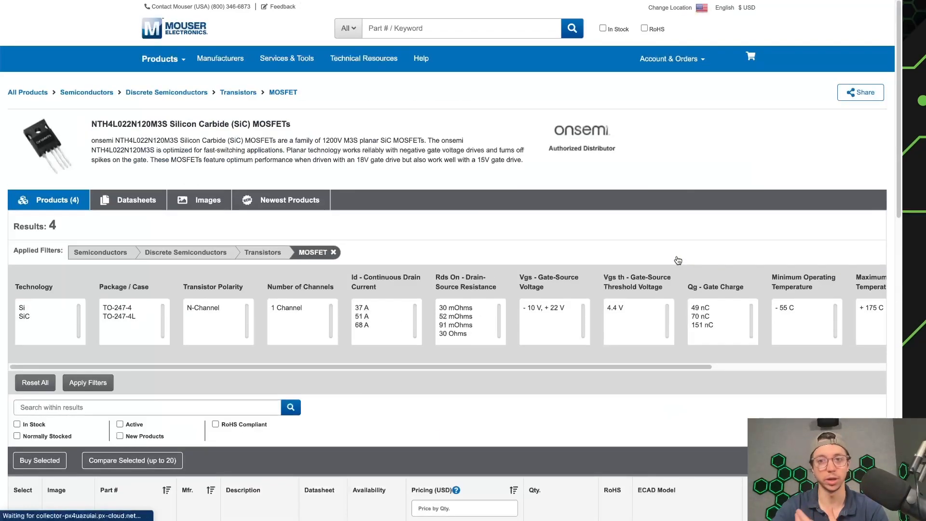
scroll(down, 3)
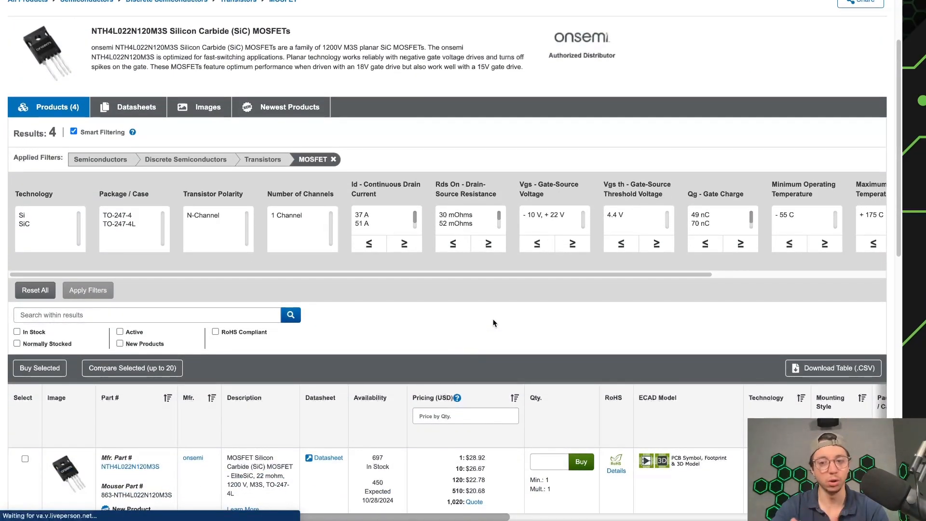
scroll(down, 3)
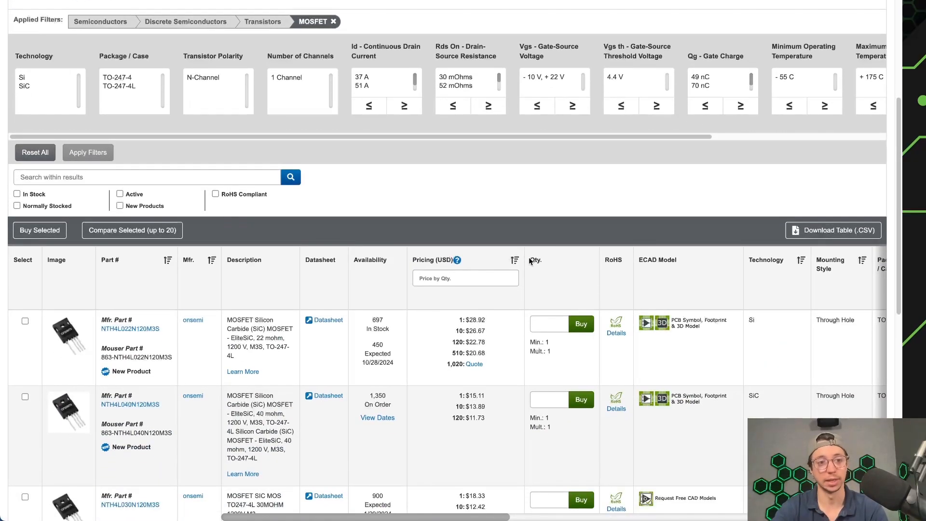
mouse_move(519, 228)
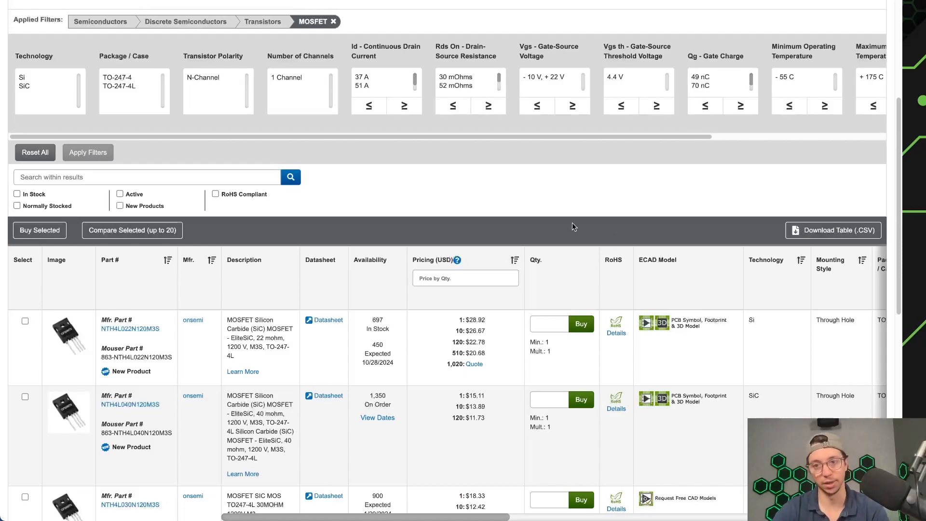
mouse_move(664, 324)
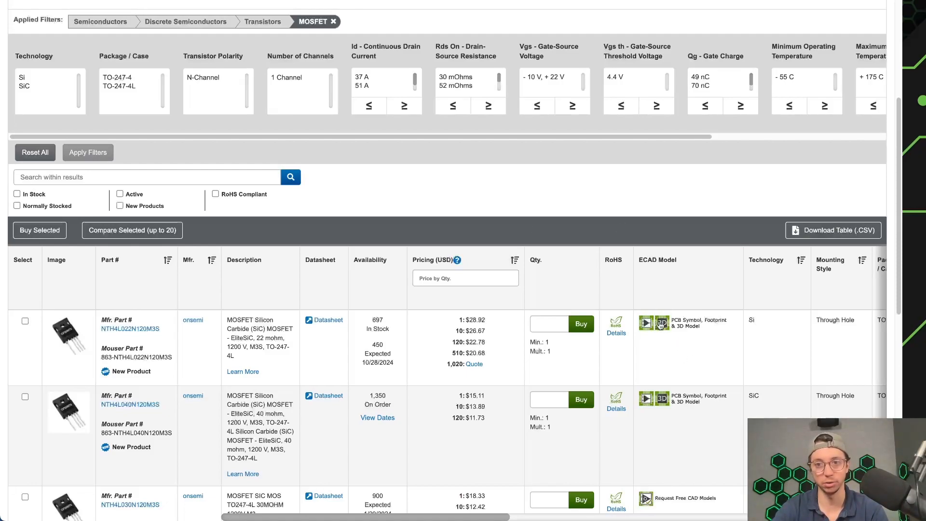
click(661, 323)
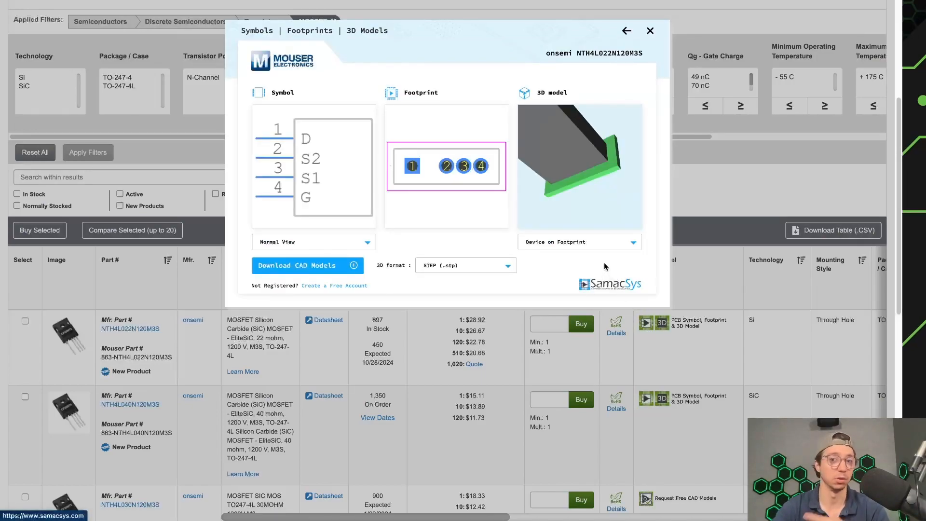
mouse_move(378, 161)
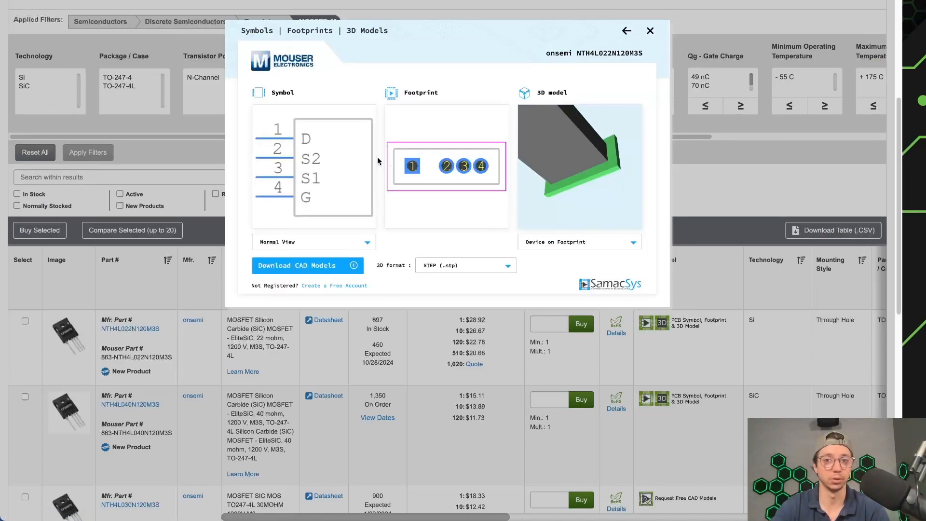
mouse_move(479, 176)
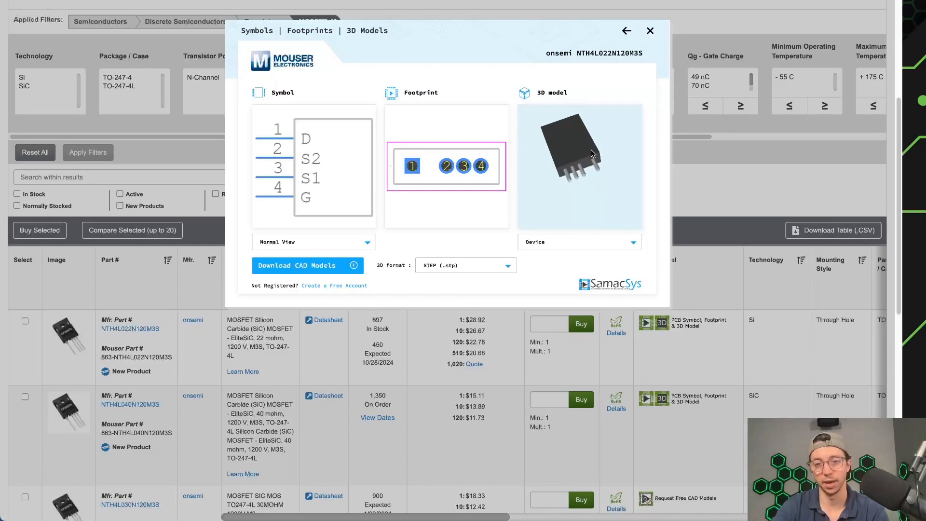
click(464, 264)
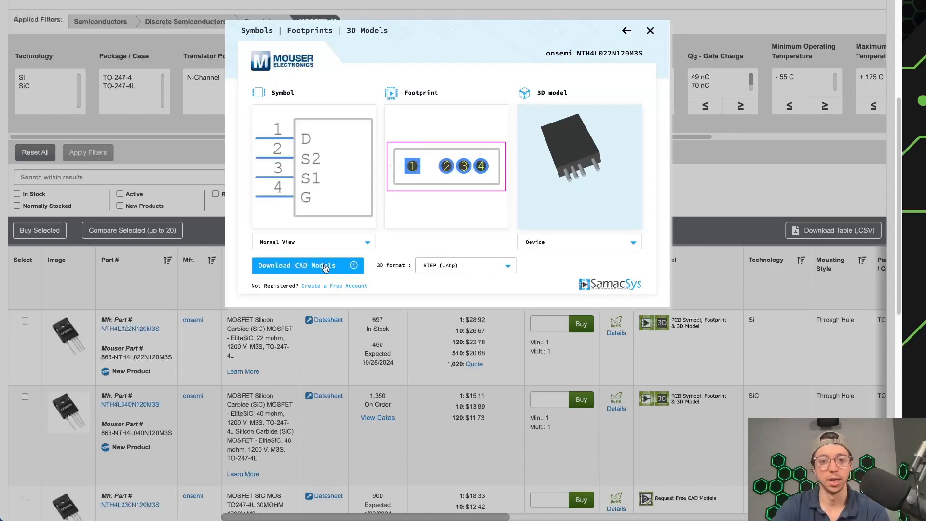
mouse_move(494, 200)
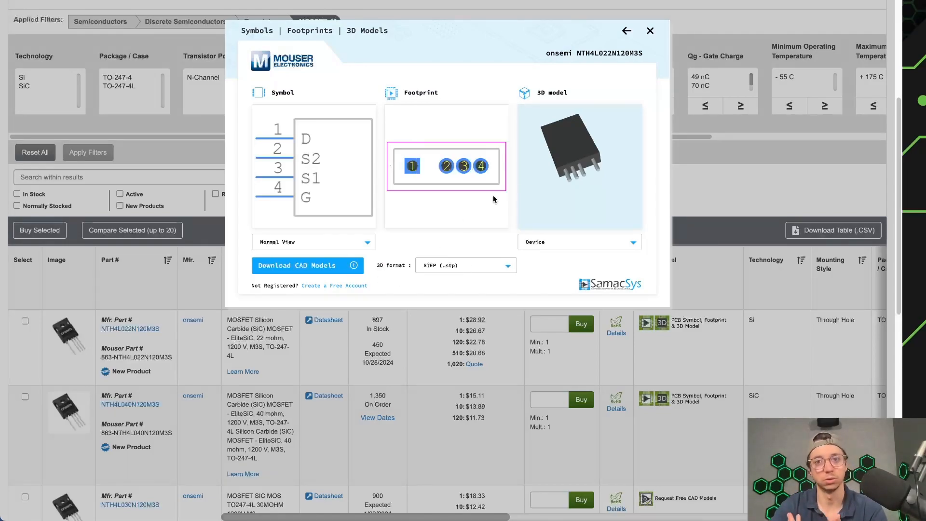
click(649, 30)
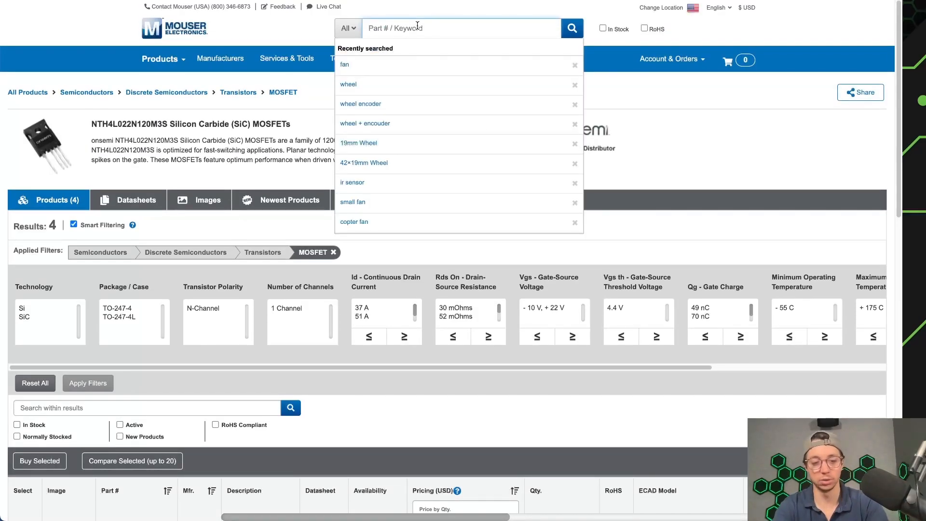
Step: Search Mouser for 'fan' and browse down to the parametric filters
click(344, 64)
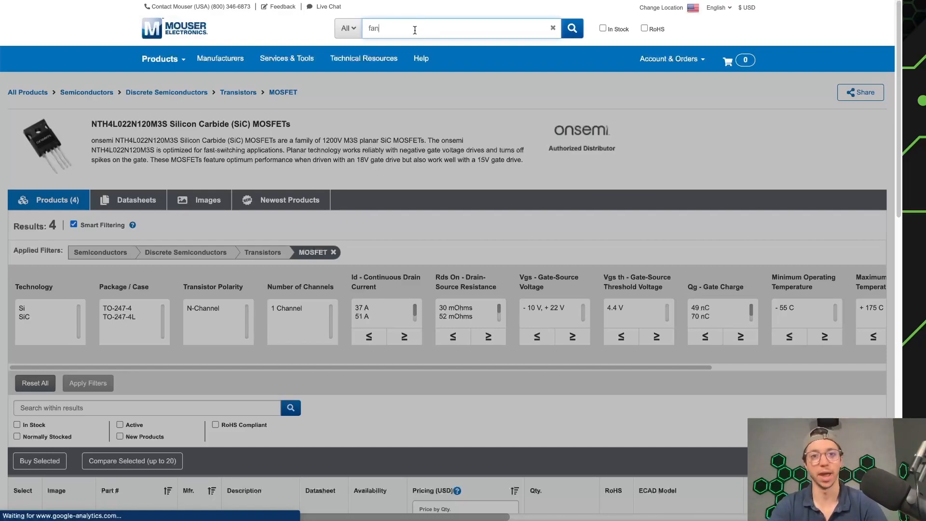
click(570, 28)
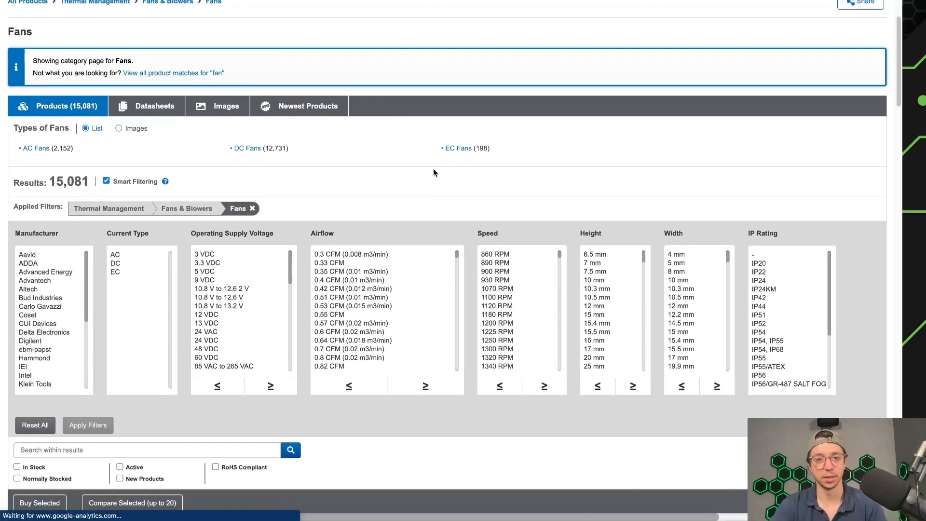
scroll(down, 3)
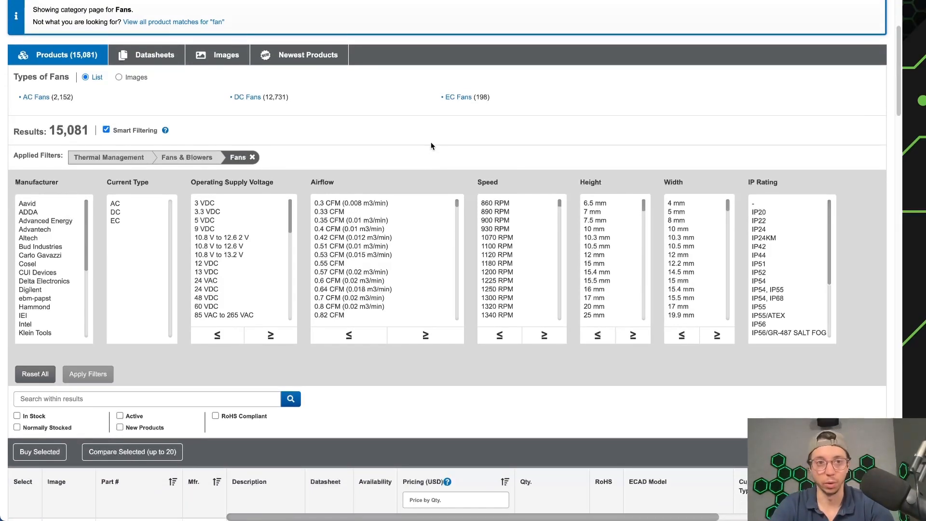
scroll(down, 3)
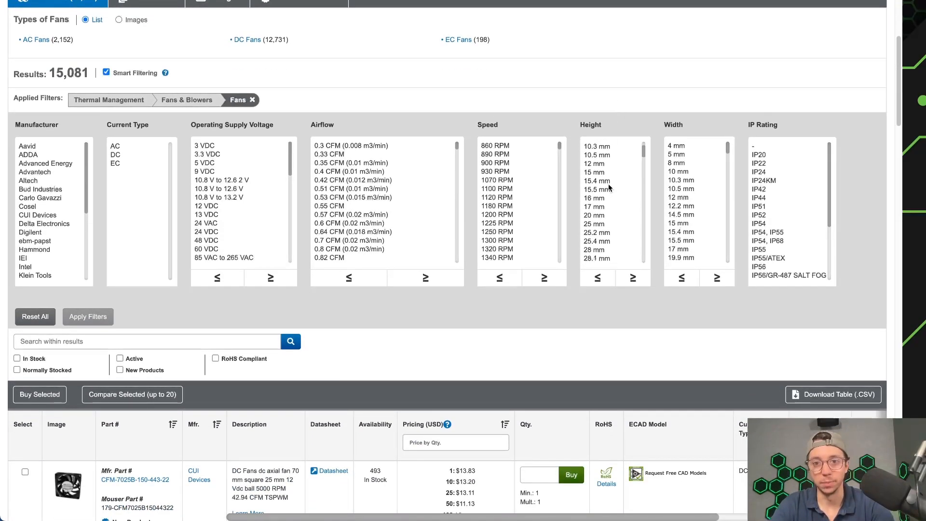
scroll(down, 3)
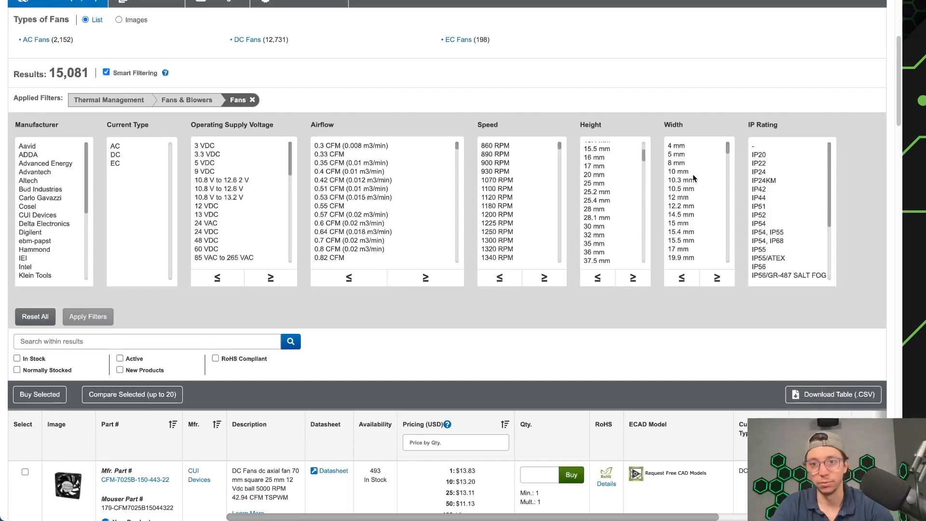
scroll(down, 3)
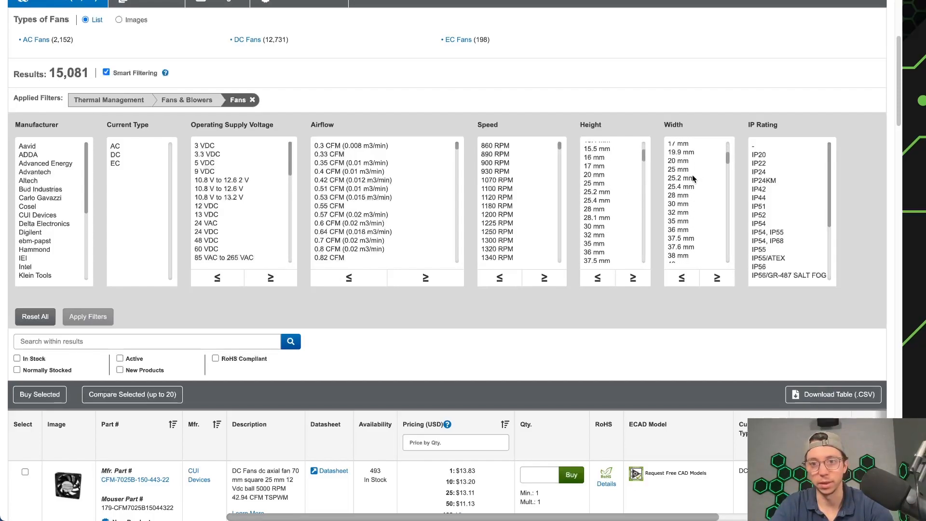
Step: Filter to 30 mm wide DC fans (121 results) and browse the CUI Devices and Orion Fans listings
click(678, 189)
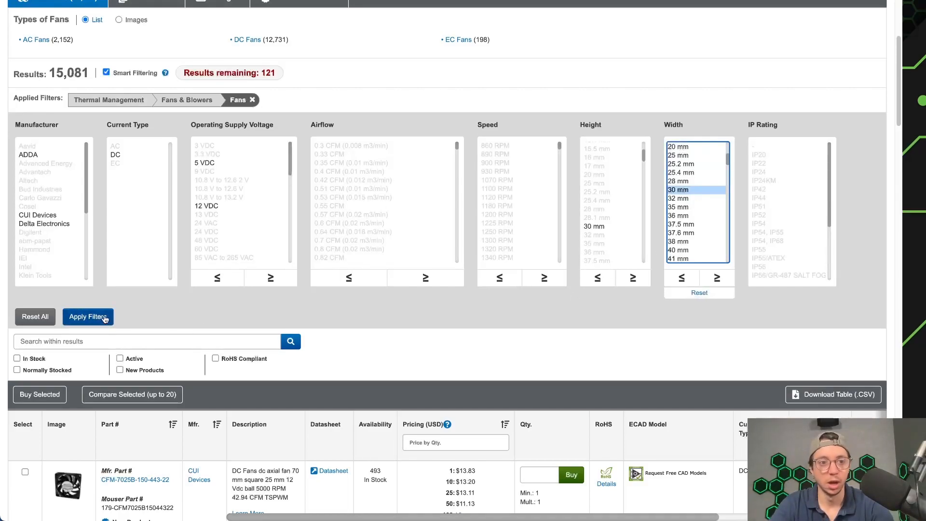
click(88, 316)
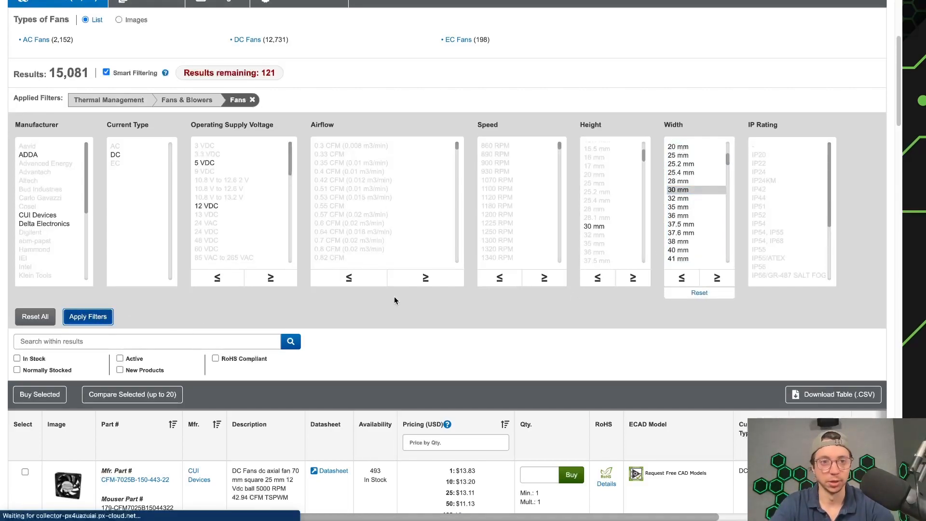
click(88, 317)
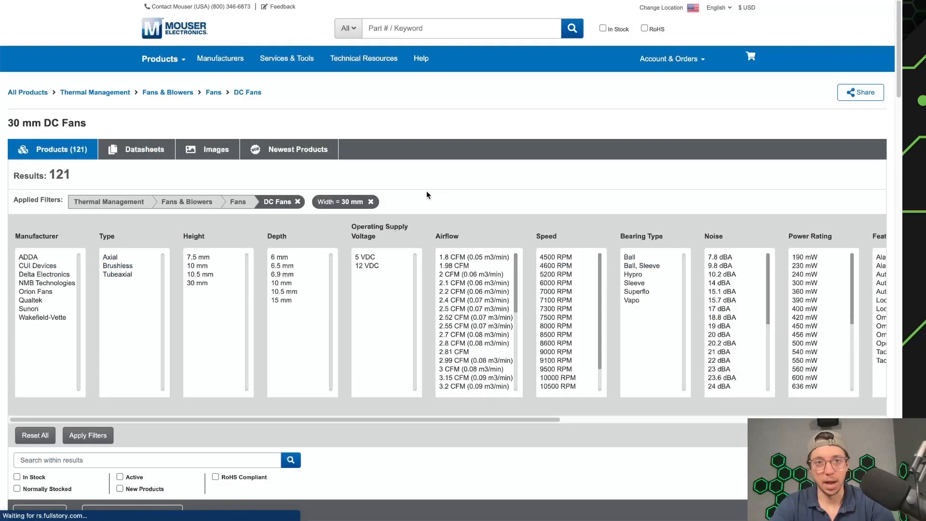
scroll(down, 3)
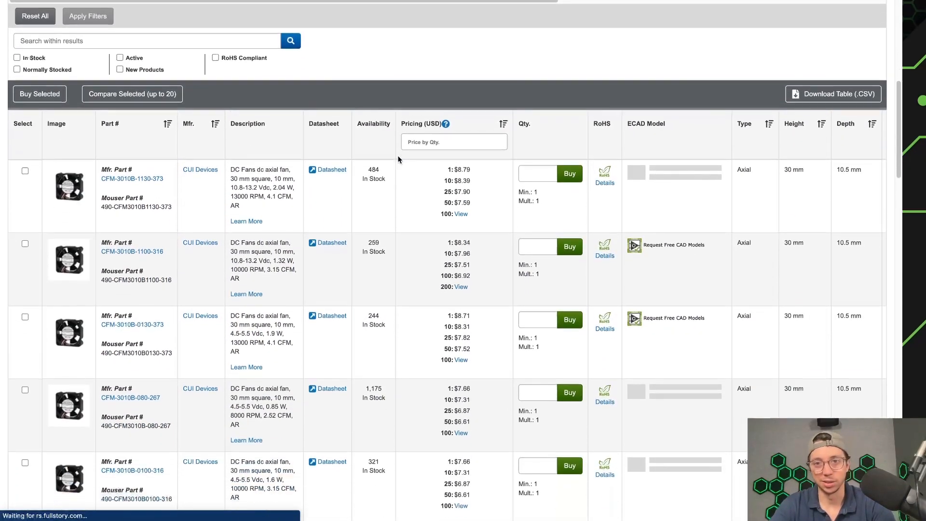
scroll(up, 3)
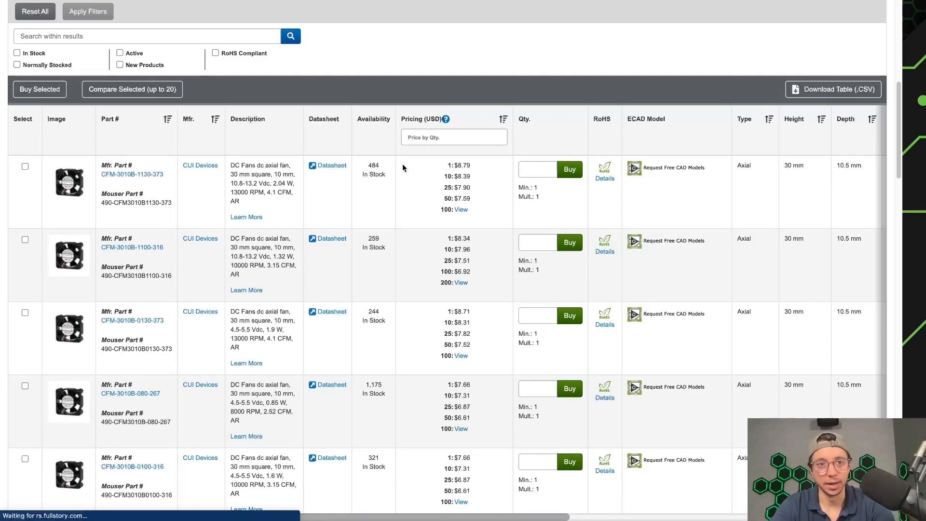
scroll(down, 3)
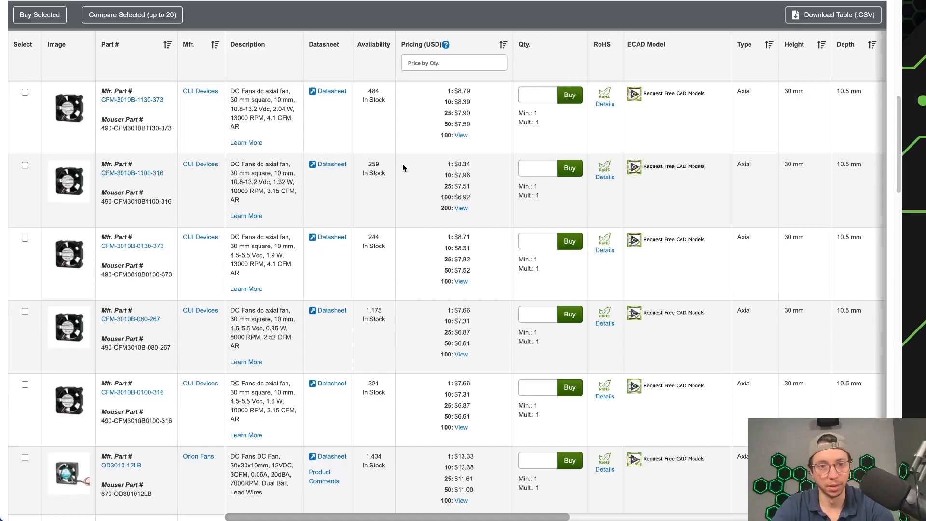
scroll(down, 3)
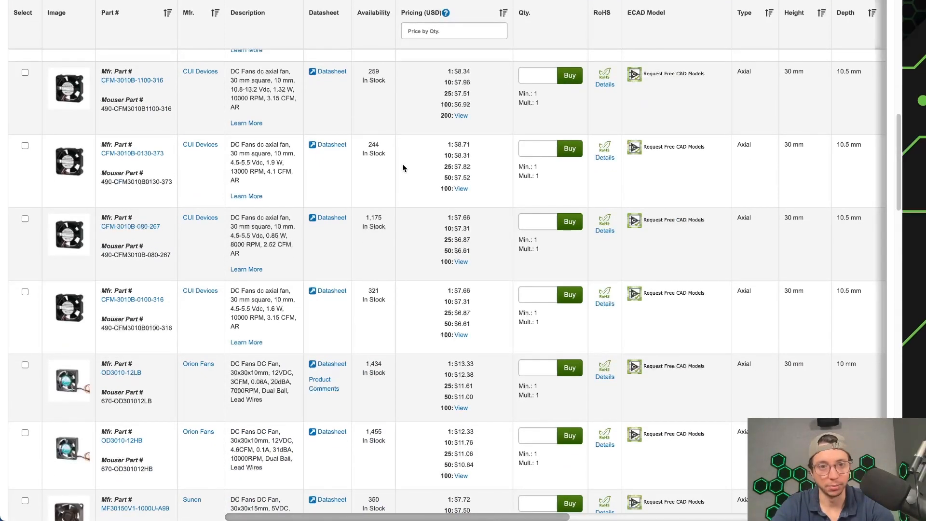
scroll(down, 3)
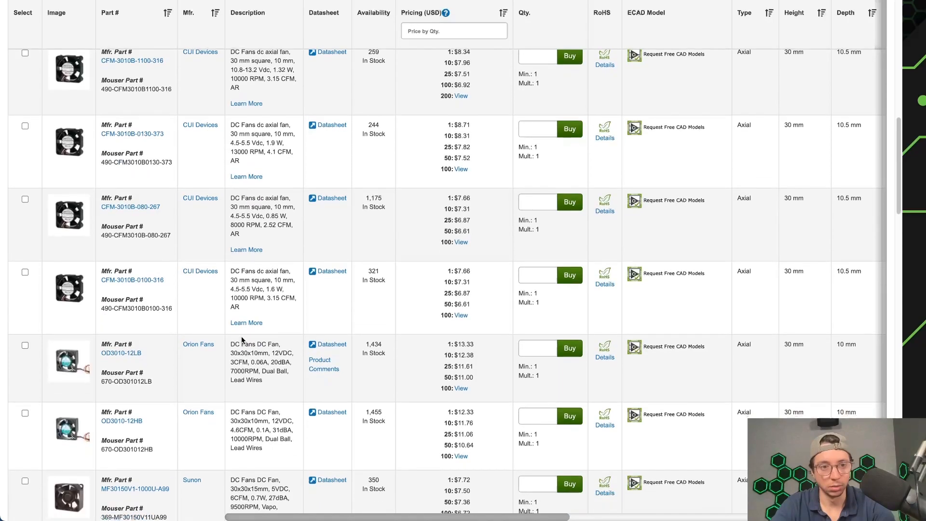
scroll(down, 3)
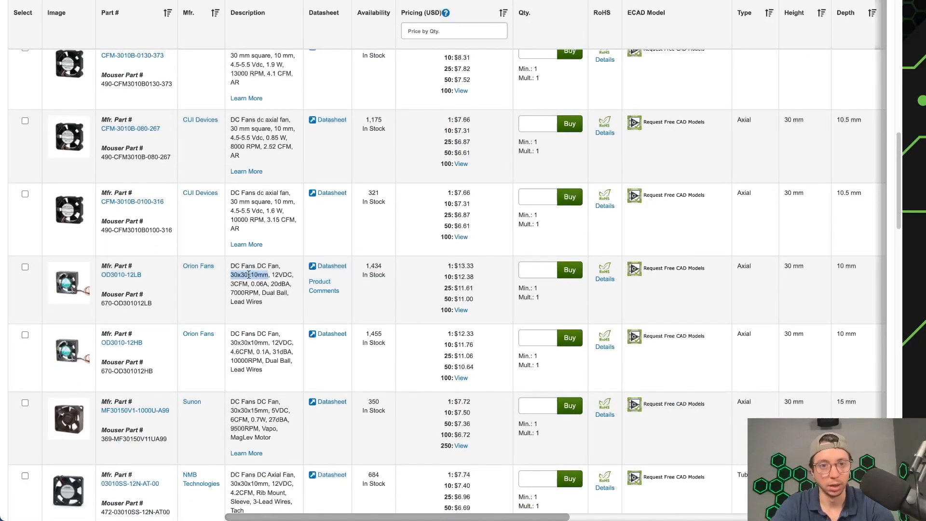
scroll(down, 3)
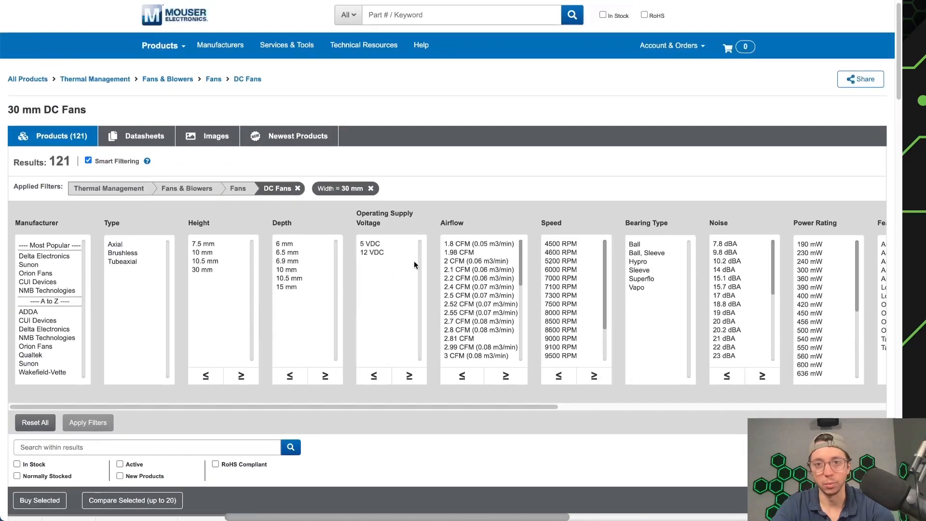
mouse_move(766, 289)
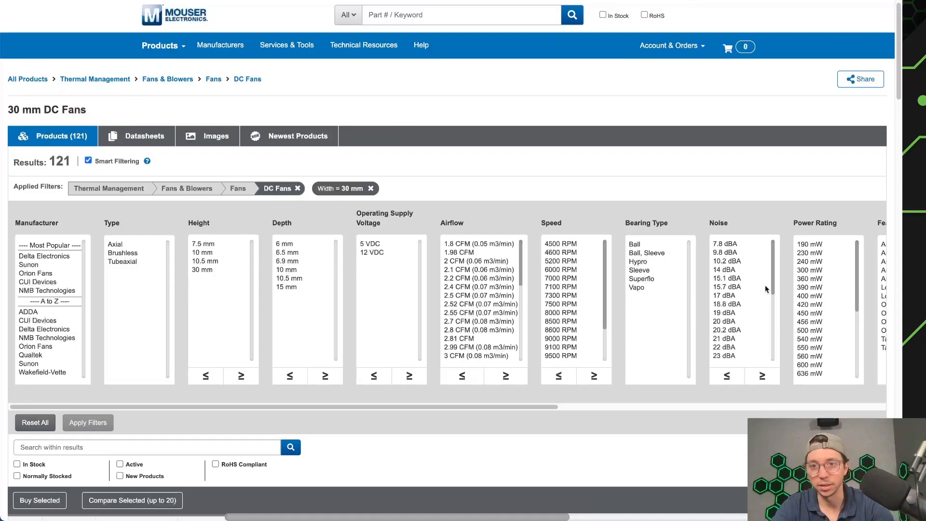
mouse_move(718, 295)
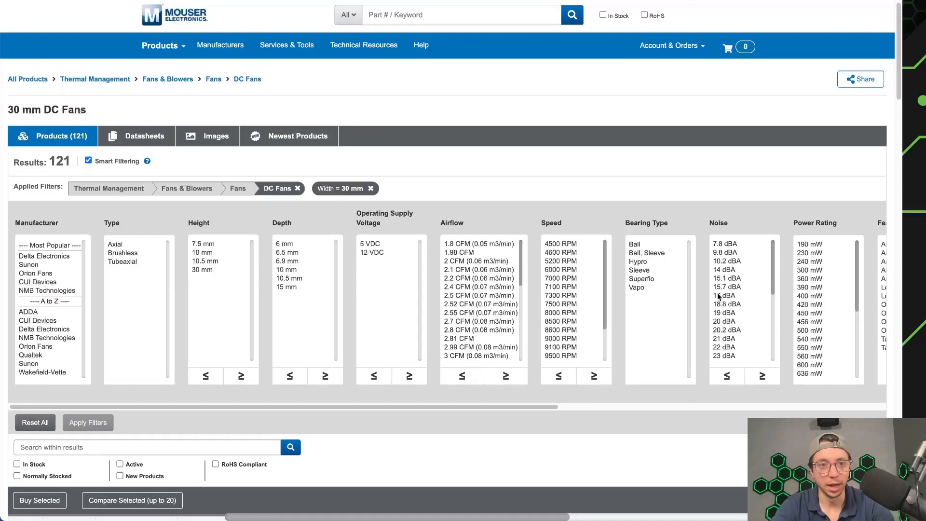
Step: Filter to 7.5 mm height, leaving nine CUI Devices axial fans, and pick CFM-3007CF-0110-320-22
click(204, 243)
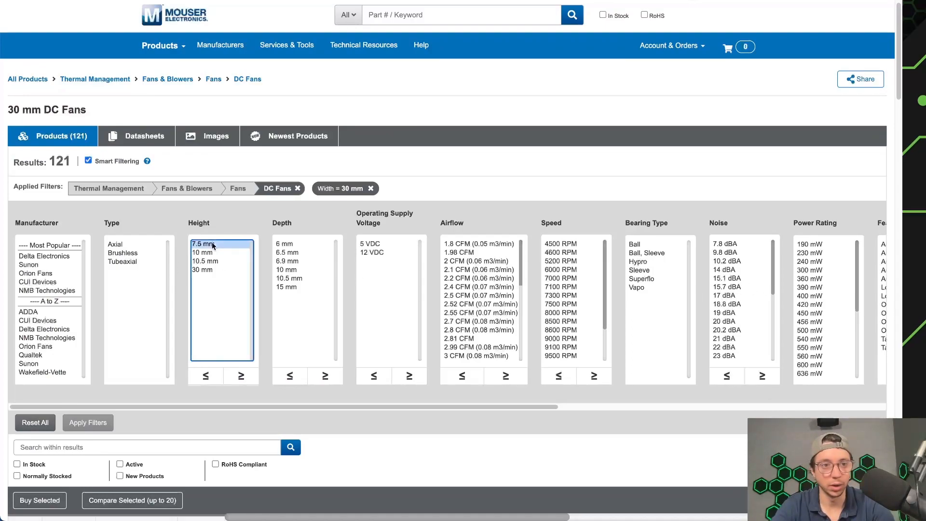
click(201, 243)
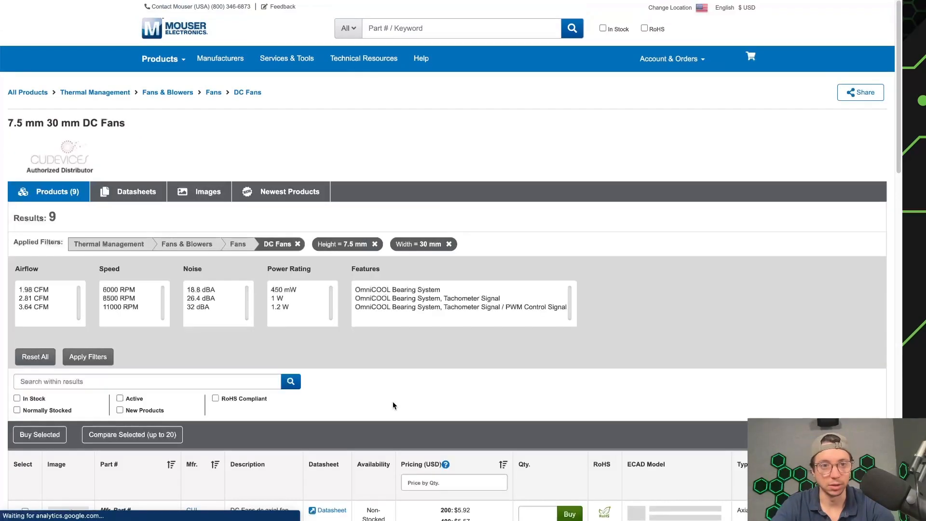
scroll(down, 3)
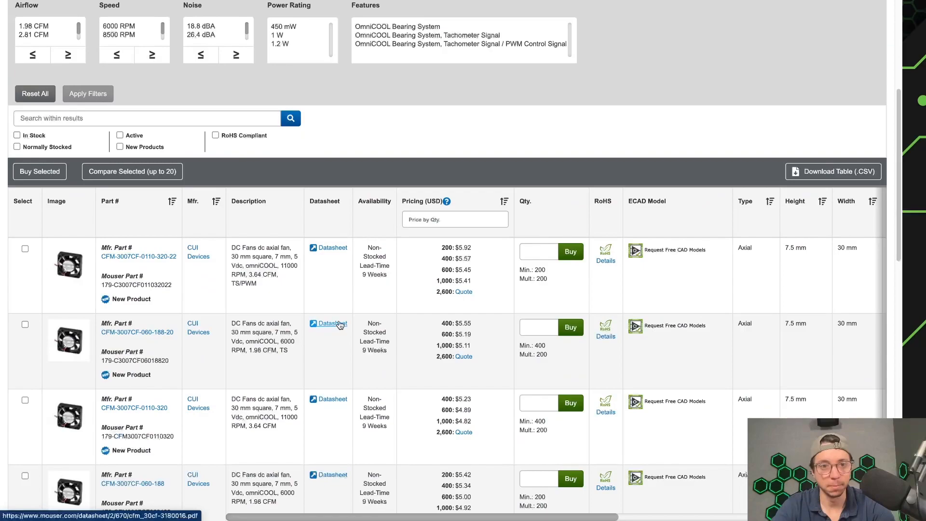
mouse_move(241, 257)
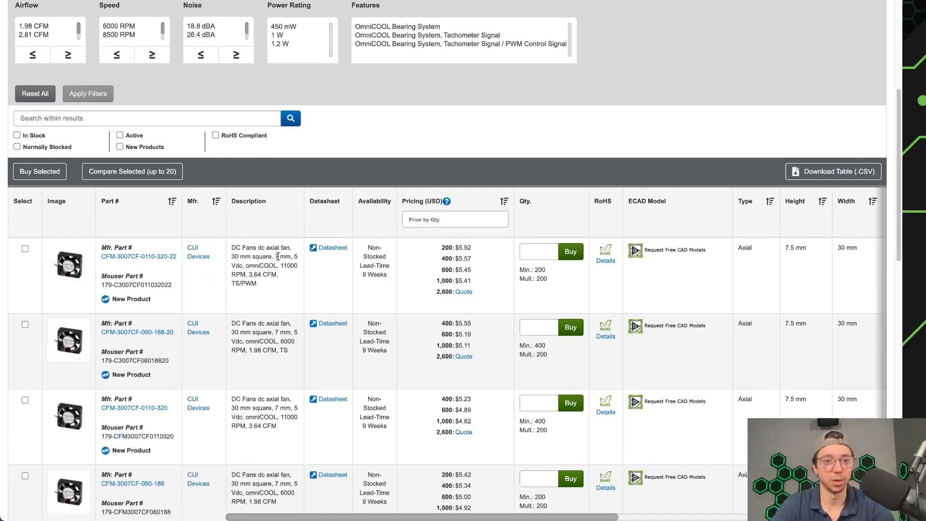
click(138, 256)
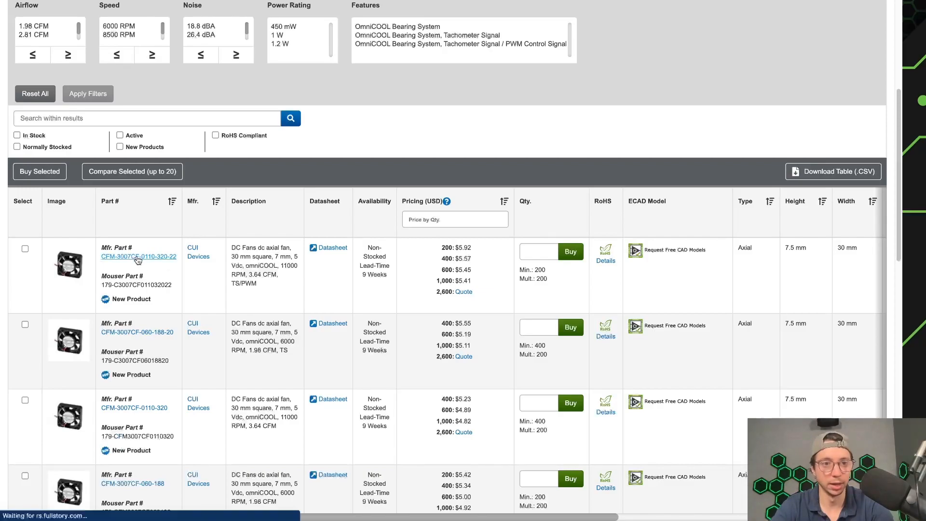
Step: Review the CFM-3007CF-0110-320-22 product page and its enlarged photo
click(138, 257)
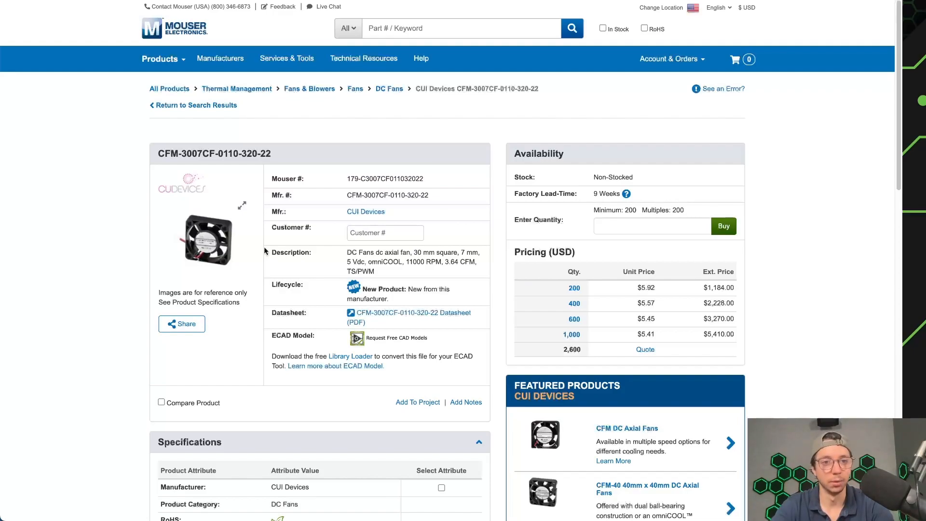
click(242, 204)
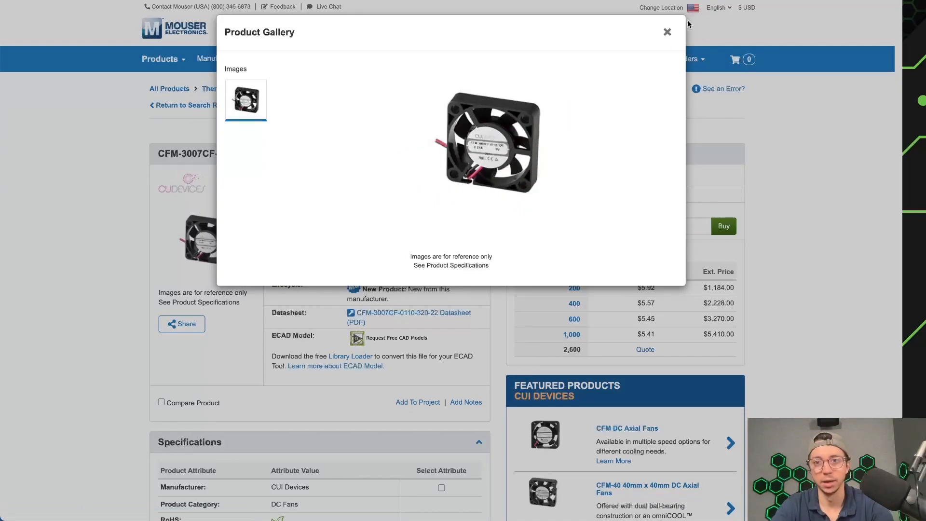
click(666, 31)
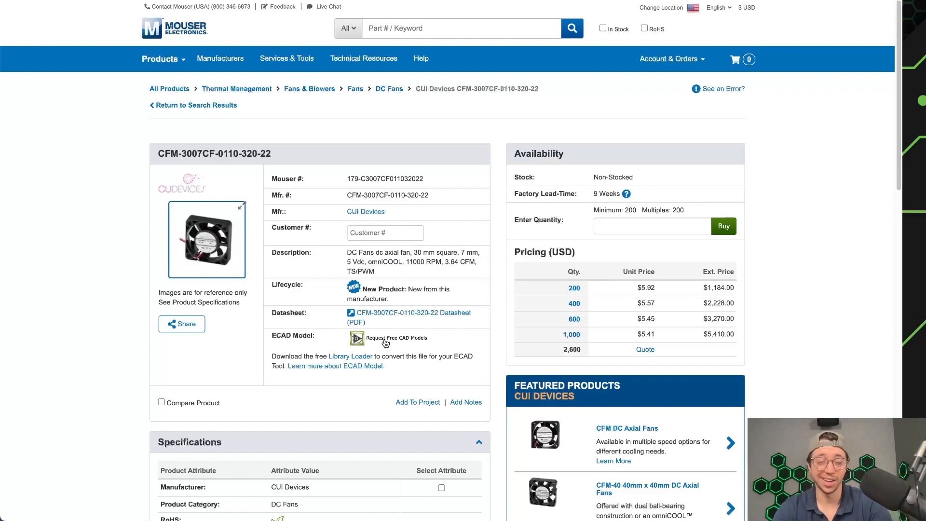
mouse_move(395, 340)
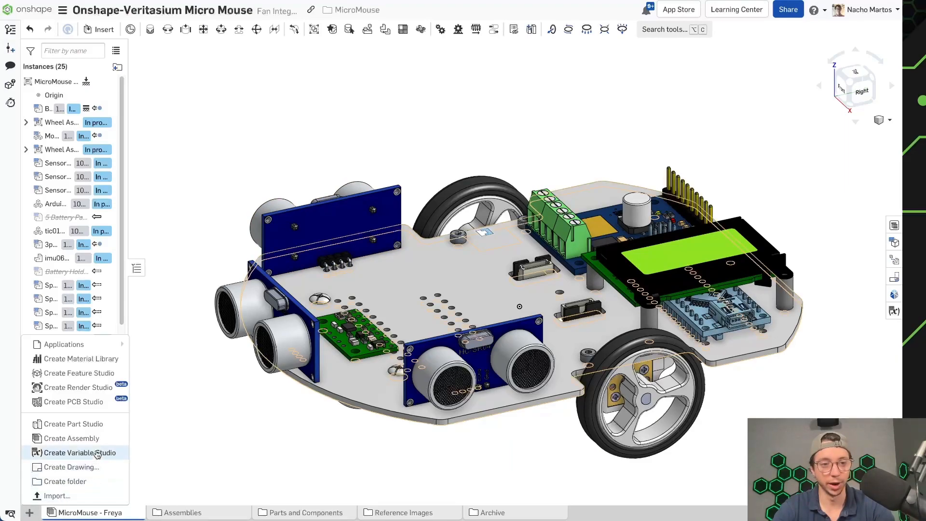
Step: In a new Fan part studio, sketch on Top, extrude the housing and blade, and fillet the blade edges
click(73, 423)
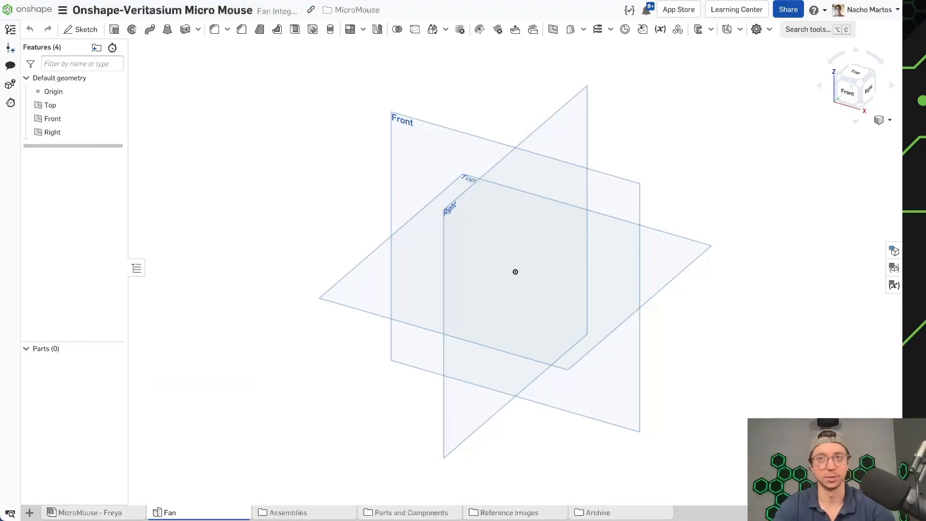
mouse_move(329, 389)
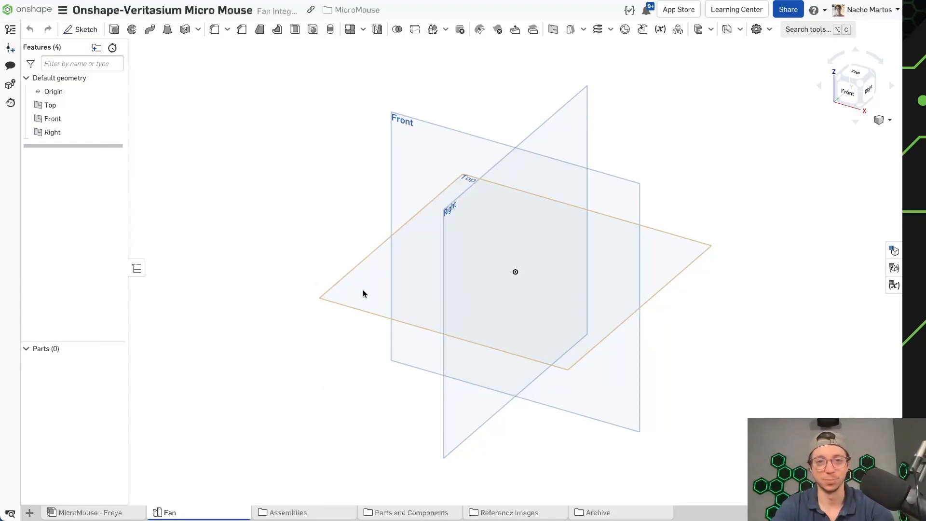
click(86, 28)
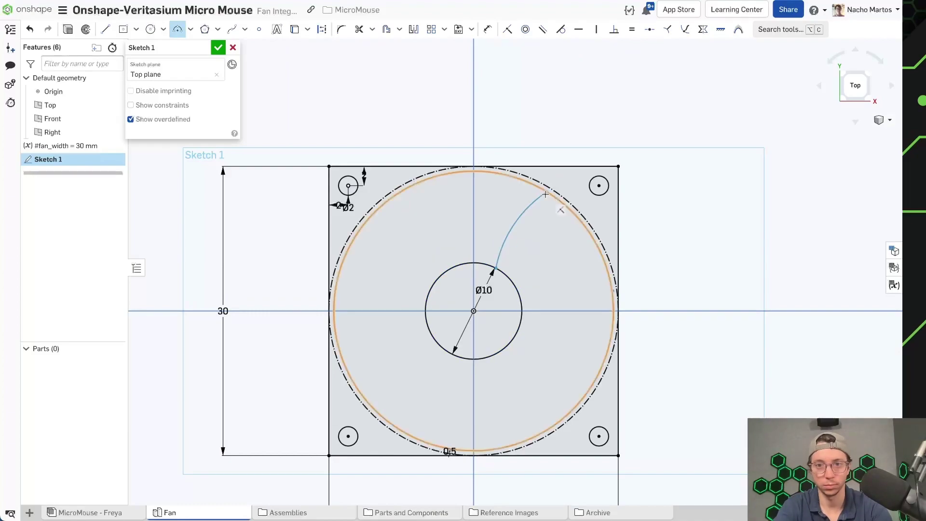
click(487, 29)
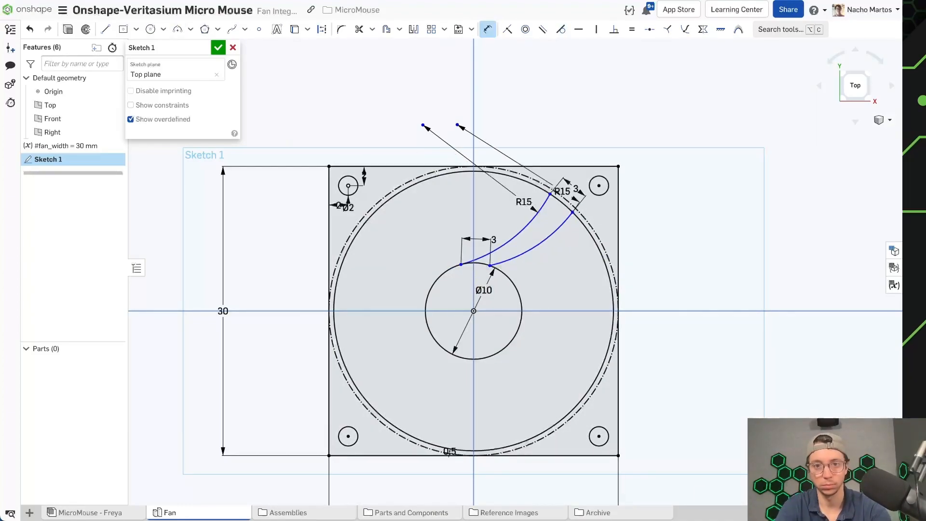
click(431, 29)
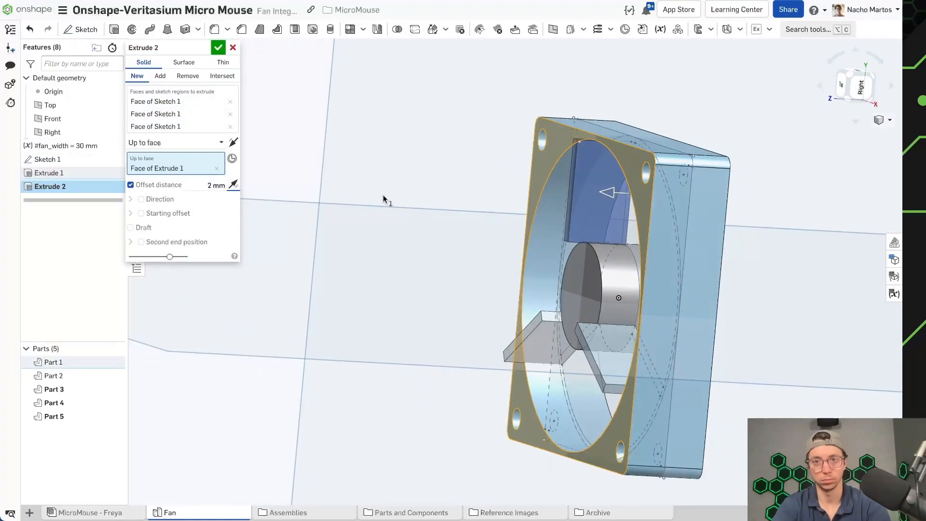
click(218, 48)
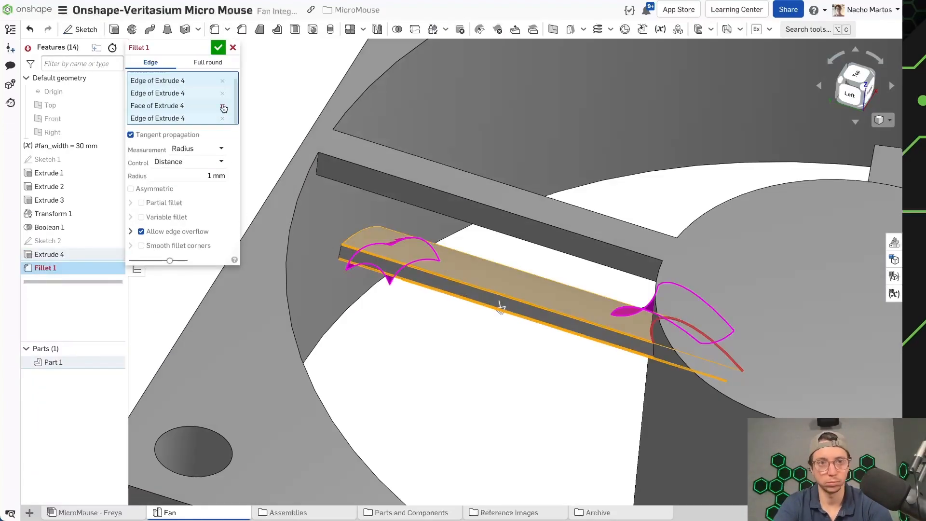
click(218, 48)
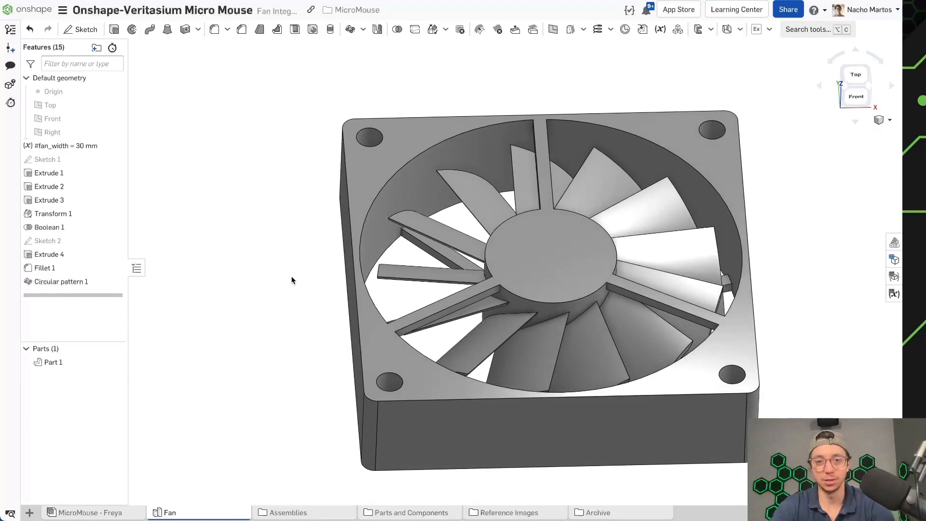
Step: Name the fan part 'Fan' and give it the Mouser DC axial fan description
right_click(52, 362)
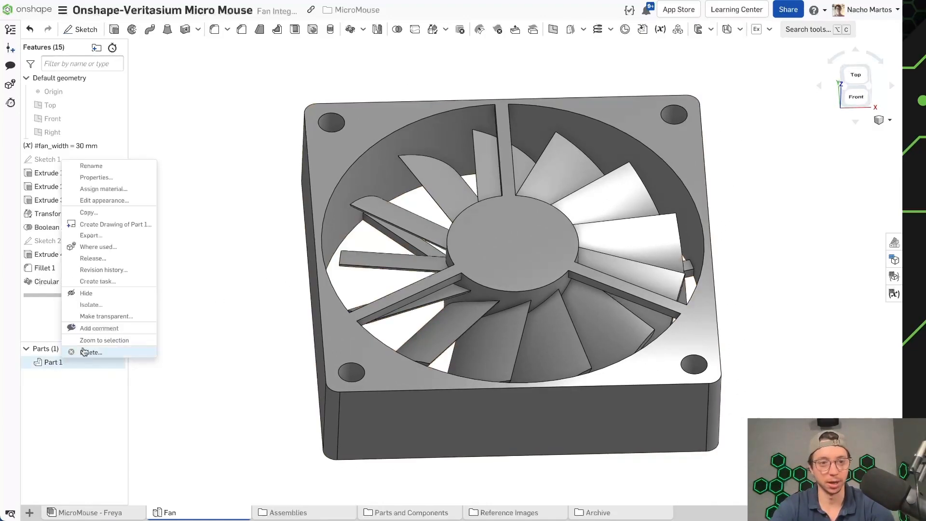
click(96, 177)
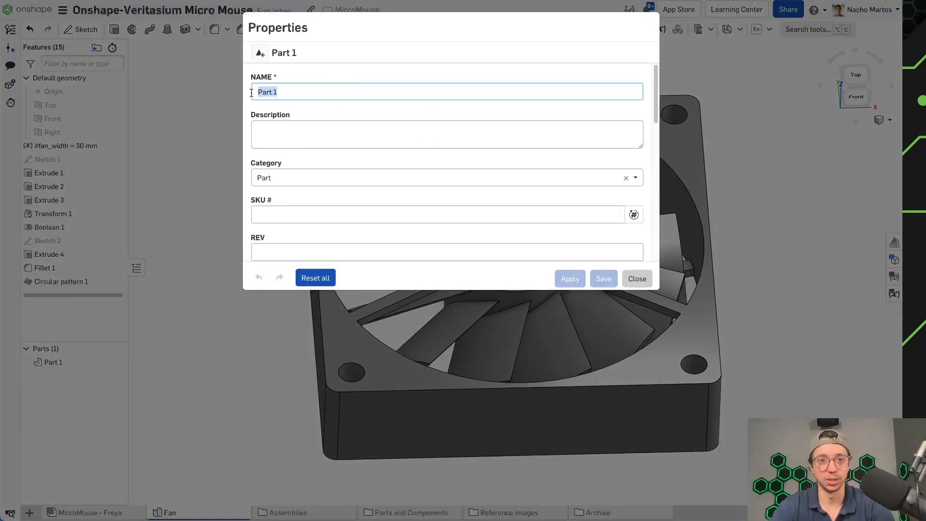
text(Fan)
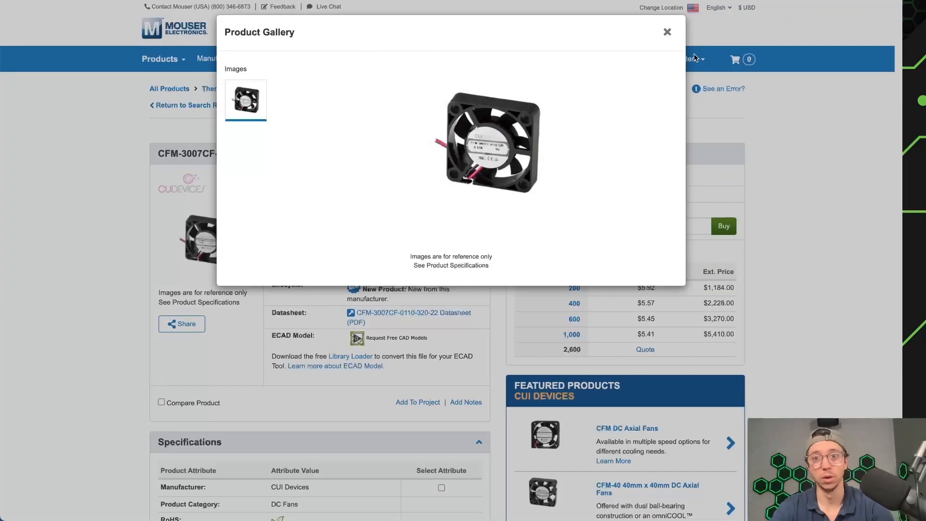
click(667, 31)
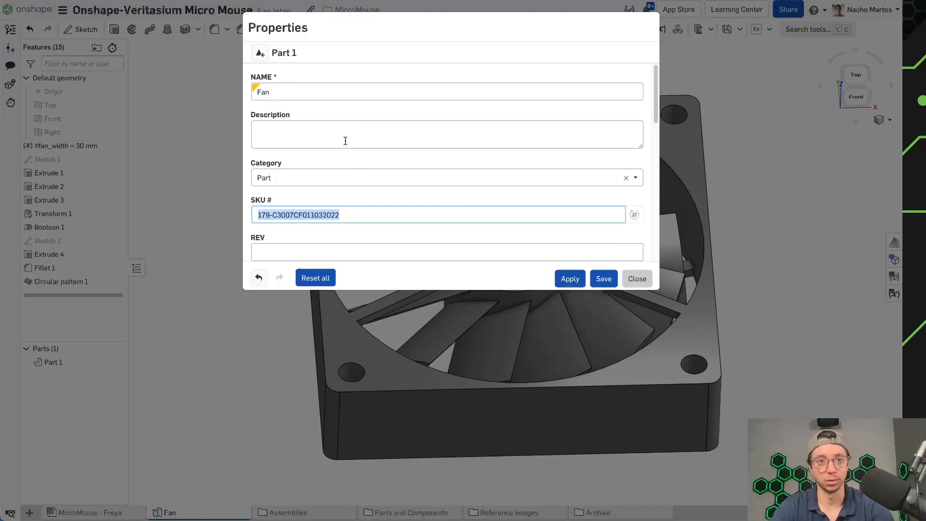
text(Mou)
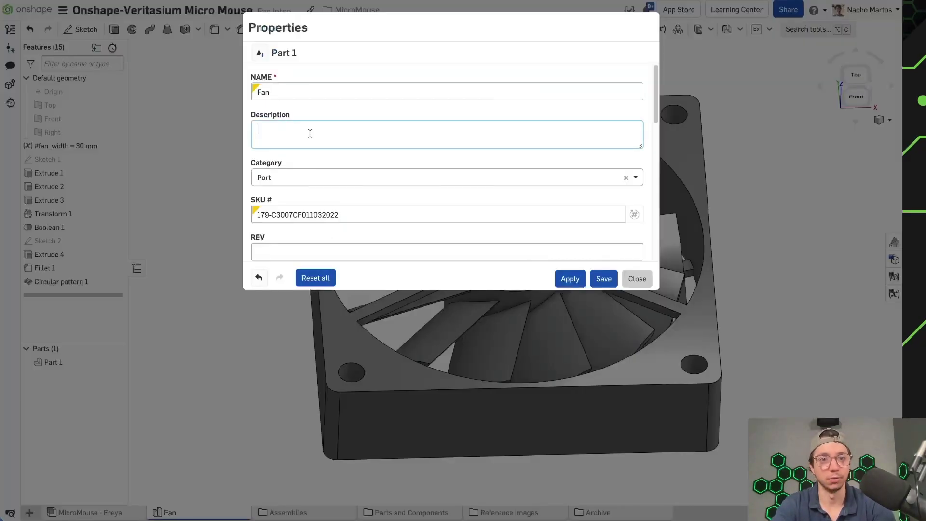
text(DC Fans dc axial fan, 30 mm square, 7 mm, 5 Vdc, omniCOOL, 11000 RPM, 3.64 CFM, TS/PWM)
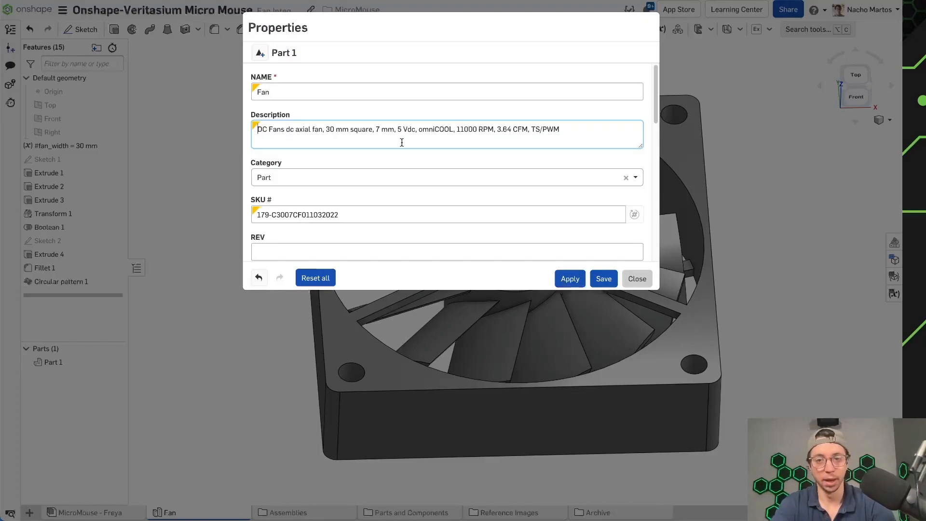
Step: Set vendor Mouser with SKU 179-C3007CF011032022, apply the properties and return to the assembly
scroll(down, 3)
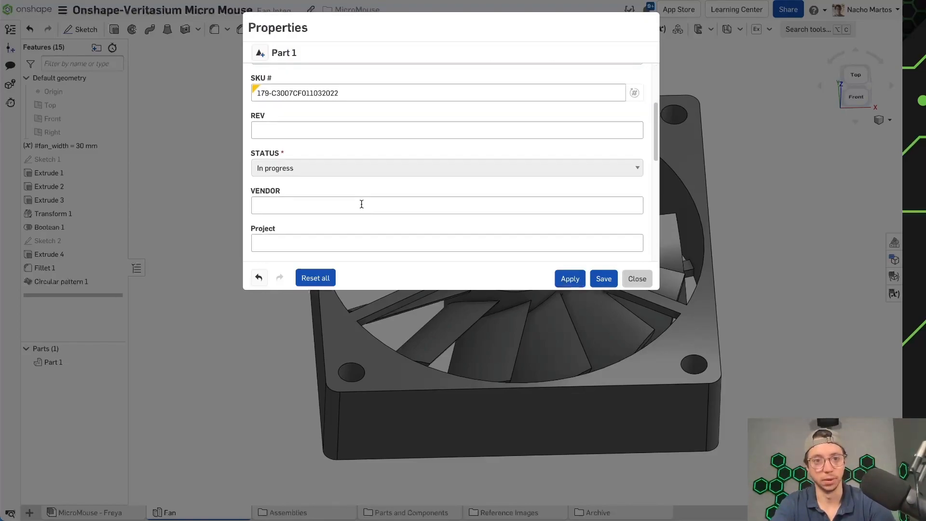
text(Mous)
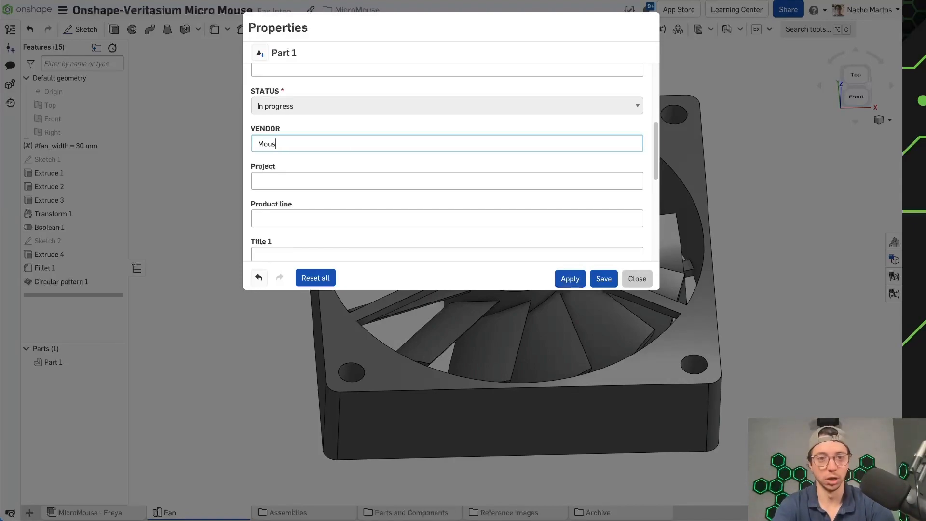
text(er)
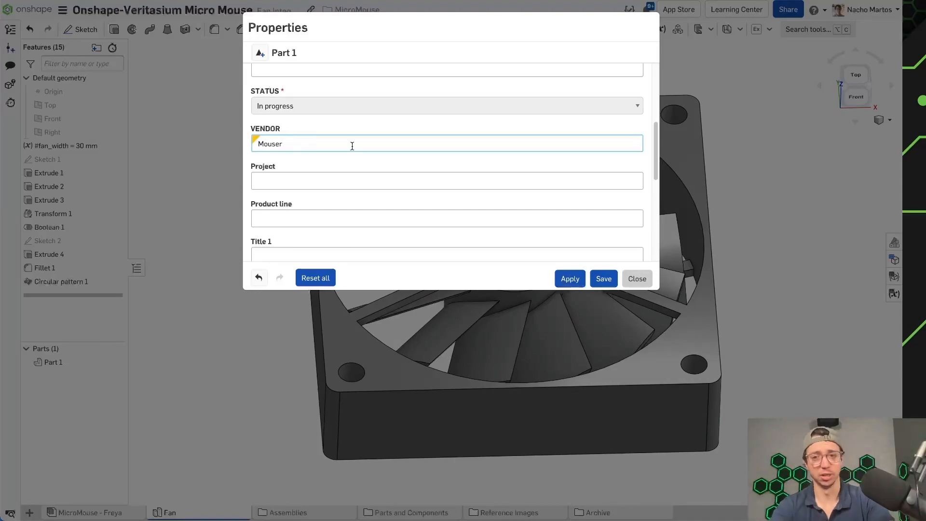
scroll(up, 3)
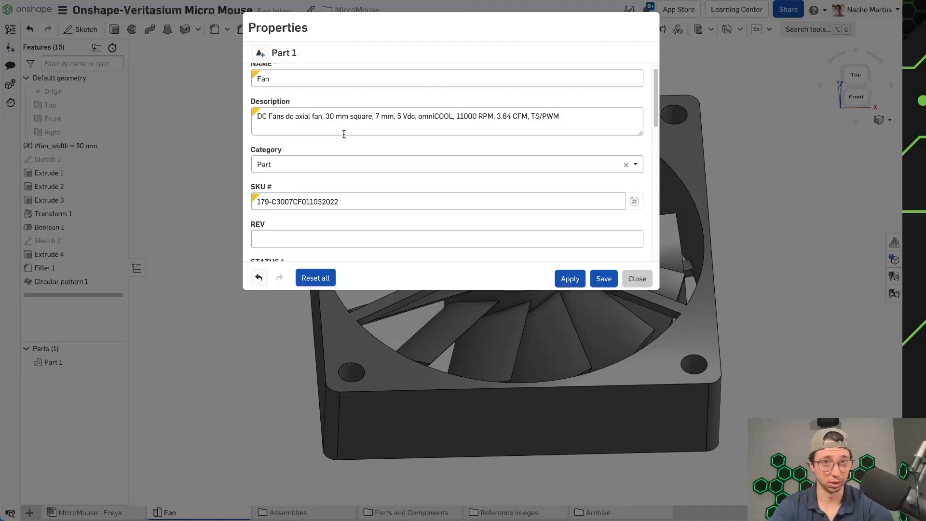
click(602, 277)
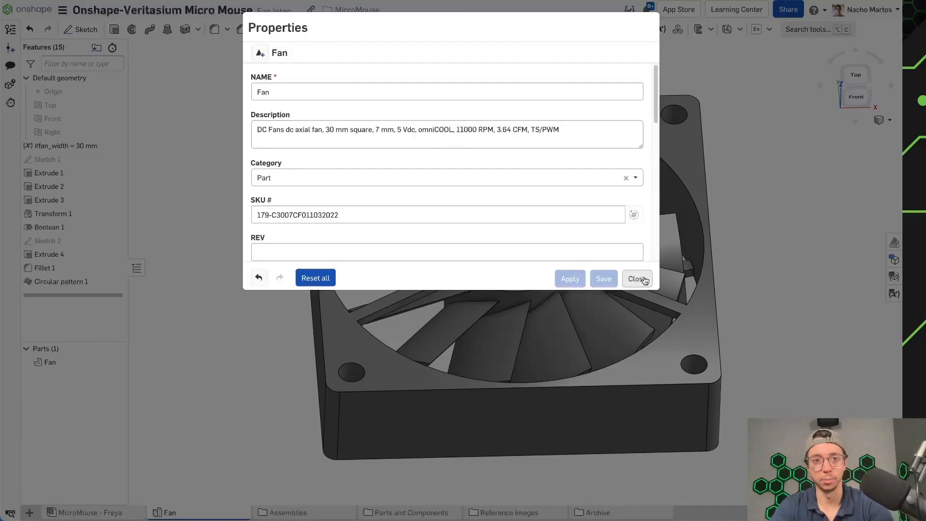
click(637, 278)
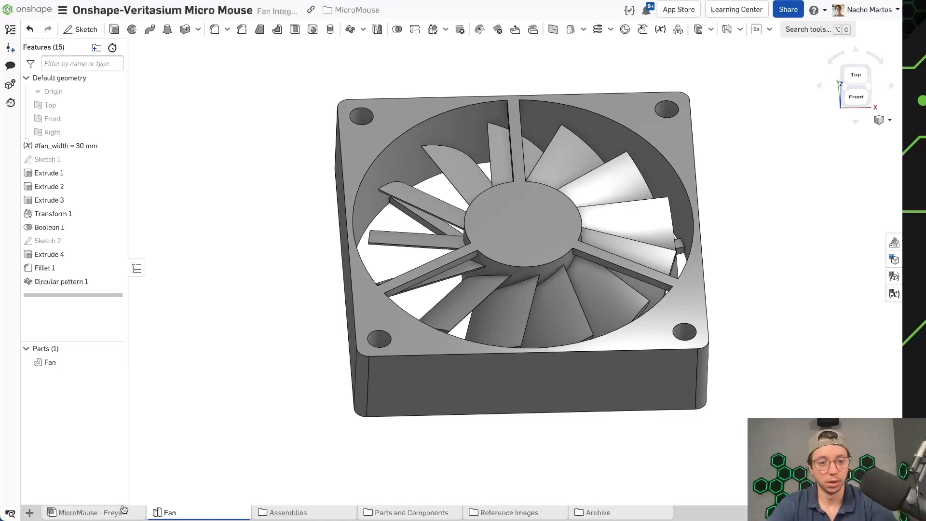
click(89, 512)
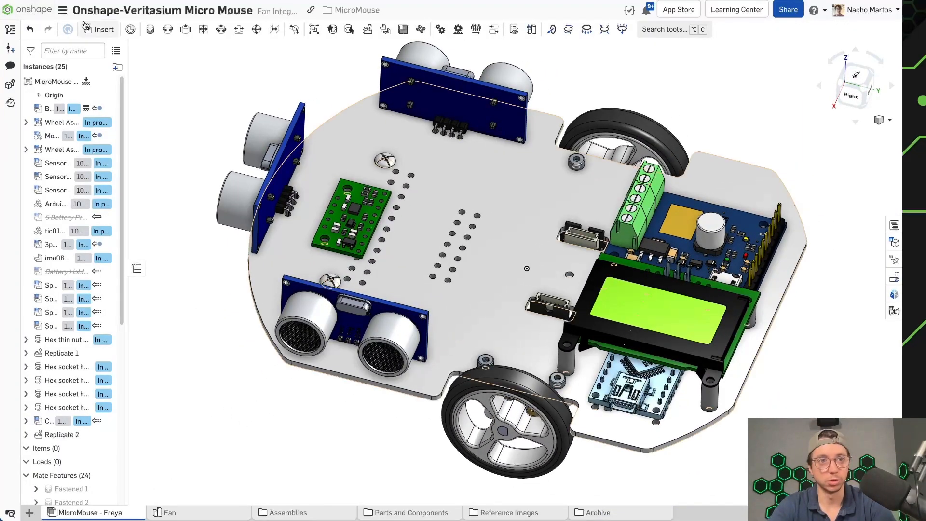
Step: Insert the Fan part studio into the micromouse assembly and accept
click(98, 29)
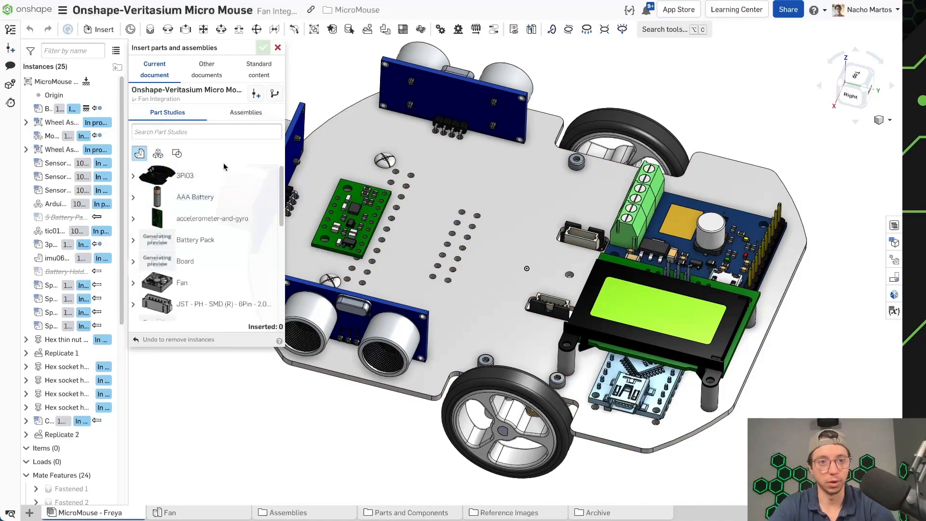
text(fan)
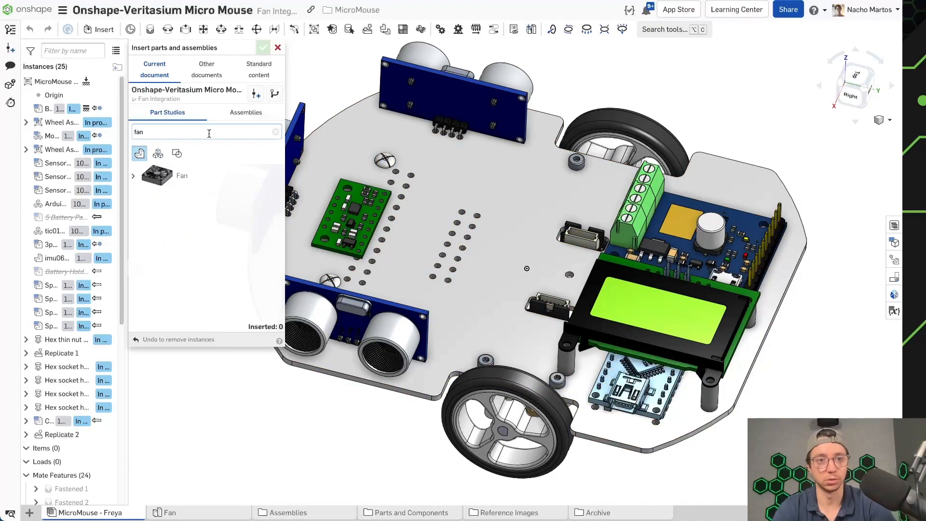
click(168, 176)
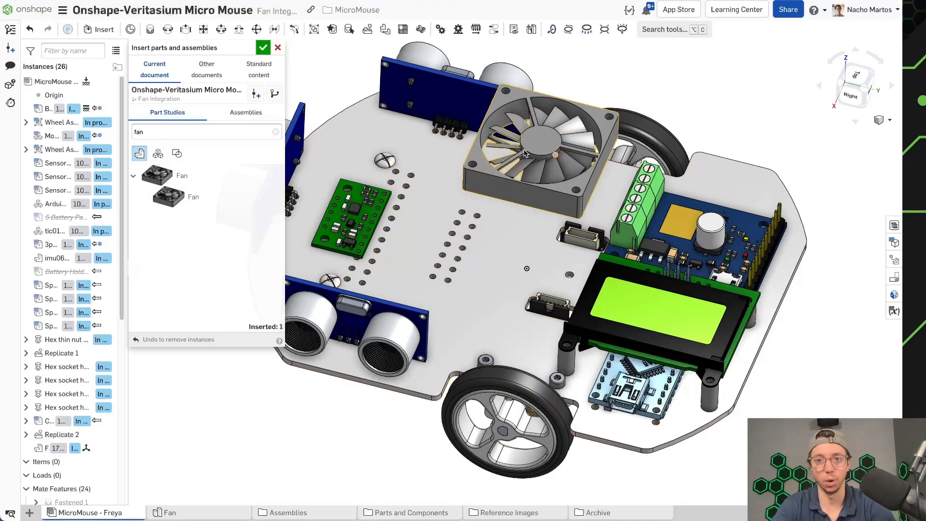
click(263, 47)
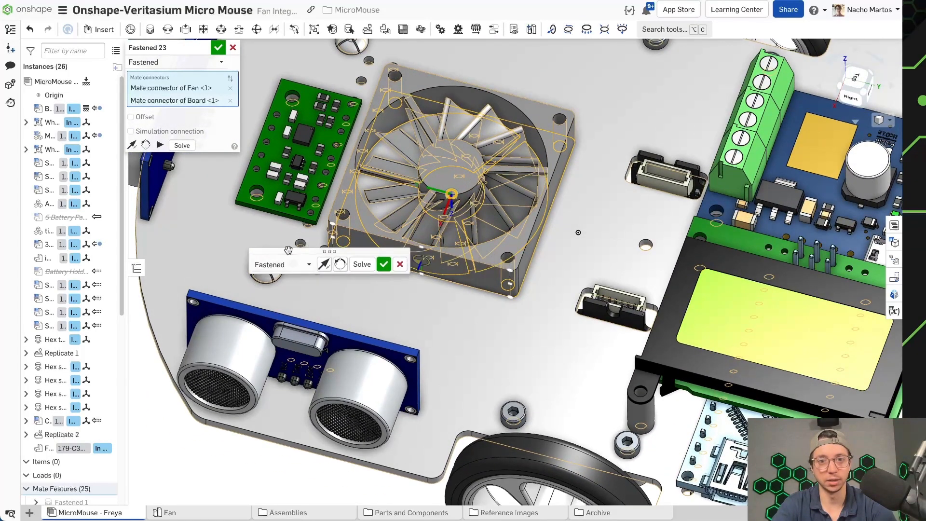
Step: Create a fastened mate between fan and board connectors with an offset and confirm it
click(131, 117)
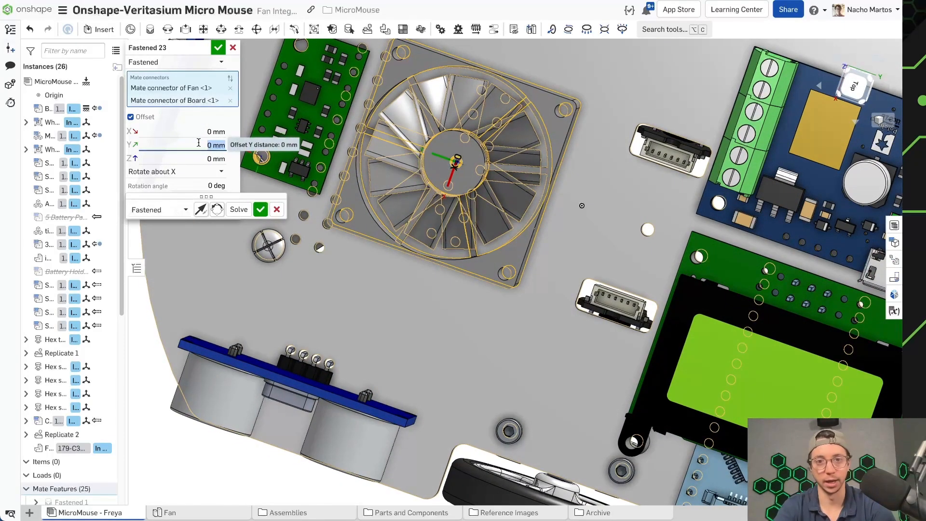
text(10)
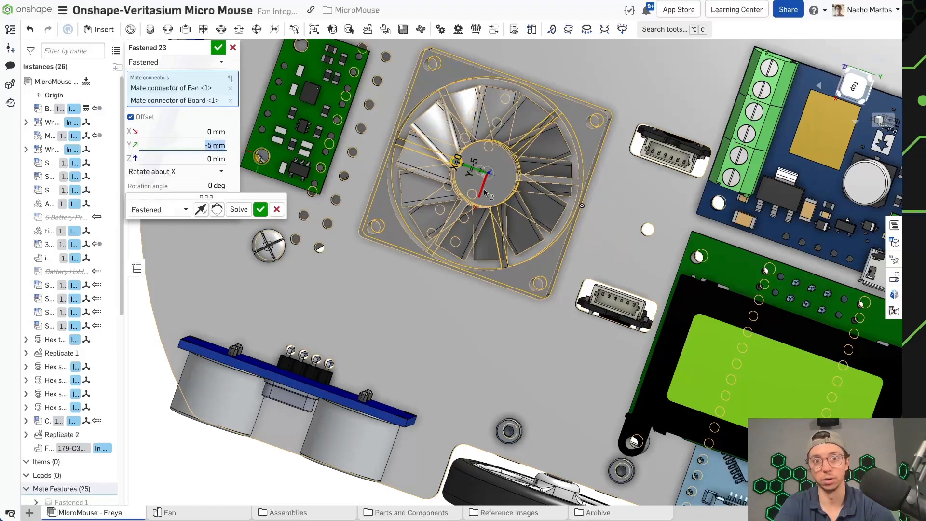
click(259, 209)
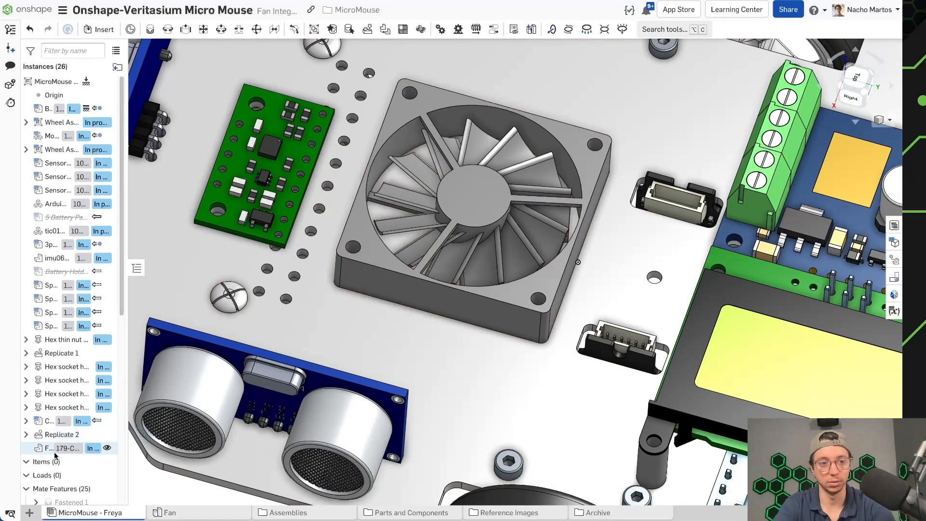
Step: Create a second fastened mate from fan to board hole with a -5 mm Y offset and confirm
click(73, 495)
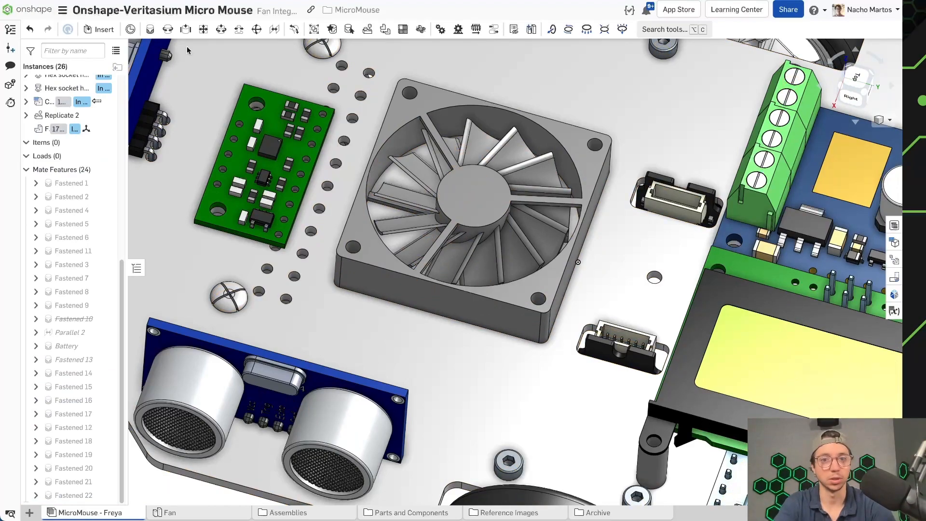
click(473, 195)
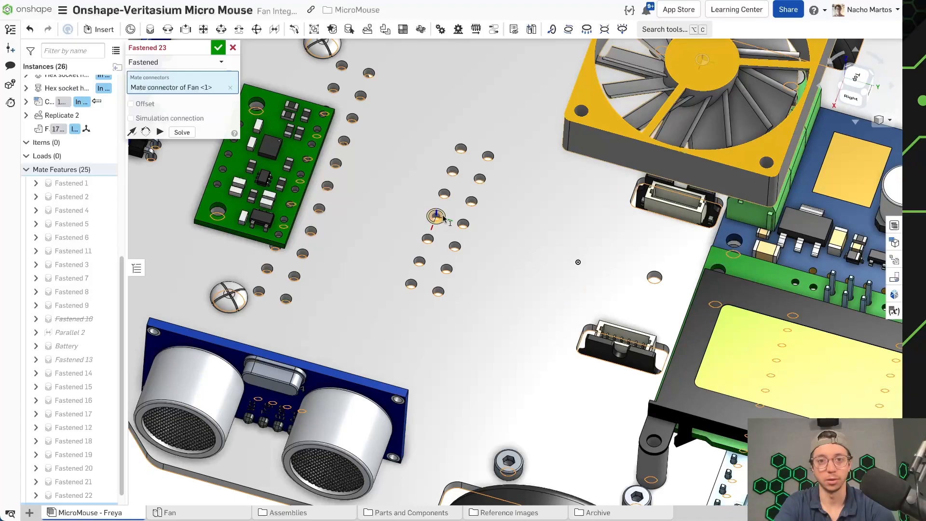
click(437, 215)
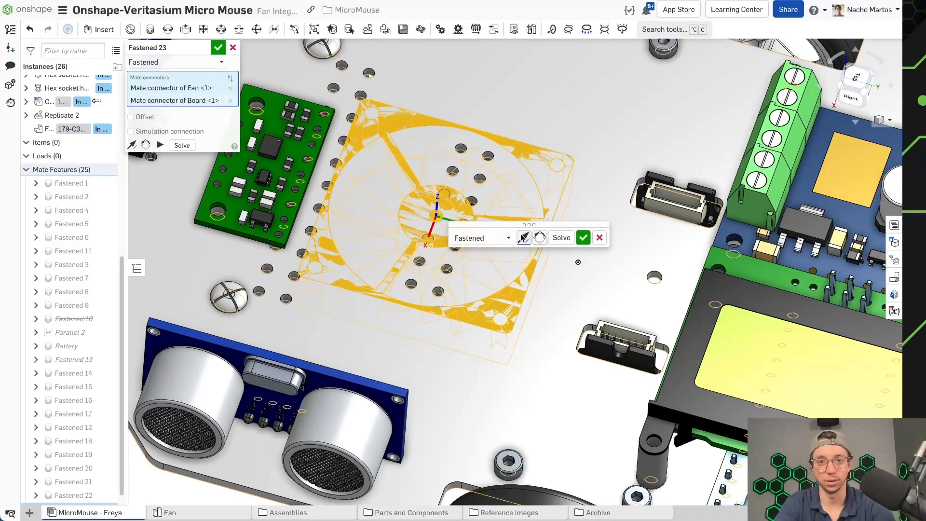
click(560, 238)
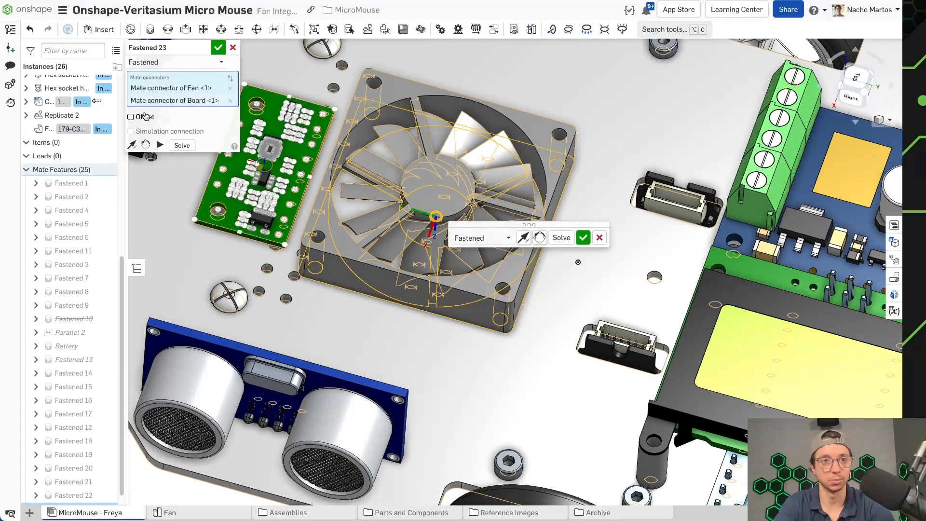
click(132, 117)
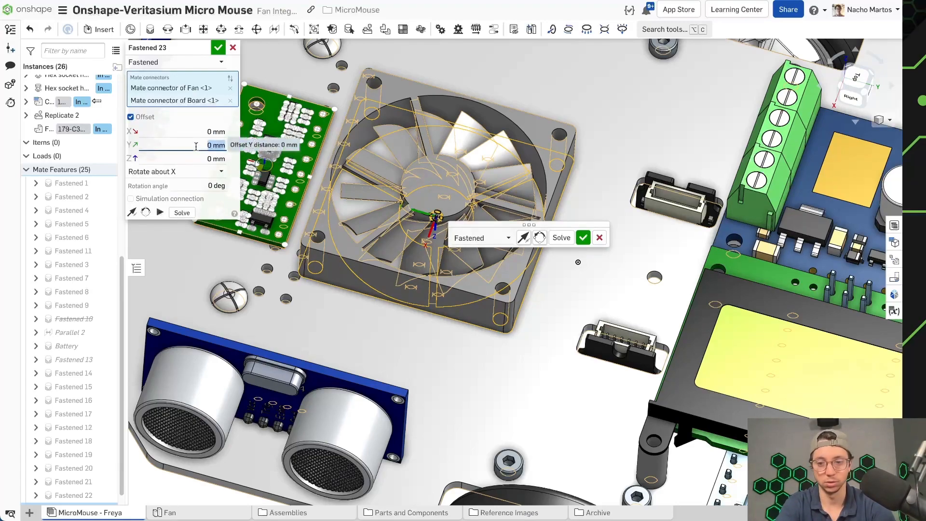
text(-5)
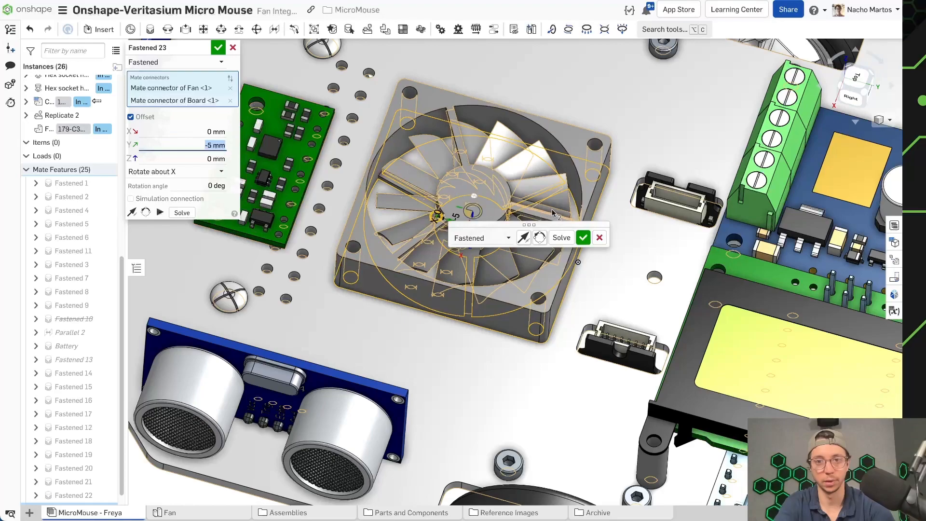
click(582, 238)
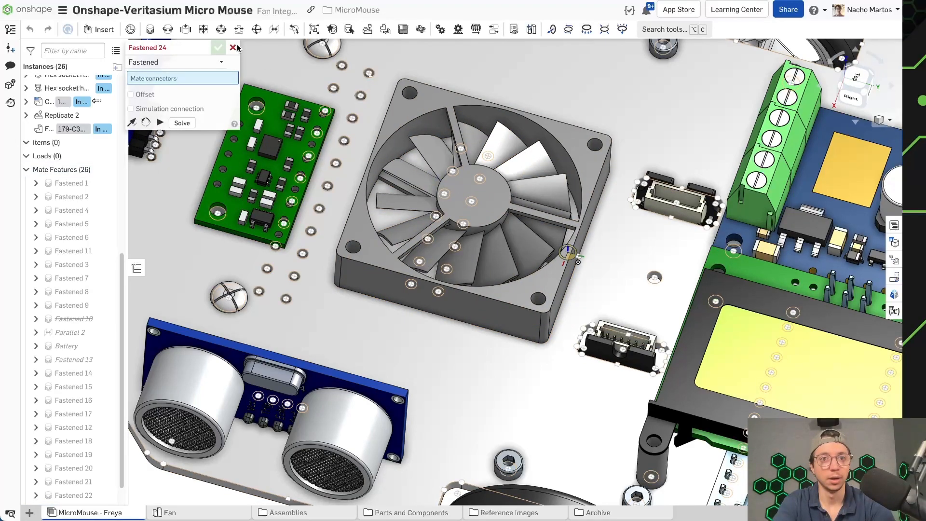
Step: Dismiss the empty mate and edit the board in the existing assembly context (Context 1)
click(234, 47)
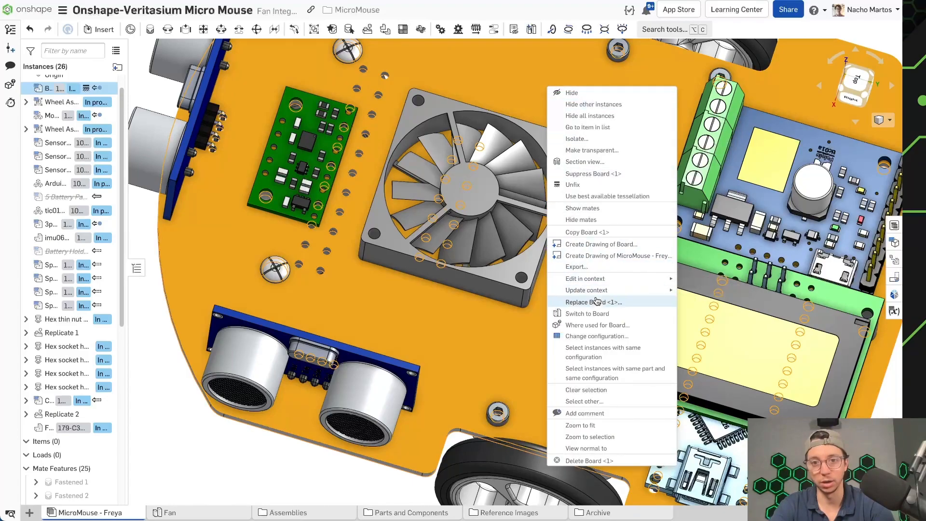
mouse_move(585, 278)
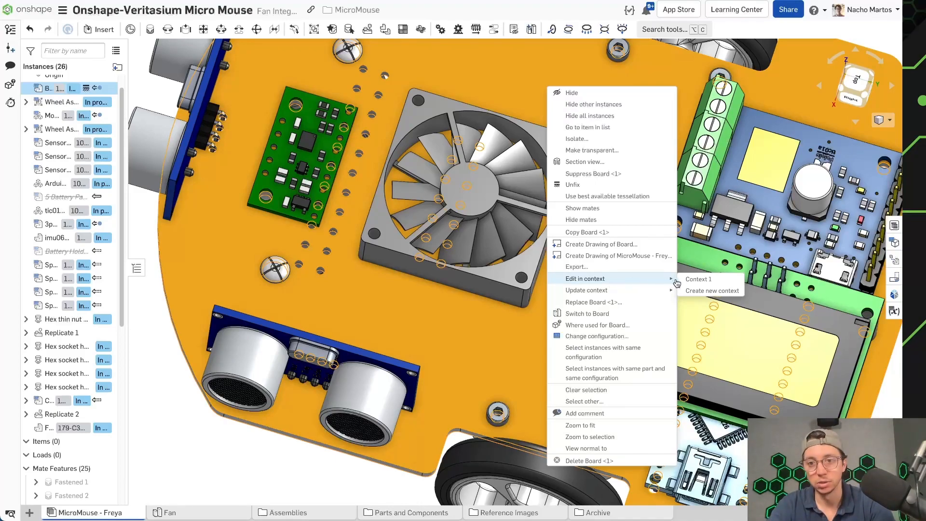
mouse_move(698, 278)
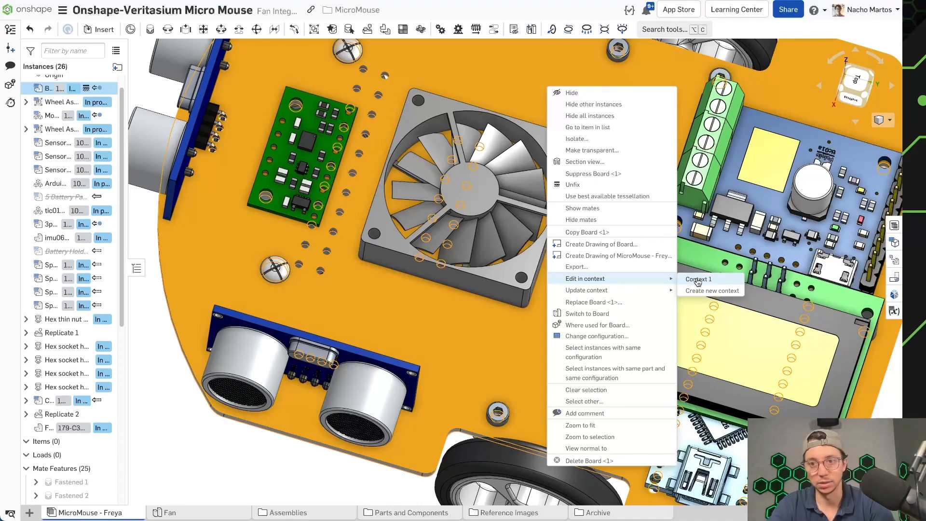
click(698, 278)
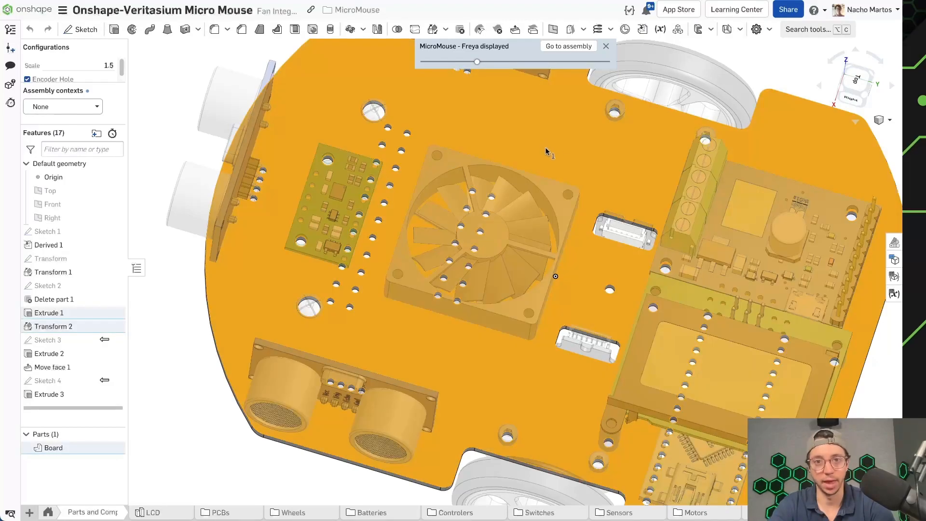
mouse_move(535, 161)
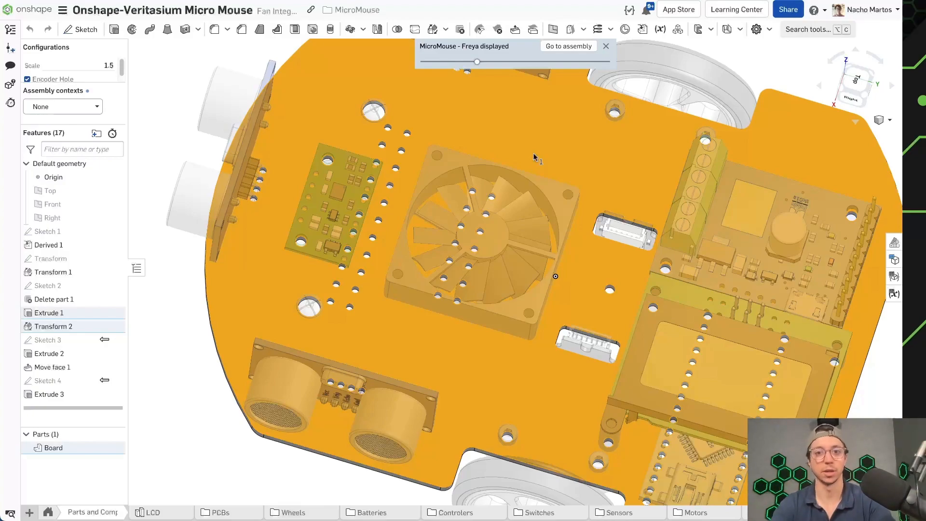
Step: Sketch a circle on the board's top face centred at the fan hub out to the fan opening edge
click(81, 29)
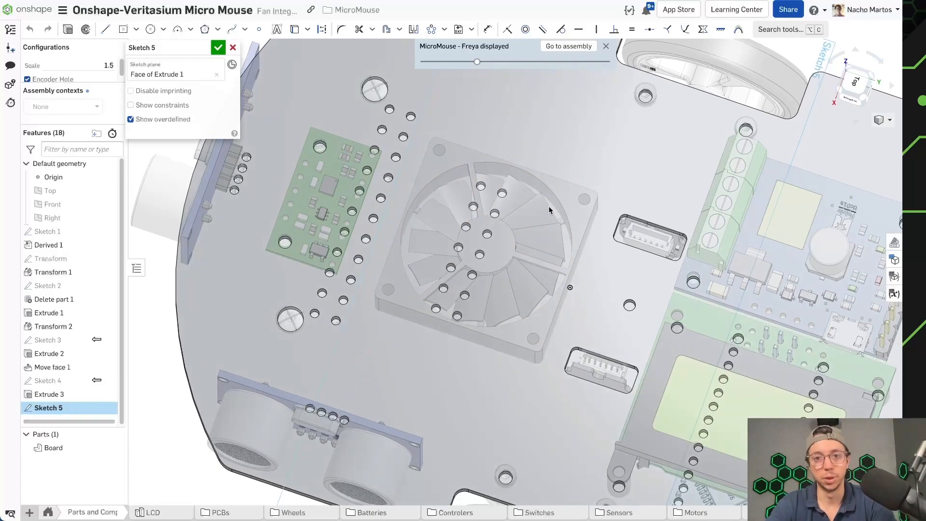
mouse_move(296, 29)
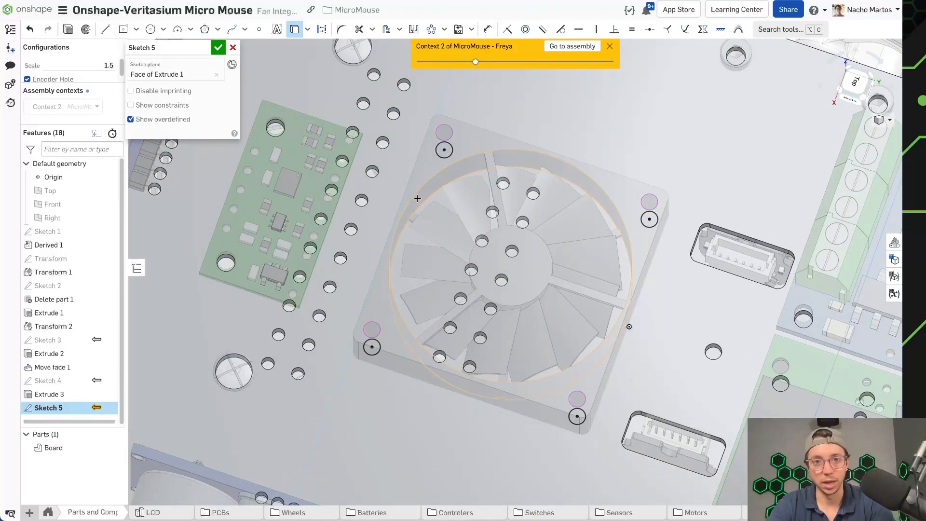
click(431, 177)
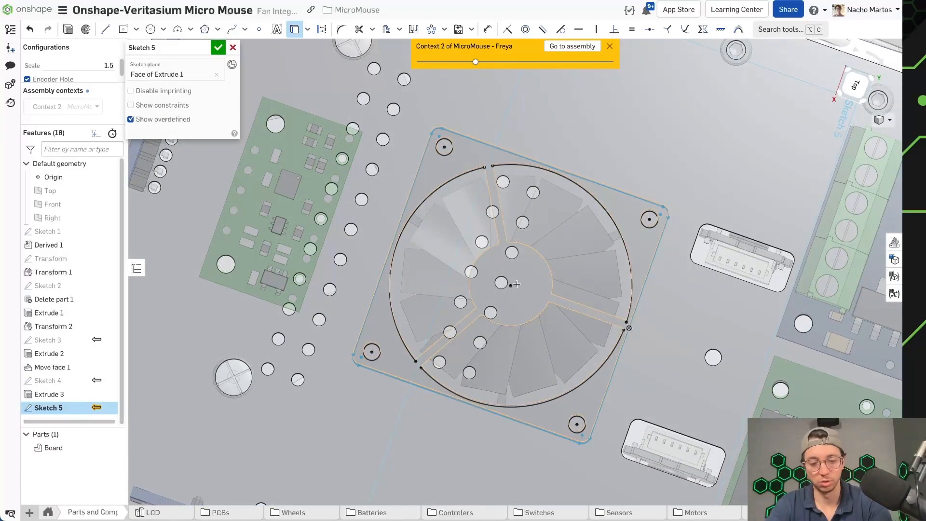
click(151, 29)
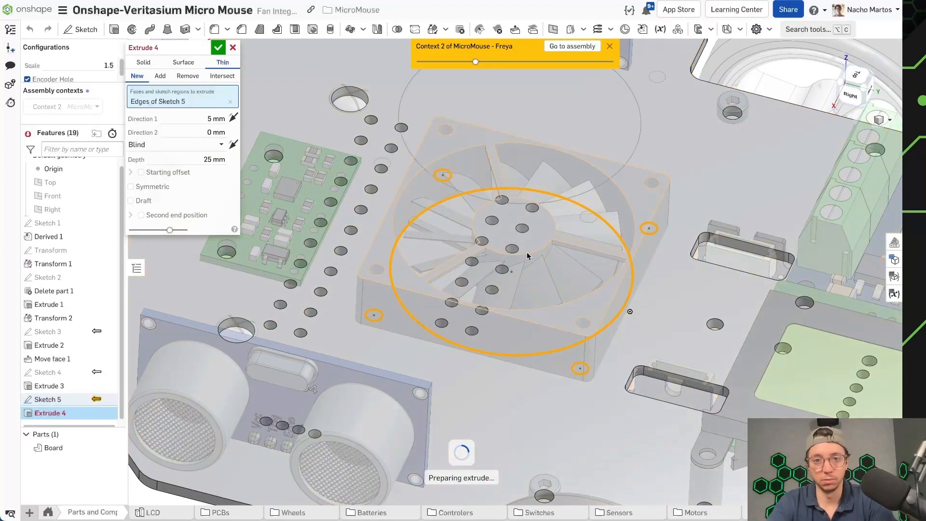
Step: Make the extrude a Remove cut into the board as Extrude 4 and set assembly contexts to None
click(187, 75)
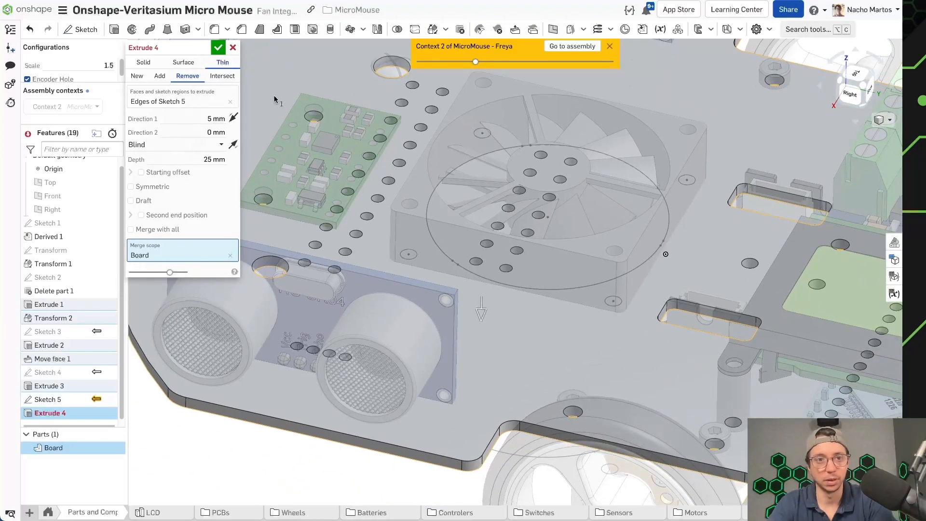
click(218, 47)
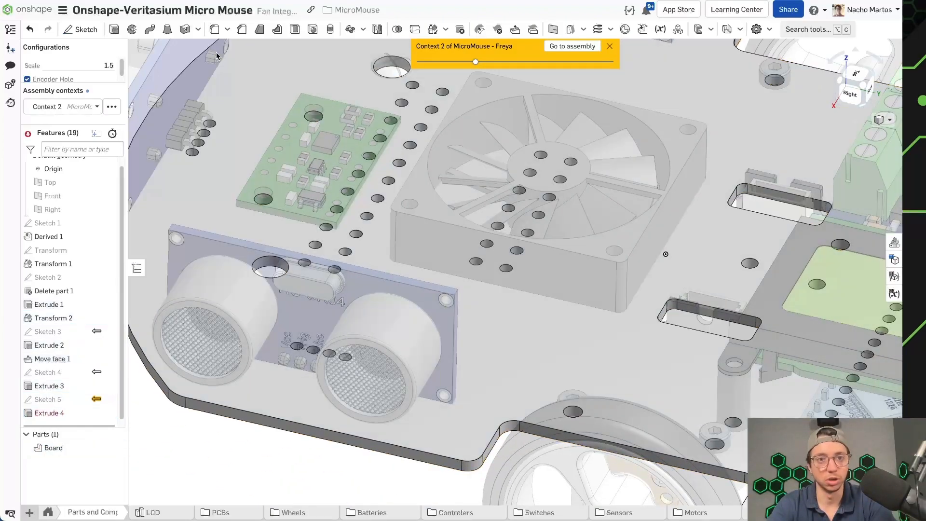
click(63, 106)
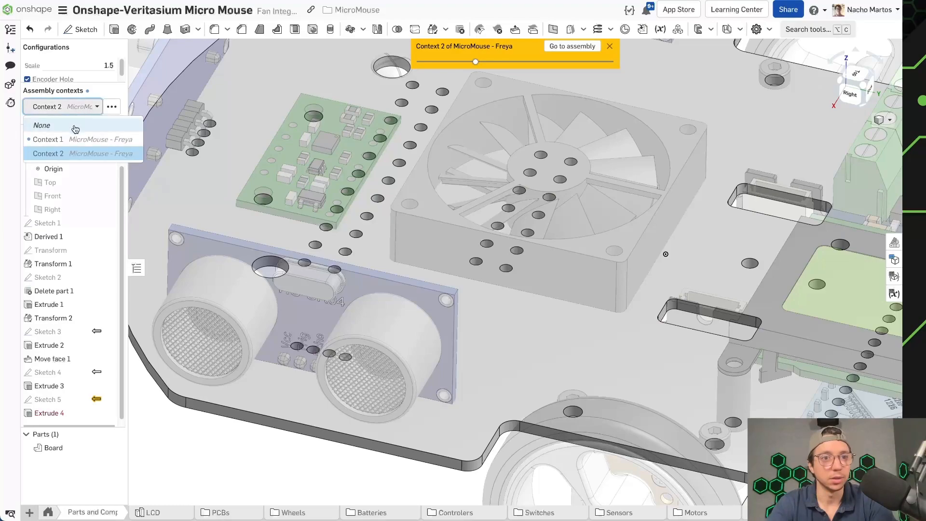
click(41, 125)
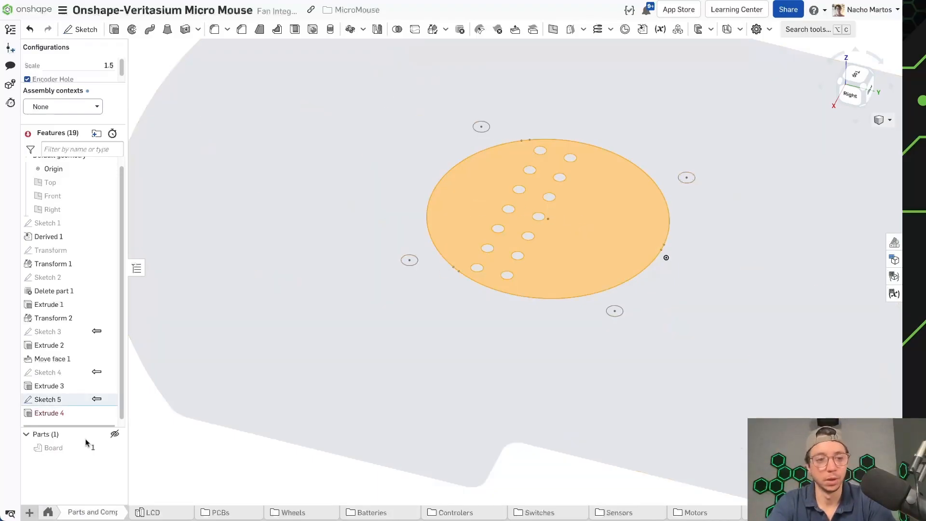
mouse_move(9, 419)
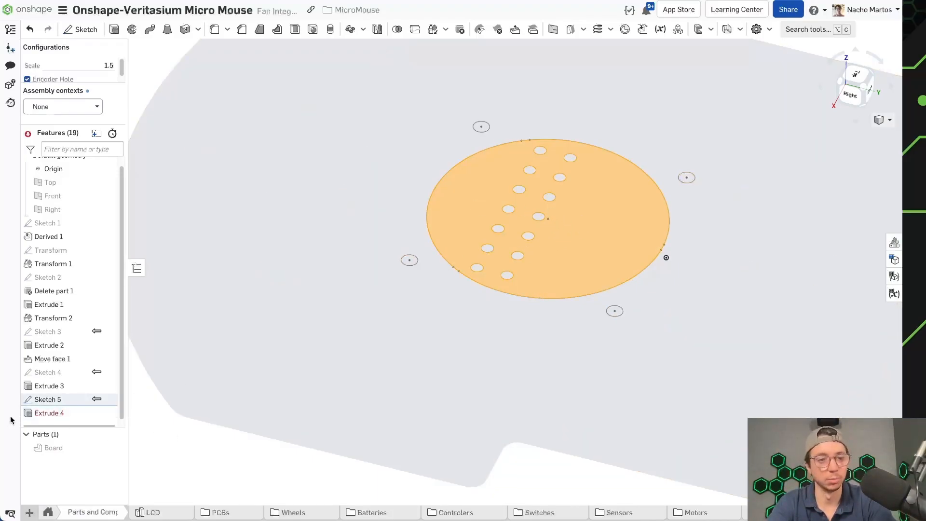
Step: Reopen Sketch 5, disable imprinting and accept it
double_click(47, 400)
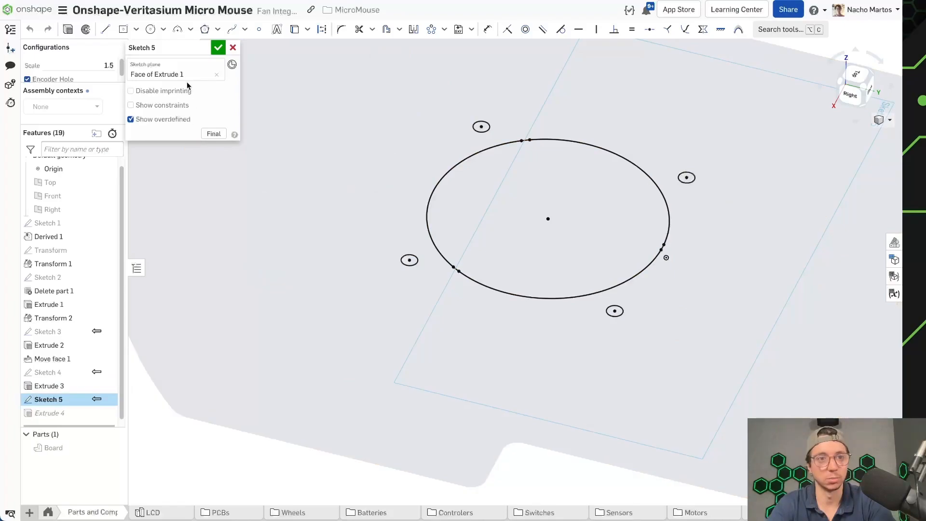
click(131, 90)
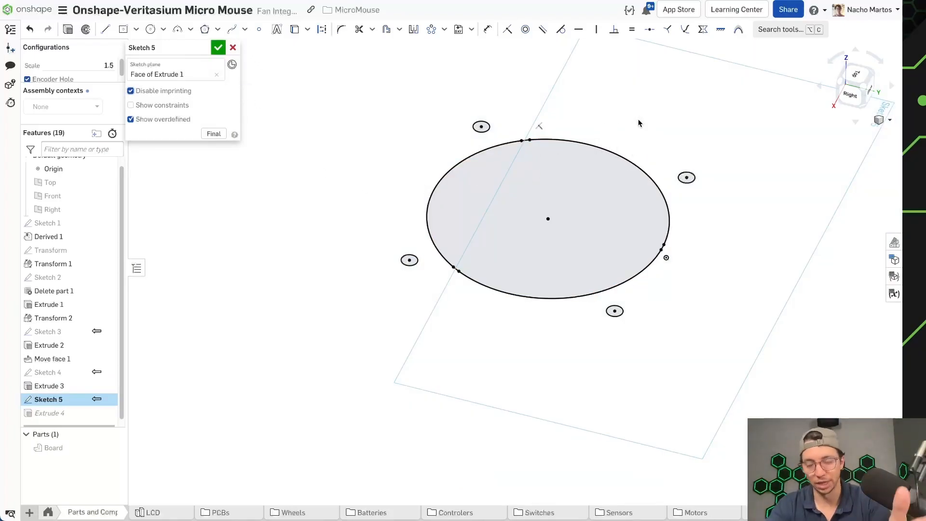
click(218, 47)
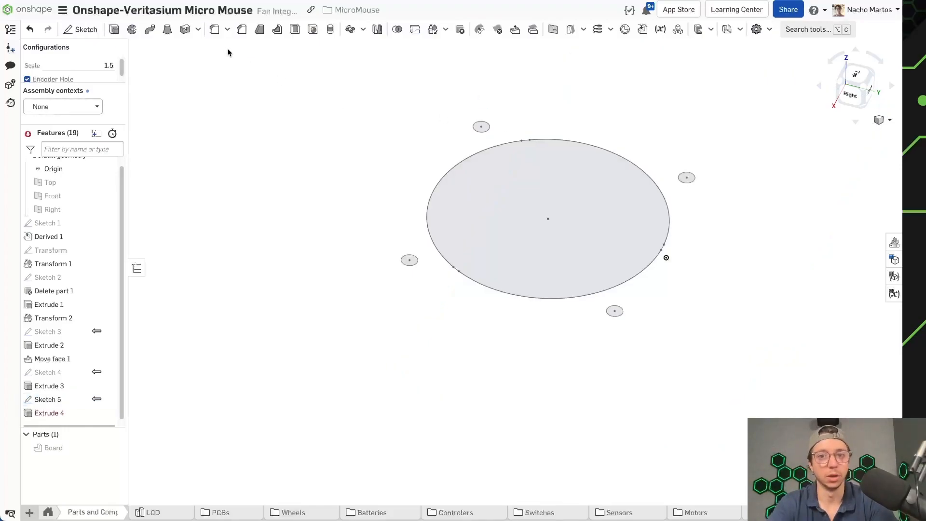
Step: Reselect only the Sketch 5 circle region in Extrude 4 and cut it Through all the board
double_click(49, 413)
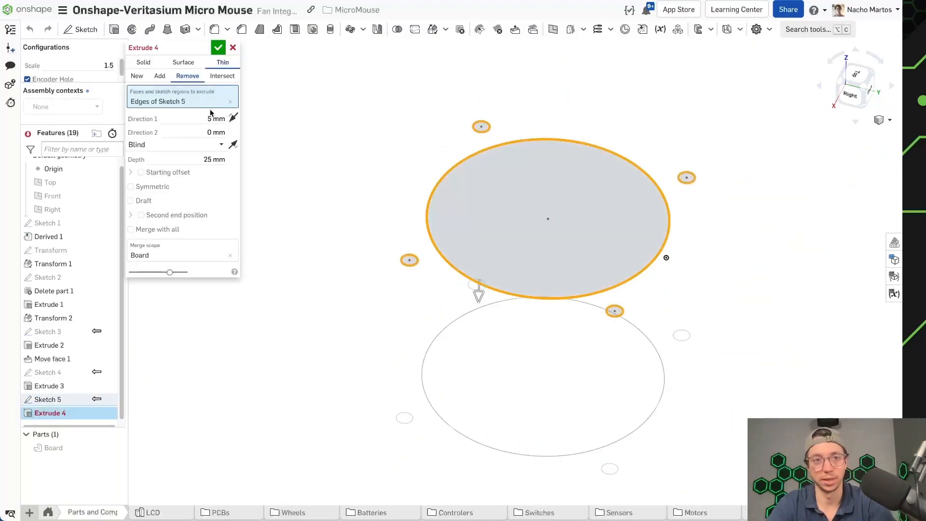
click(230, 101)
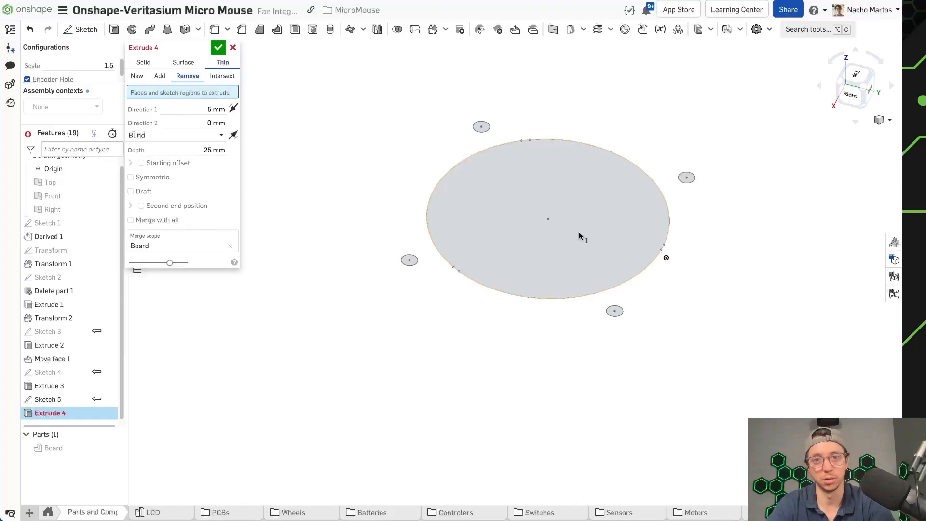
click(548, 219)
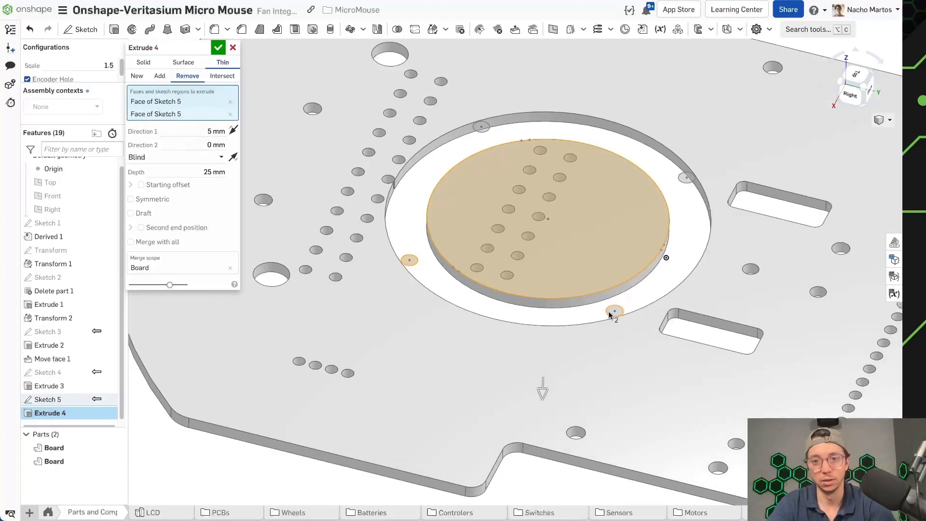
click(482, 126)
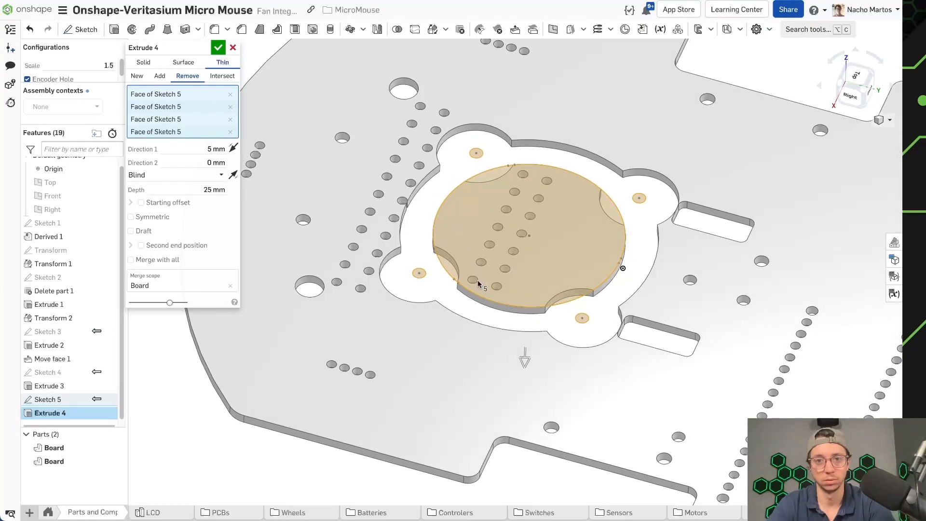
mouse_move(222, 94)
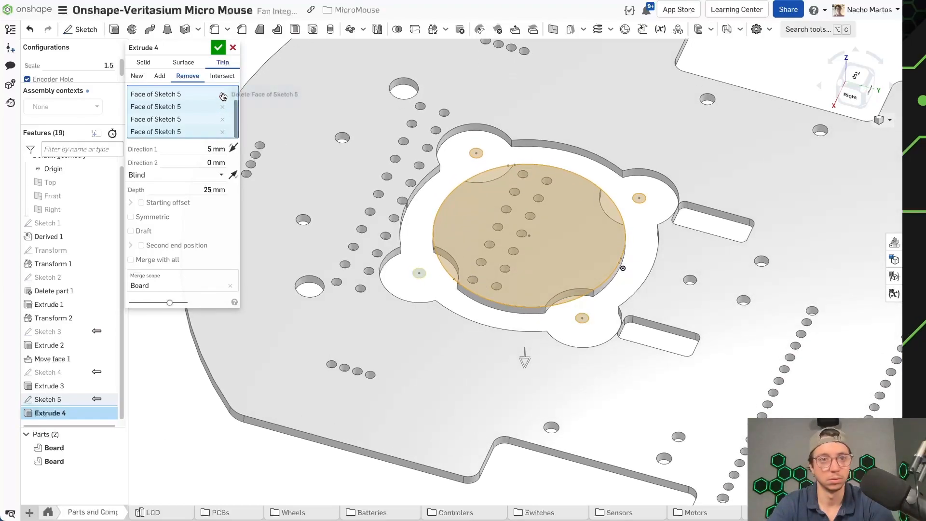
click(222, 93)
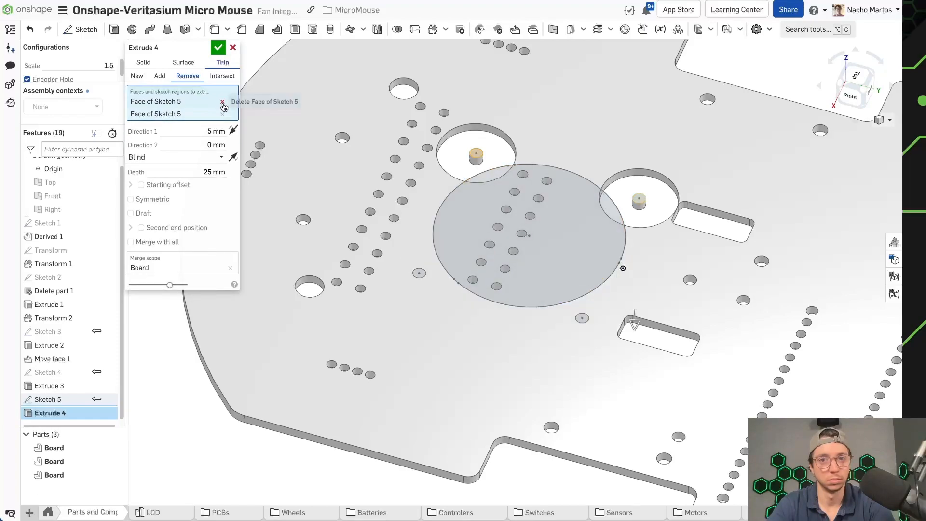
click(223, 101)
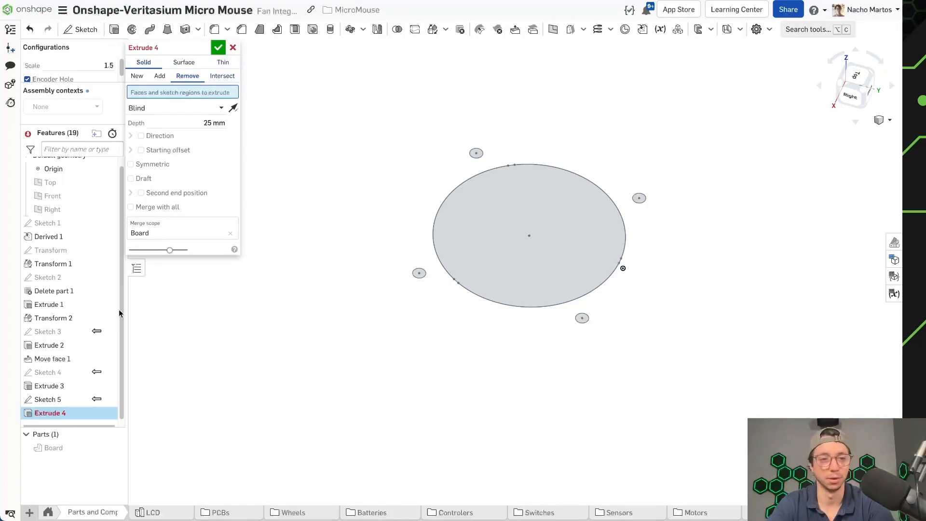
click(528, 234)
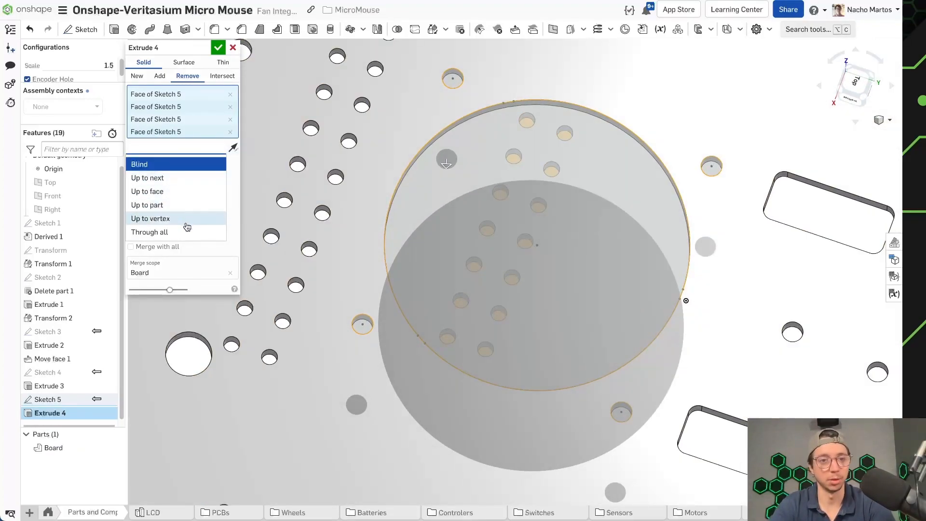
click(217, 47)
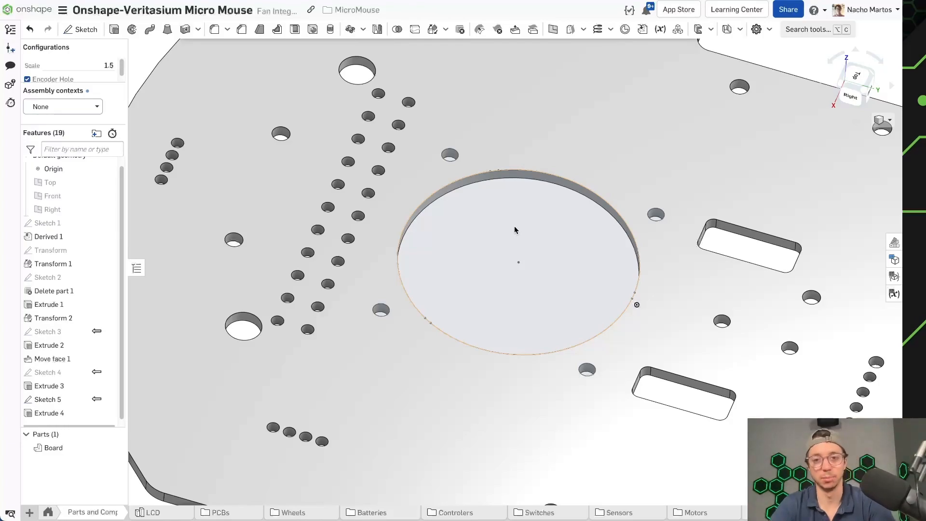
mouse_move(515, 234)
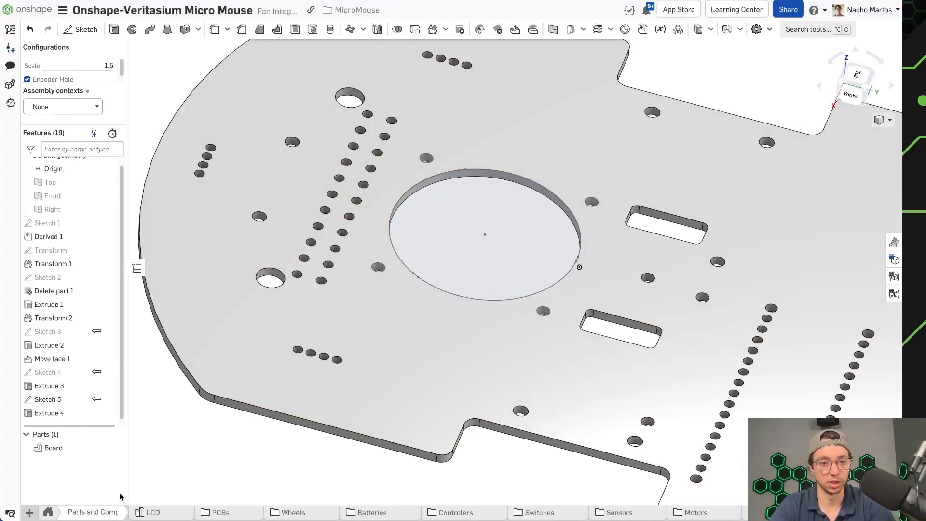
Step: Back in the assembly, fasten the fan's mate connector to the board over the new hole
click(92, 511)
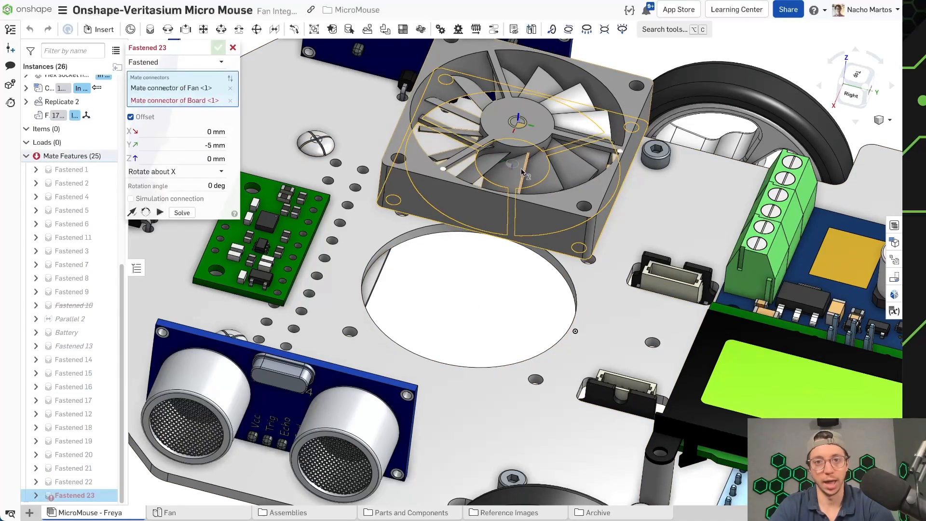
click(230, 100)
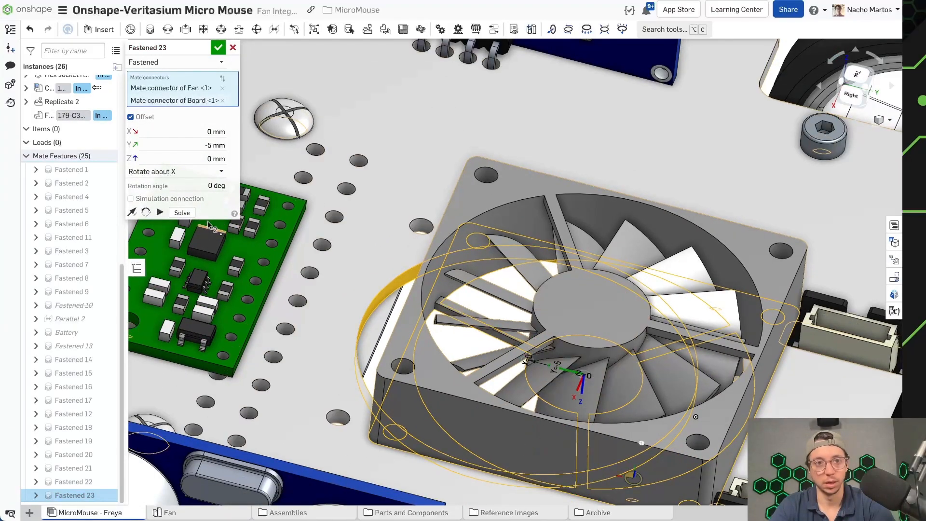
click(130, 116)
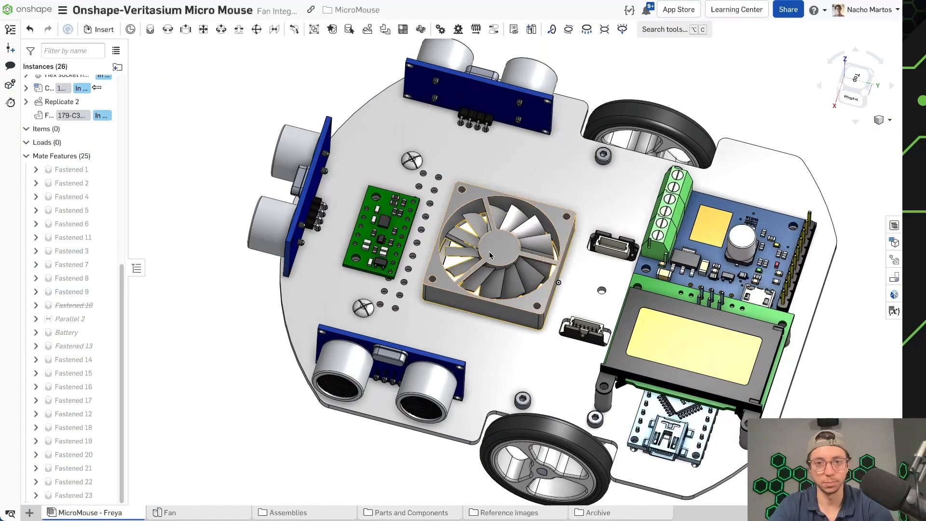
right_click(62, 115)
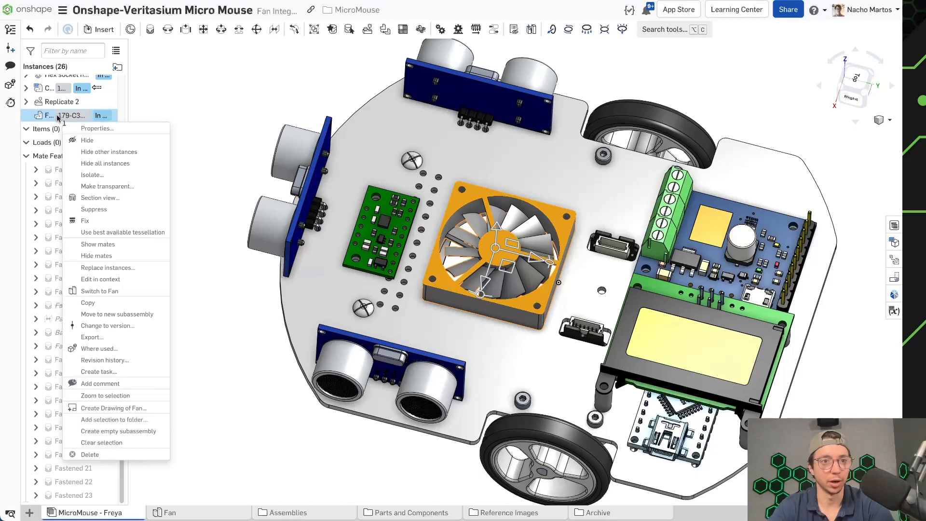
click(96, 128)
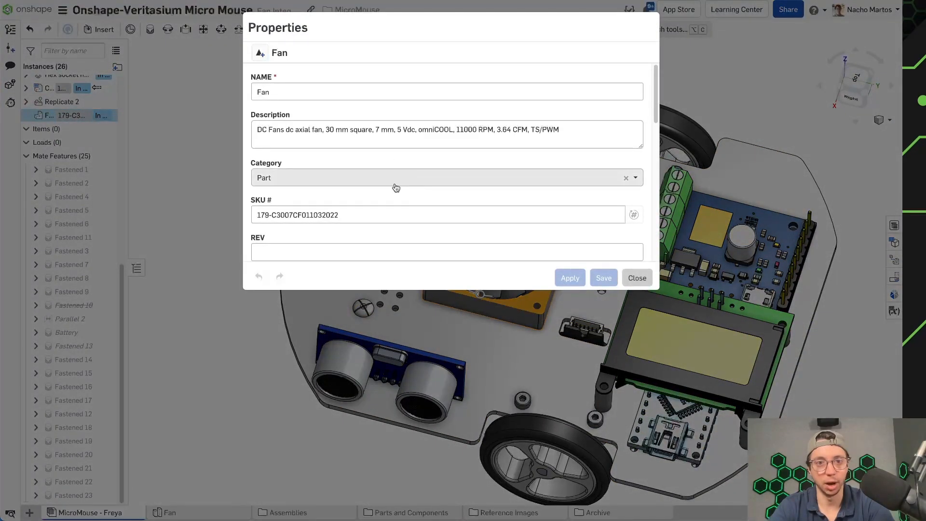
scroll(down, 3)
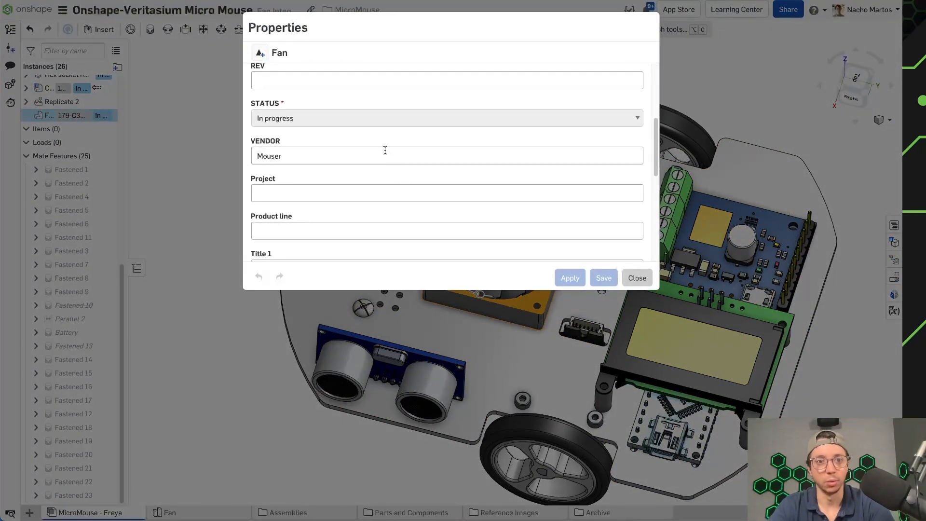
scroll(down, 3)
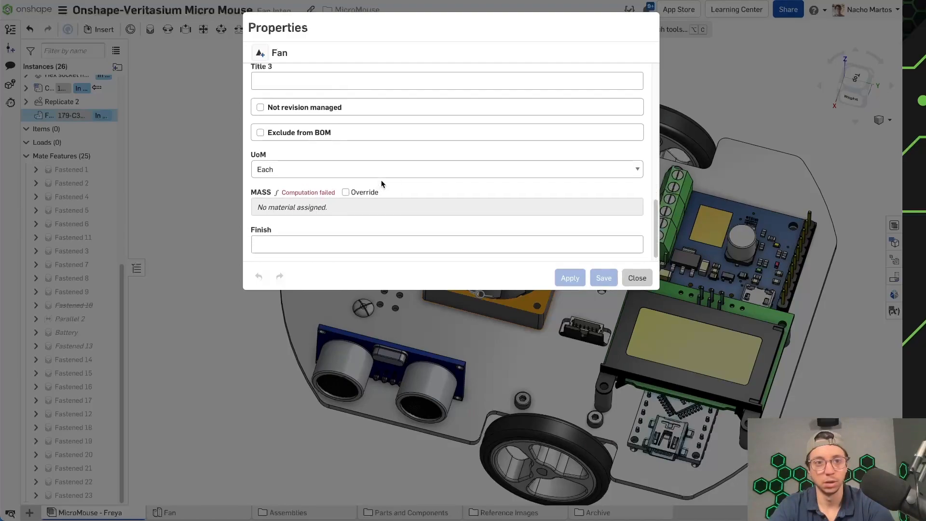
scroll(up, 3)
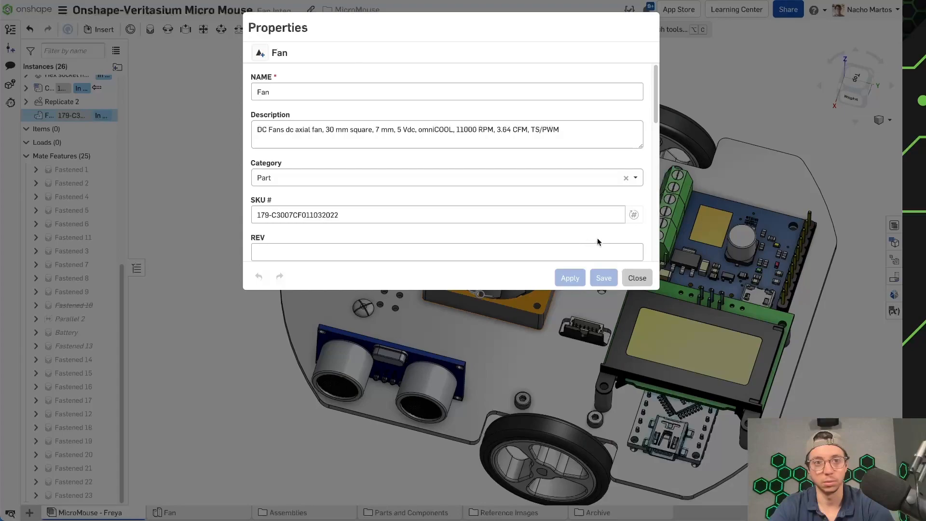
click(636, 278)
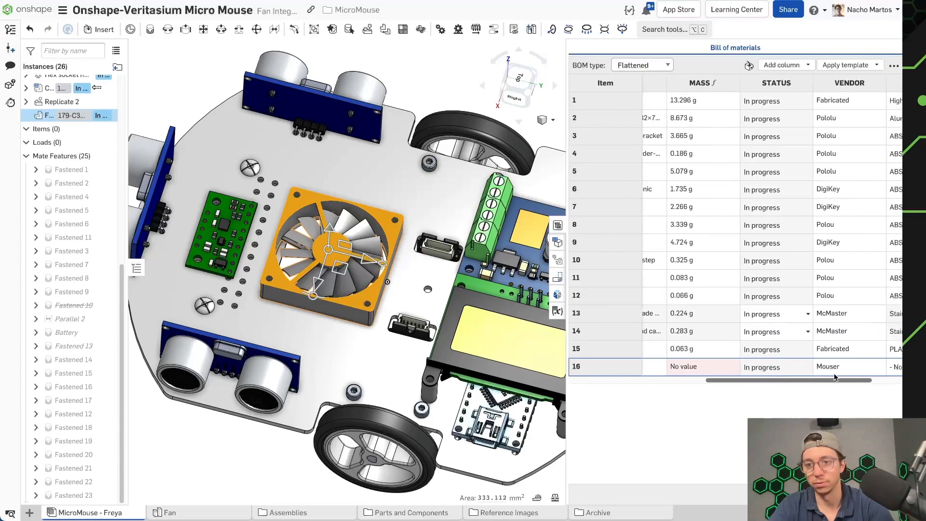
Step: Assign ABS as the fan's material in the bill of materials, giving it 2.763 g mass
scroll(right, 3)
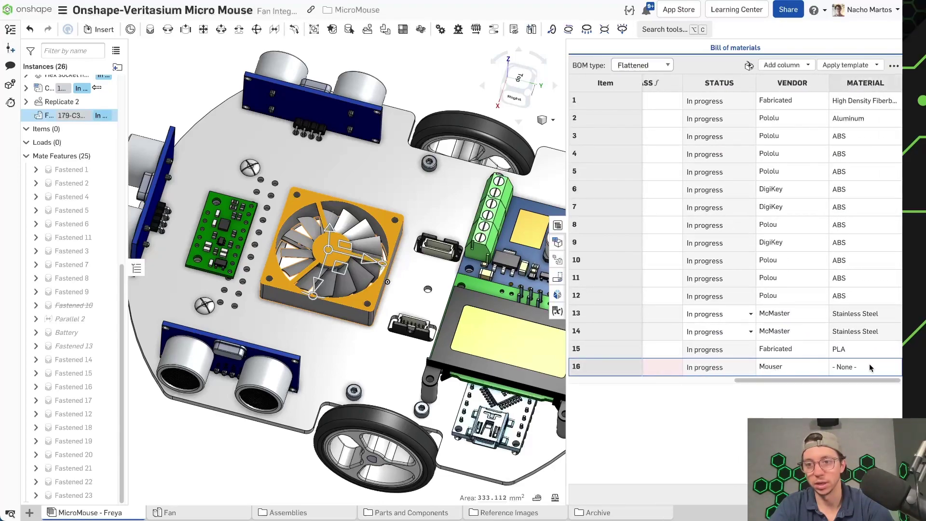
click(864, 366)
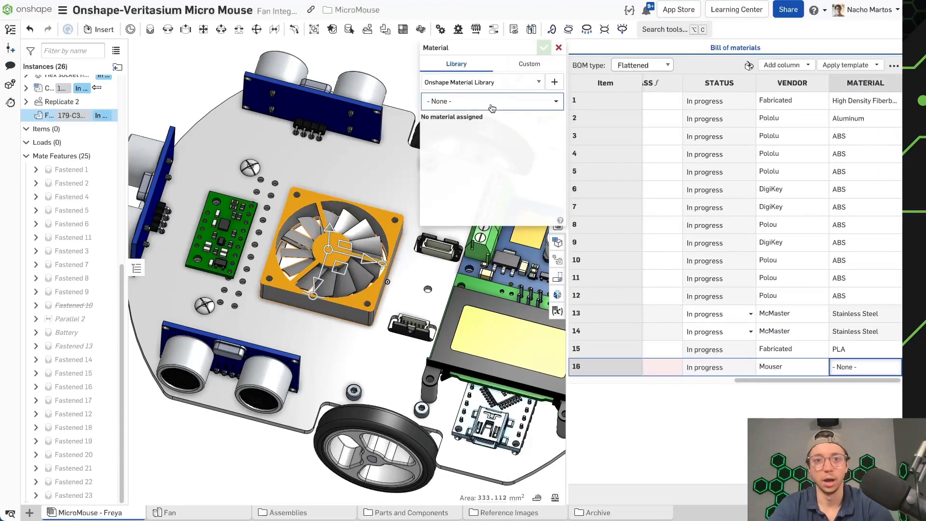
text(abs)
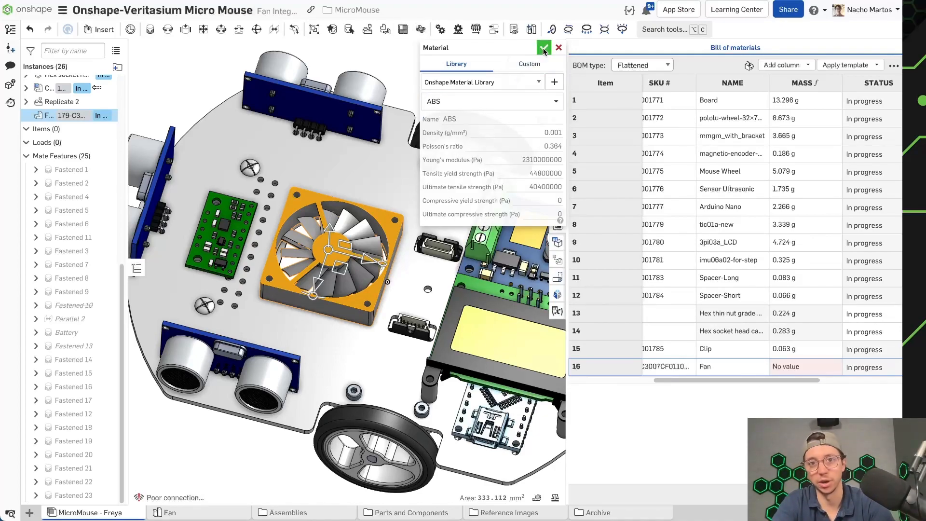
click(543, 48)
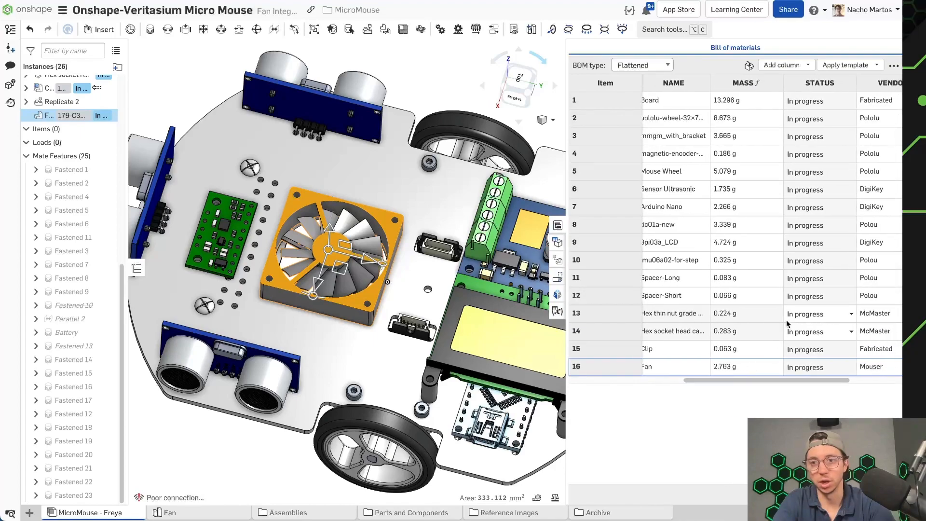
Step: Show the top-level assembly row so the BOM totals 64.498 g
click(894, 64)
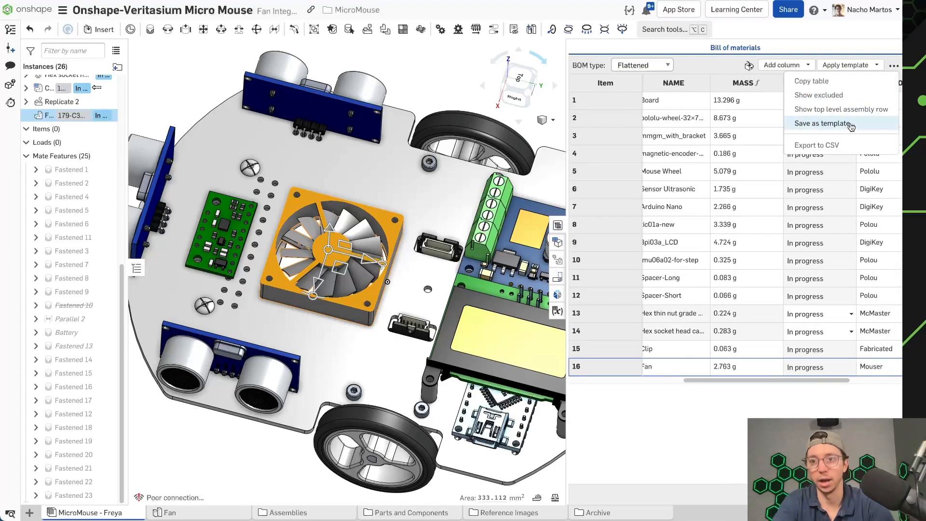
click(841, 109)
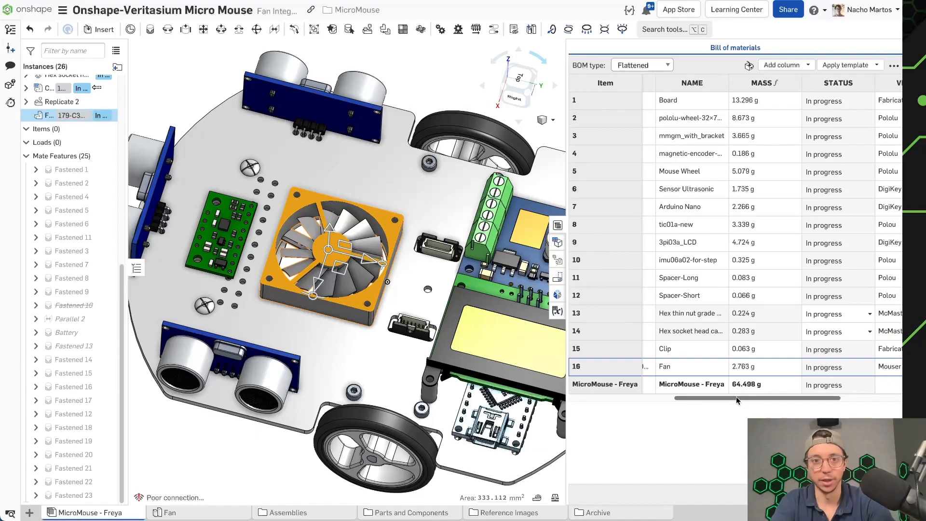
mouse_move(736, 427)
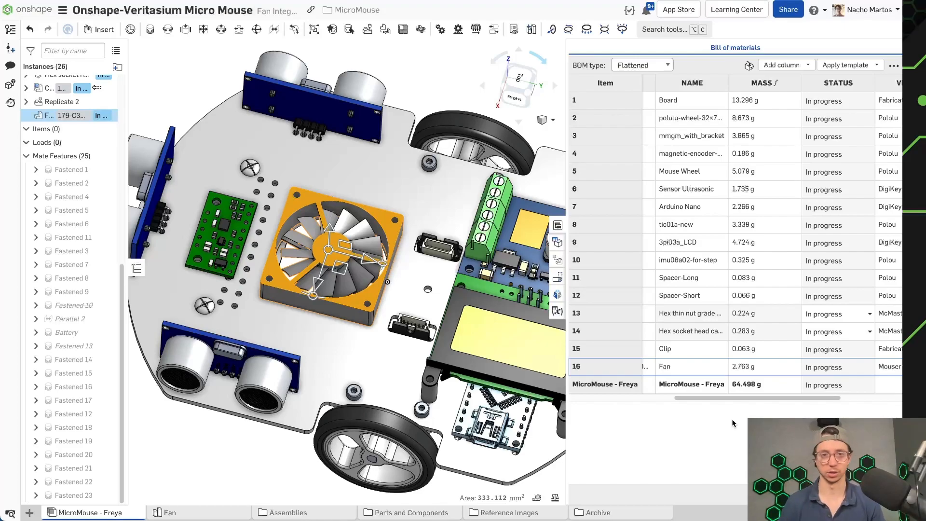
mouse_move(454, 289)
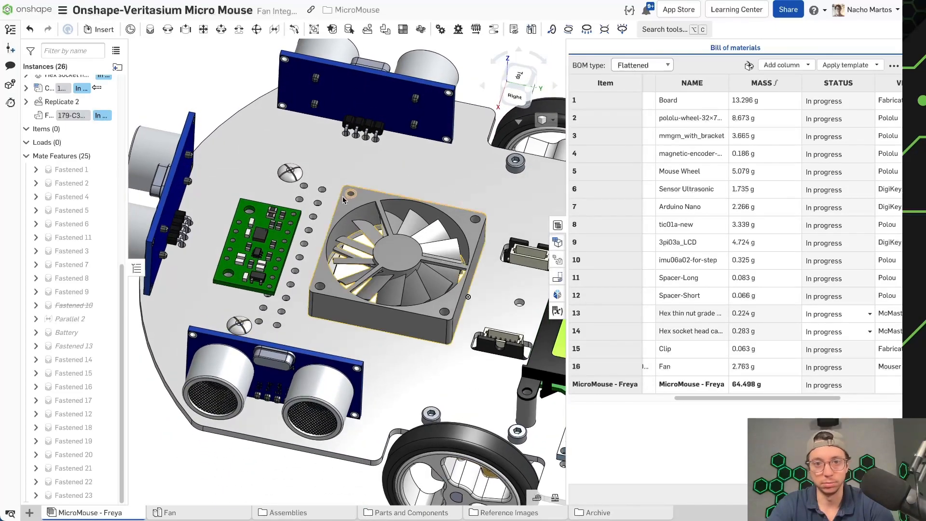
Step: Insert four ISO M2×10 stainless hex socket head cap screws into the fan holes
click(105, 29)
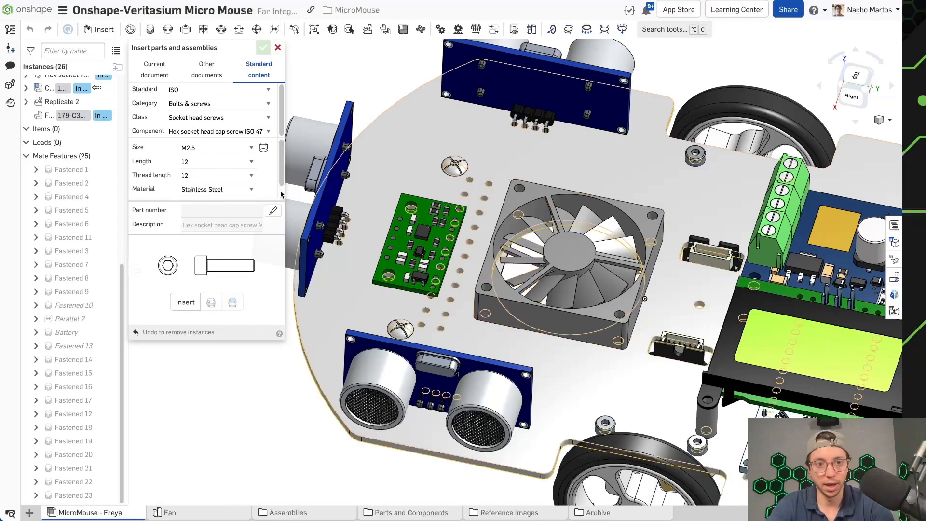
click(217, 146)
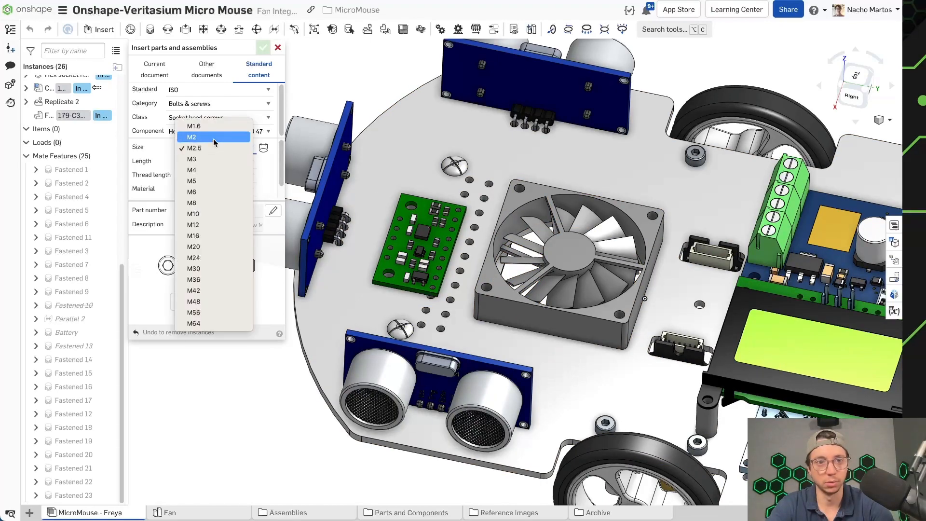
click(190, 136)
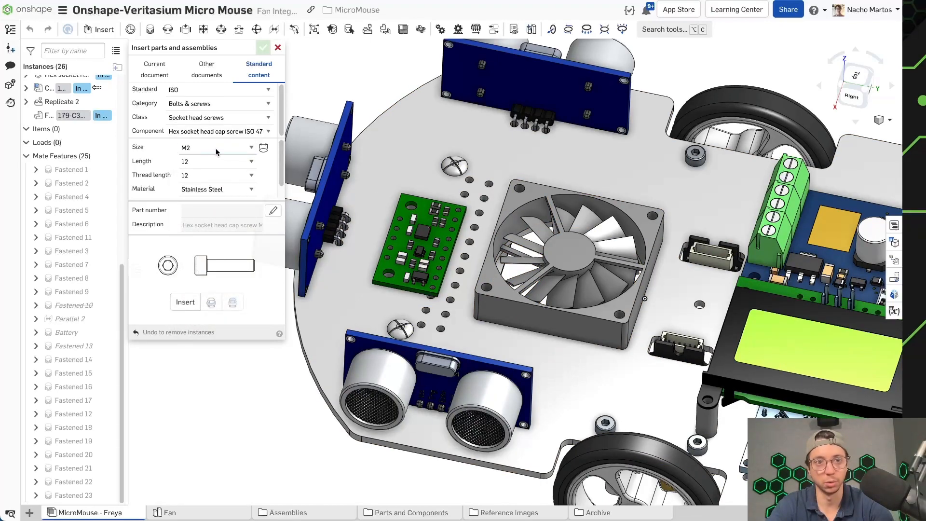
mouse_move(275, 174)
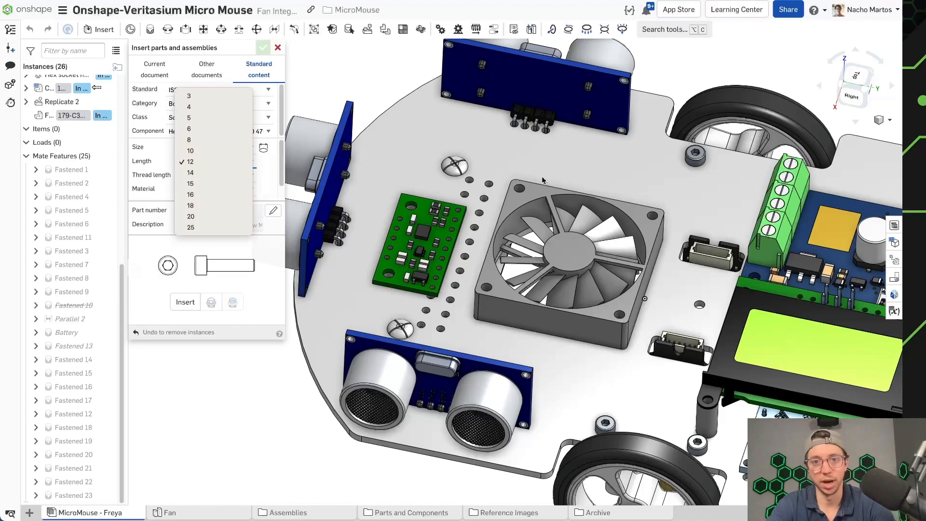
click(190, 161)
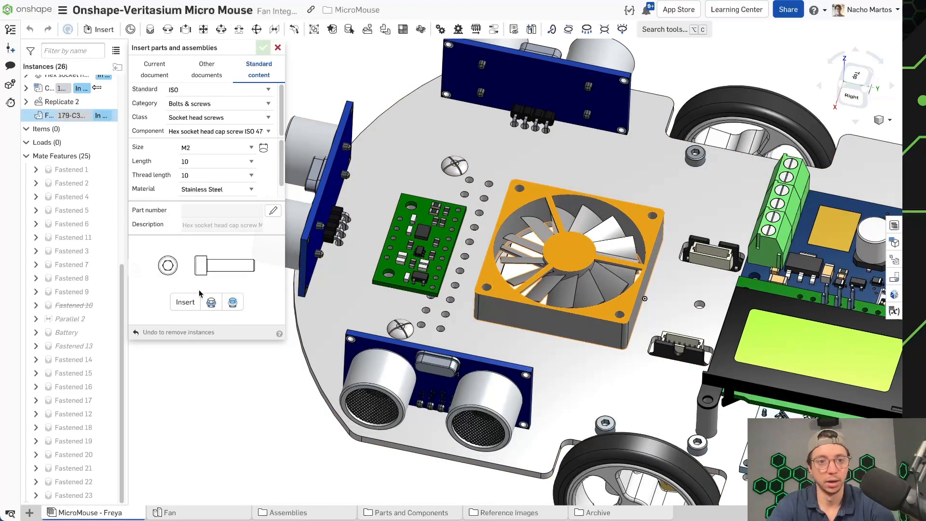
click(185, 302)
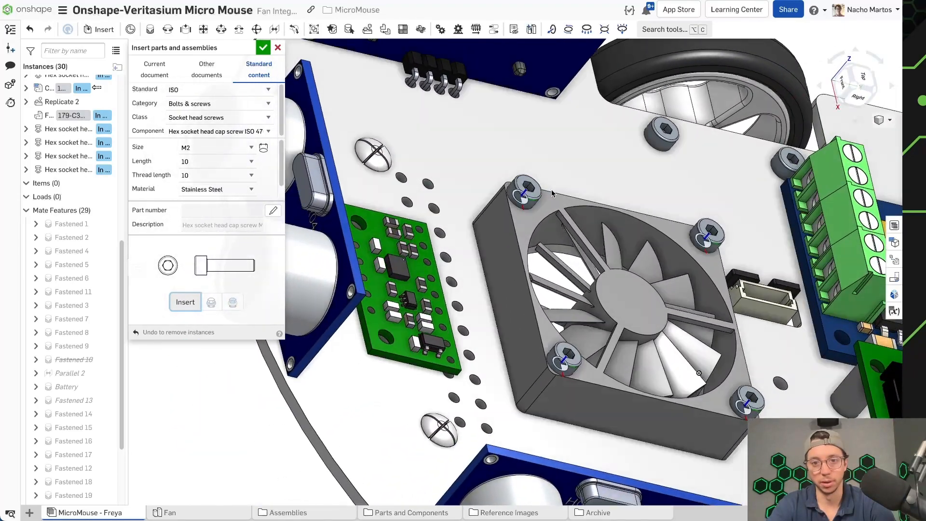
click(277, 47)
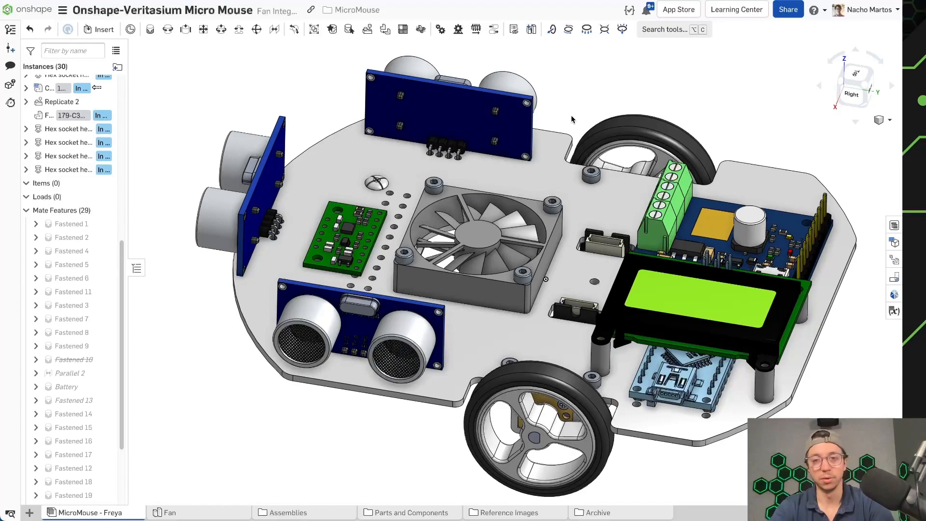
mouse_move(569, 110)
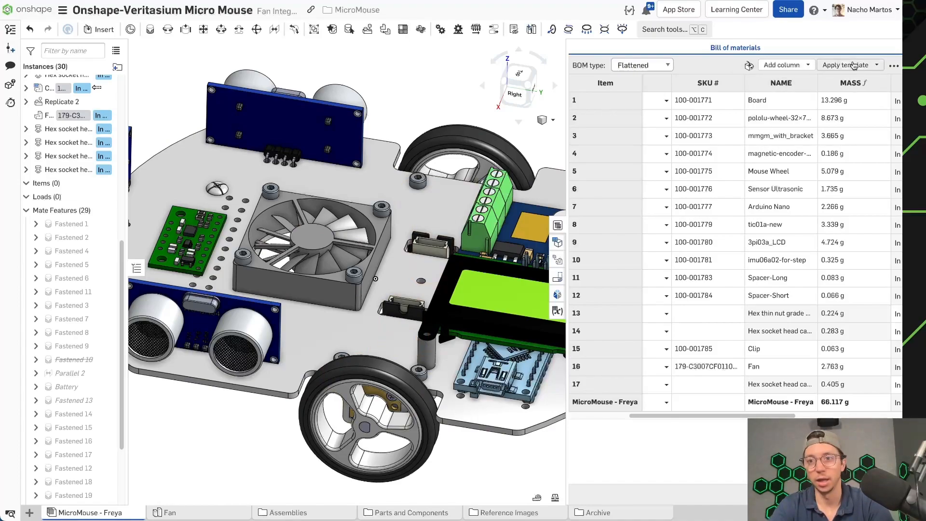
Step: Arrange the BOM columns so SKU, name and vendor sit together
click(782, 64)
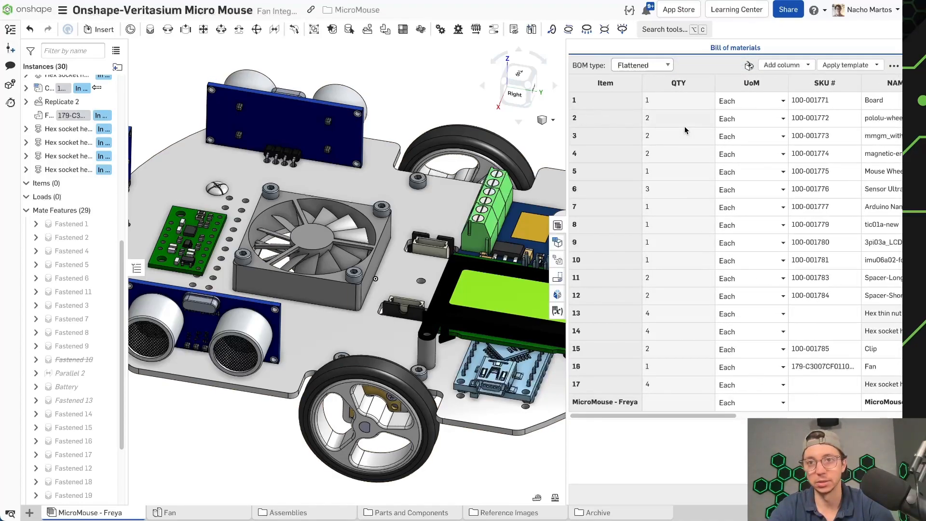
mouse_move(747, 133)
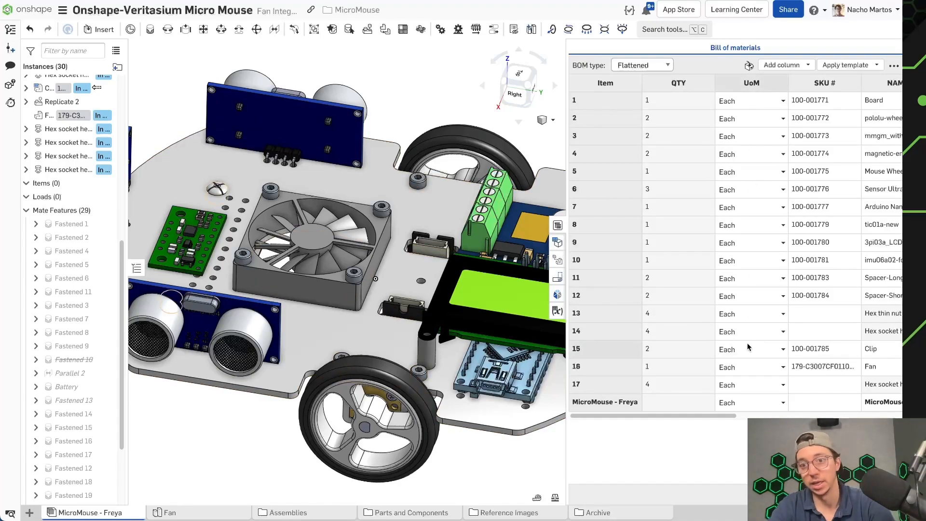
click(777, 100)
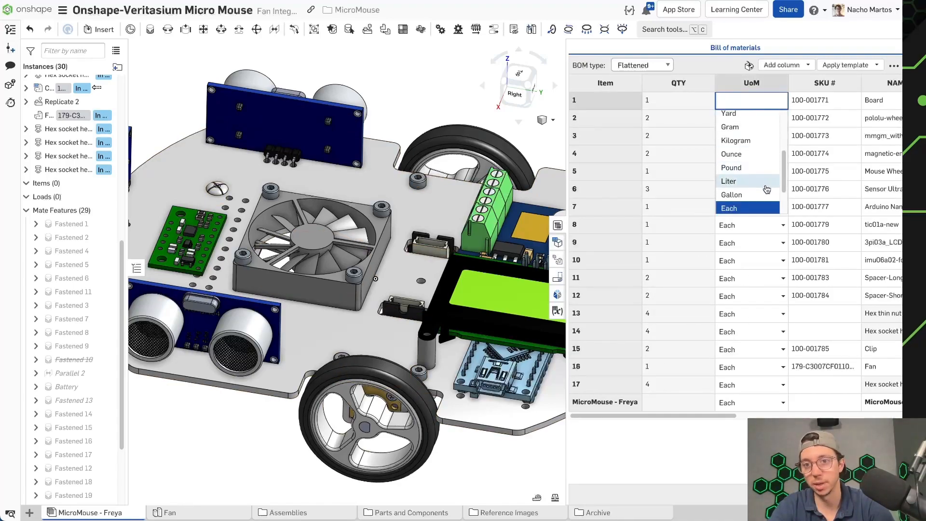
mouse_move(762, 141)
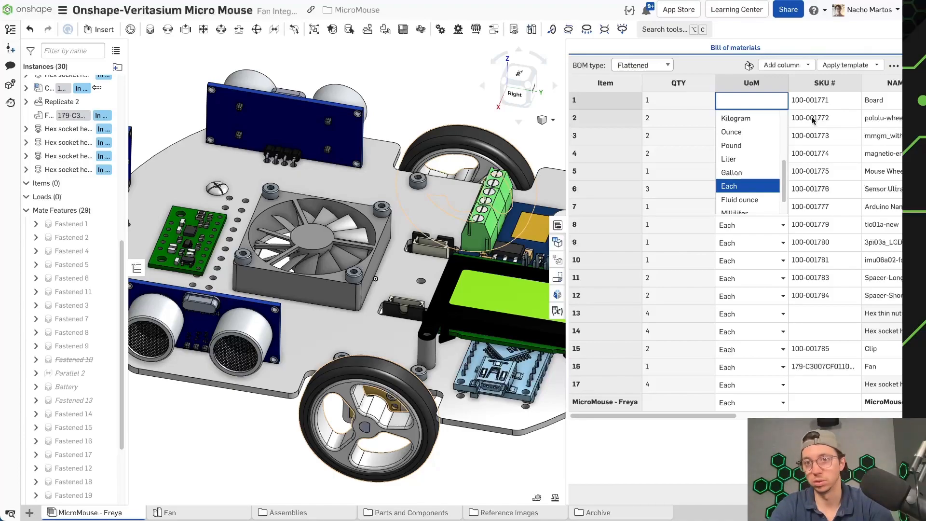
click(729, 185)
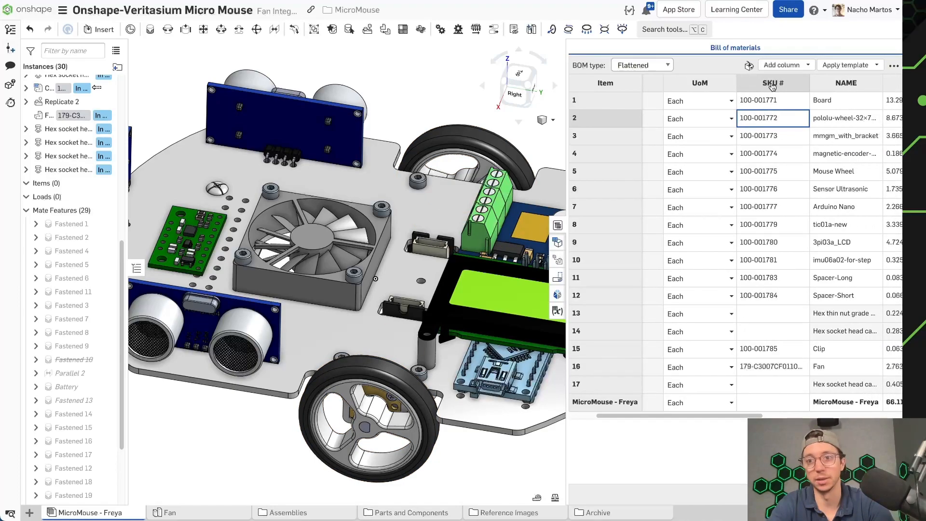
scroll(right, 3)
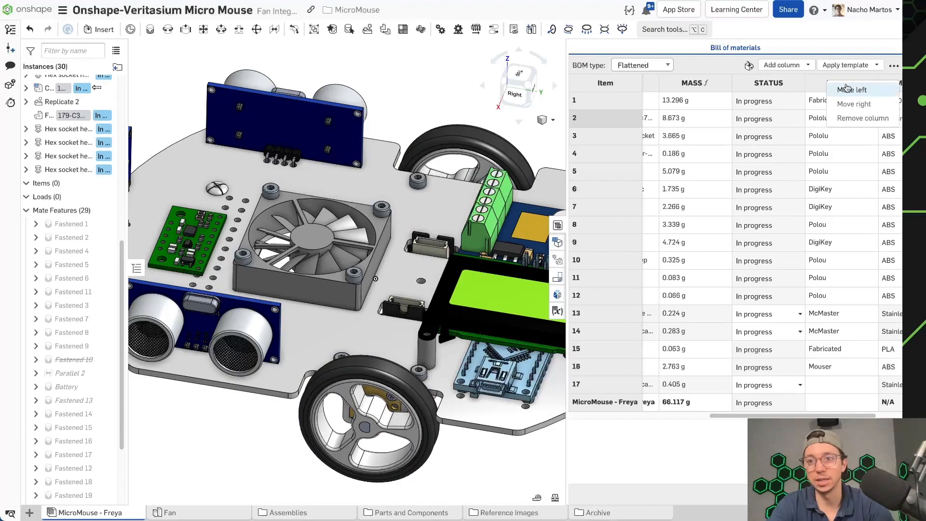
click(851, 89)
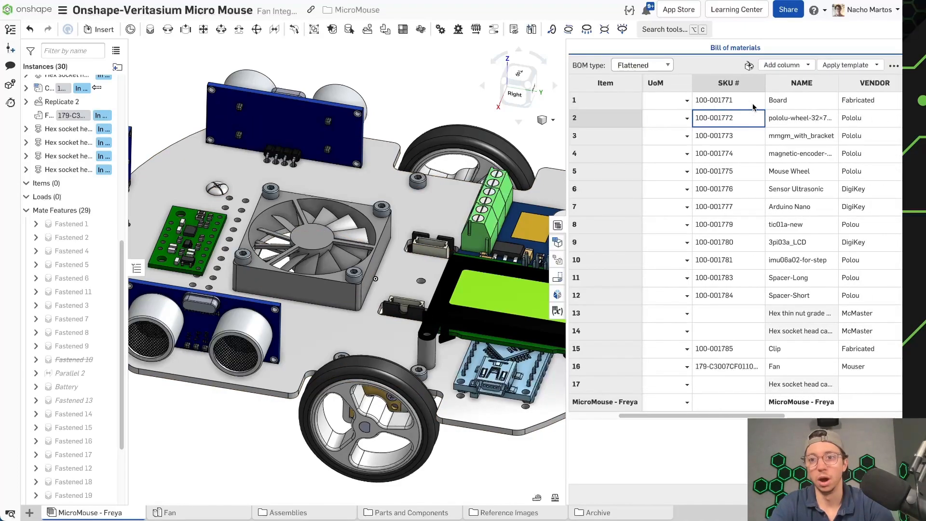
mouse_move(825, 91)
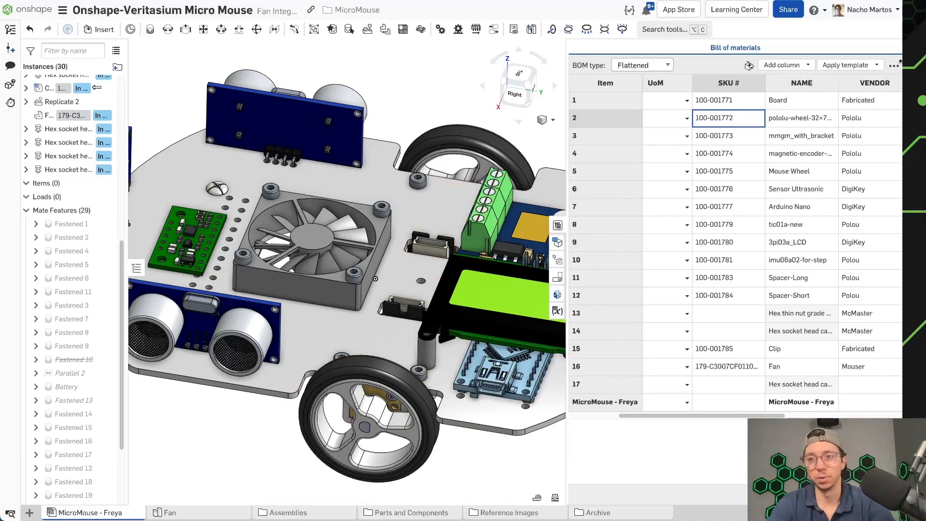
Step: Export the seventeen-item bill of materials as a CSV file
click(893, 65)
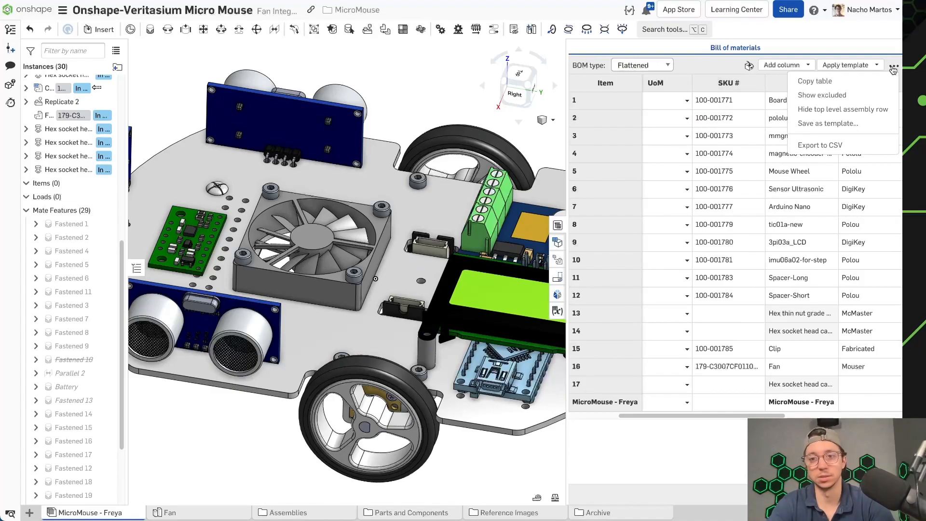
mouse_move(843, 145)
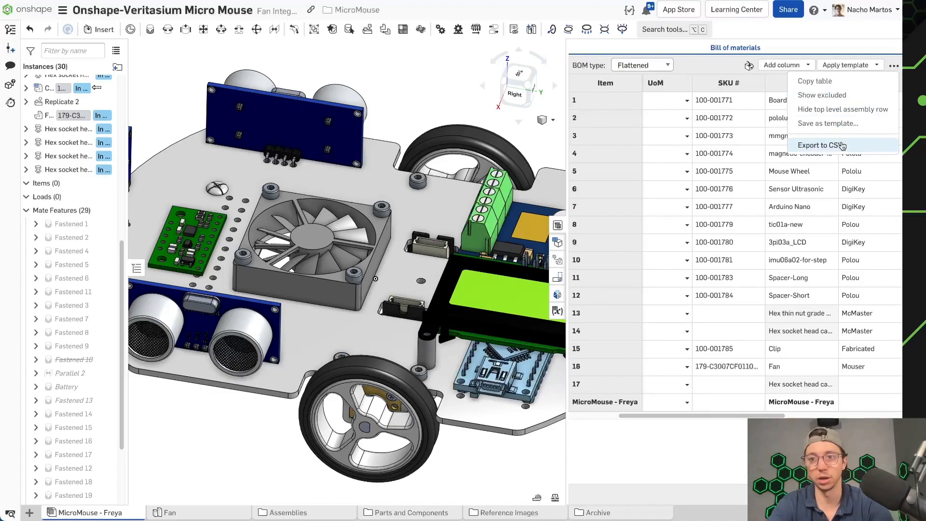
click(820, 145)
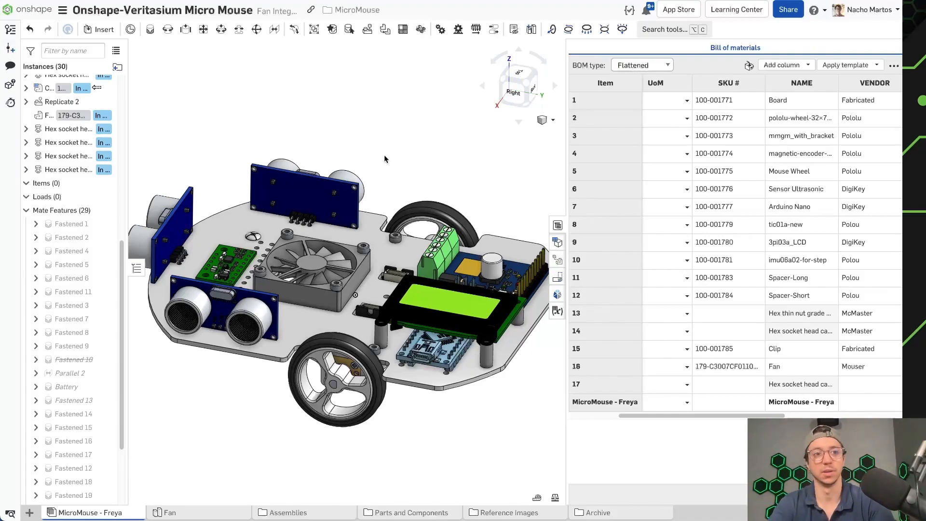
mouse_move(590, 254)
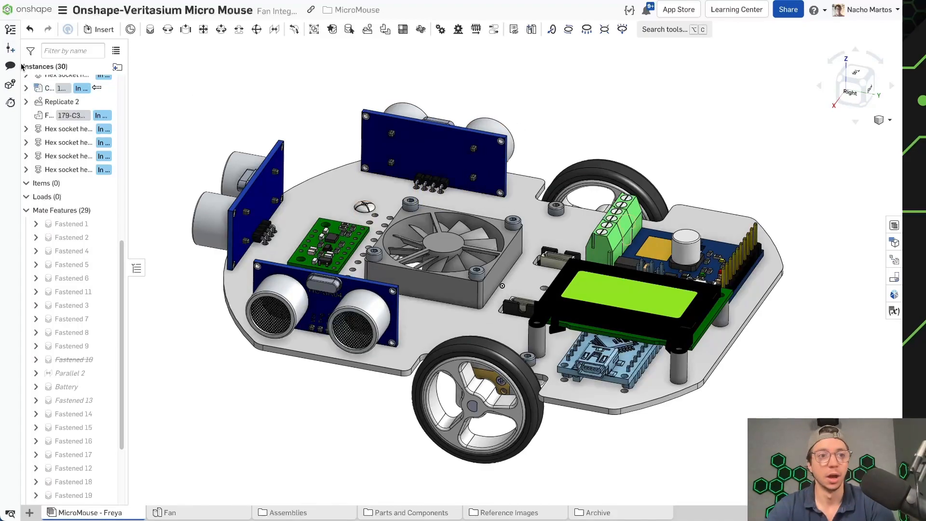
mouse_move(788, 8)
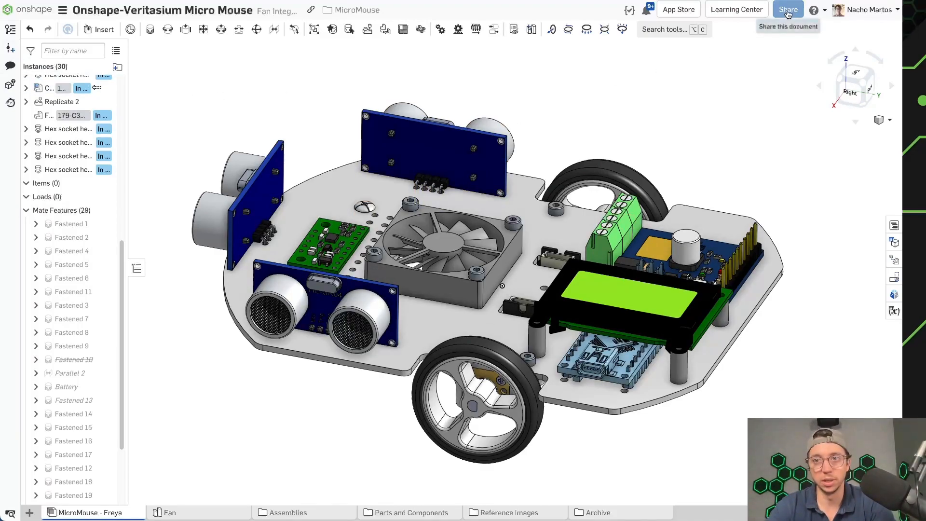
Step: Review the document's share settings and its shareable link, then dismiss them
click(787, 9)
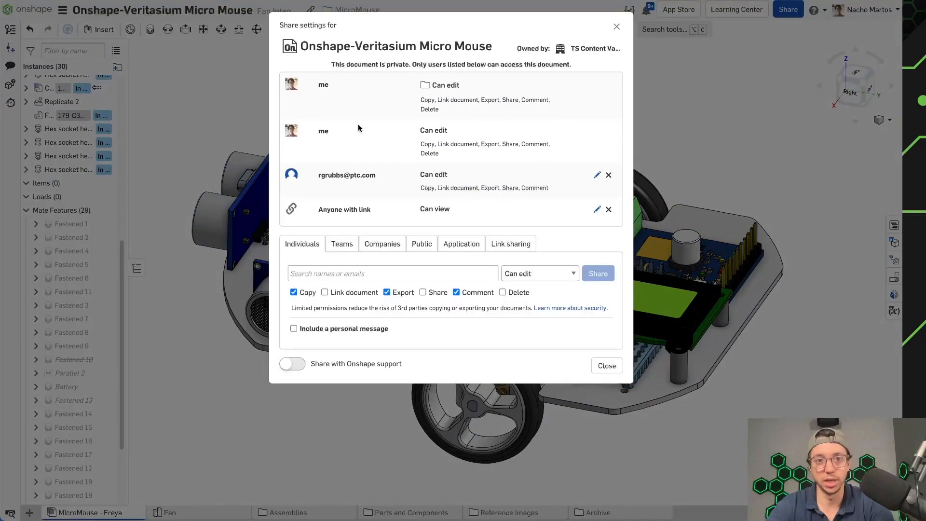
mouse_move(380, 269)
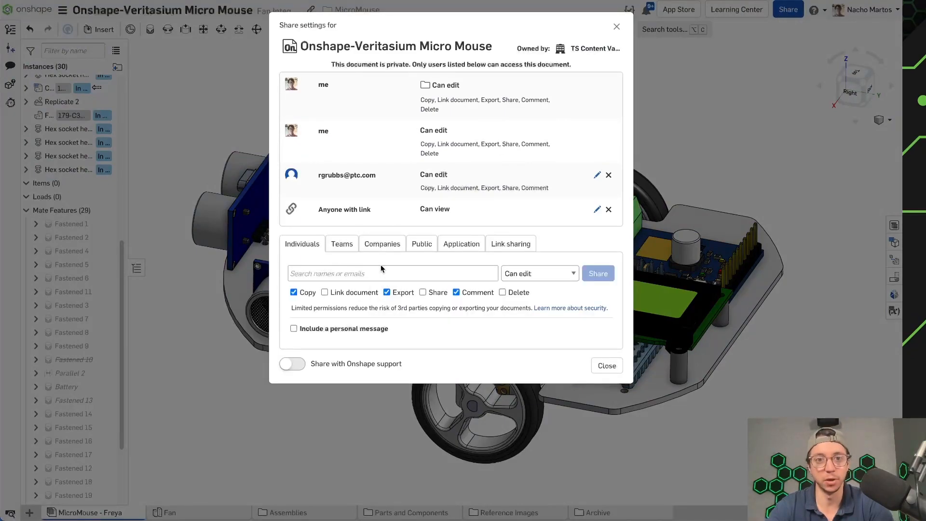
mouse_move(627, 350)
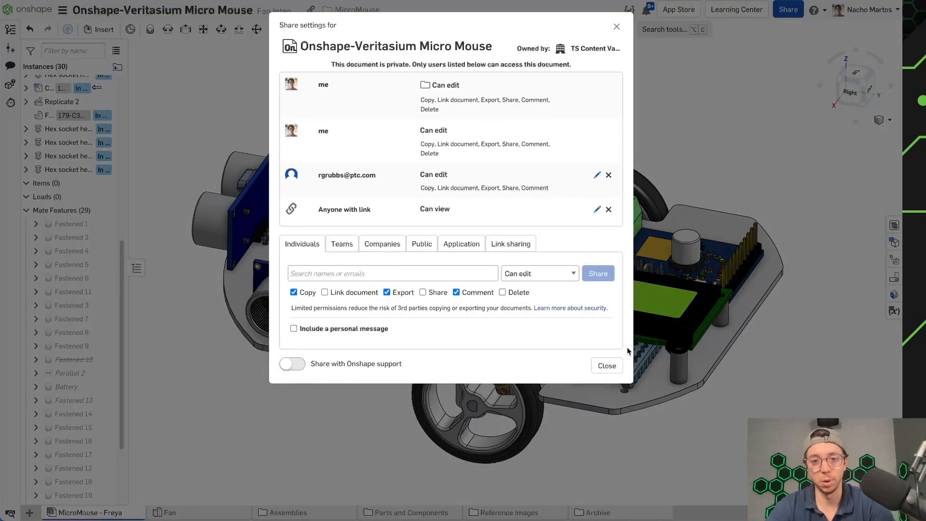
click(509, 243)
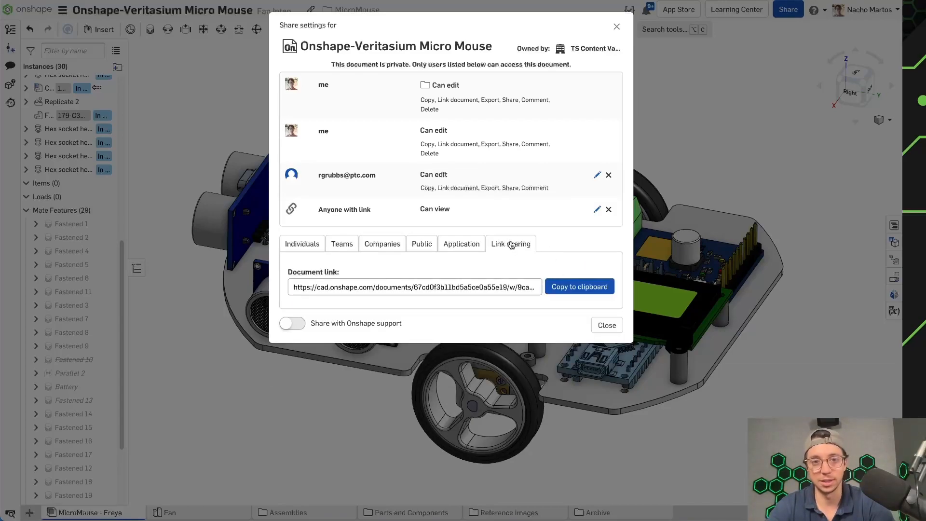
mouse_move(515, 276)
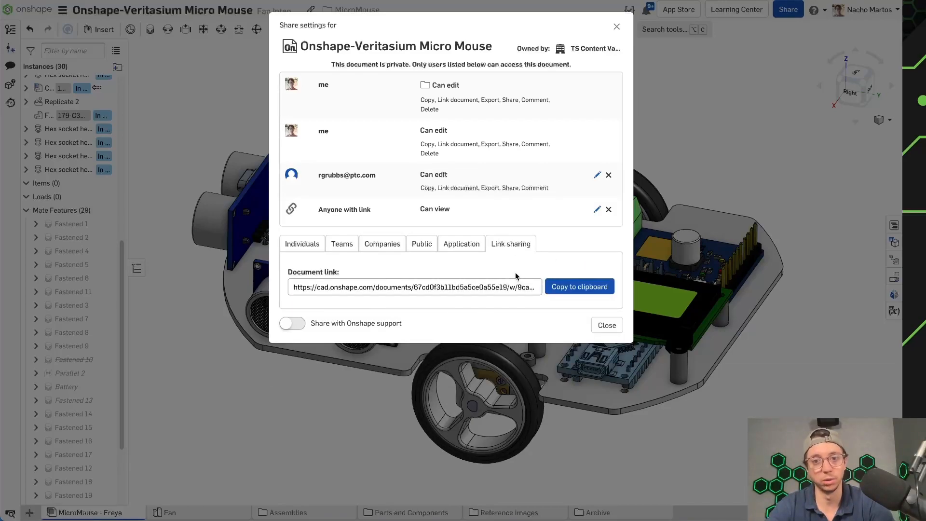
click(605, 325)
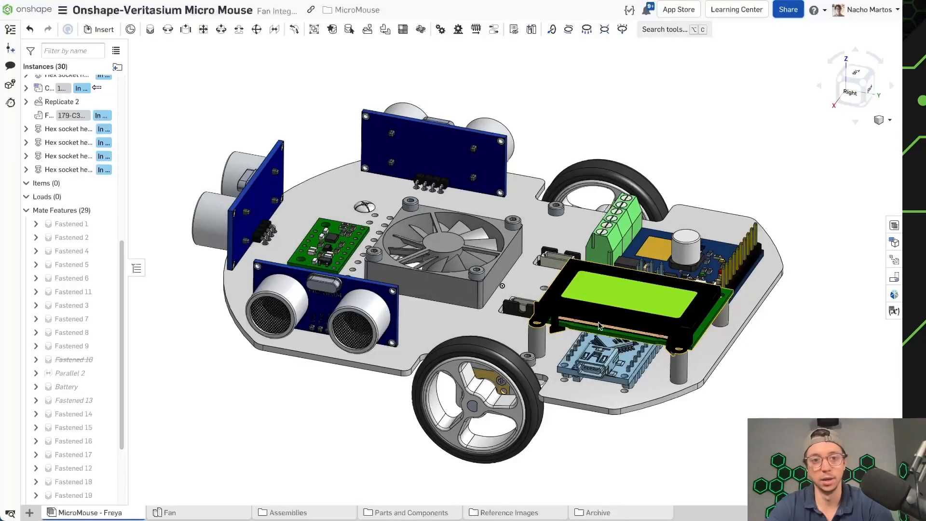
click(10, 66)
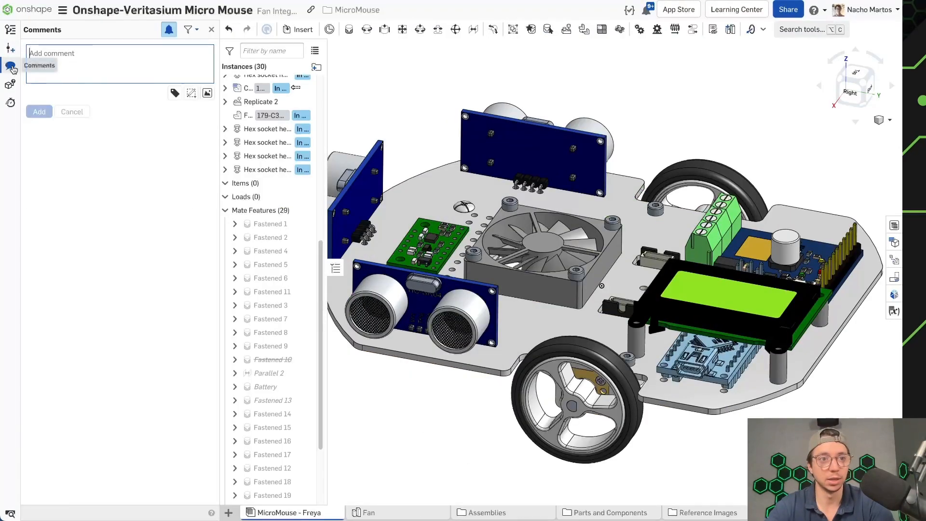
text(@r)
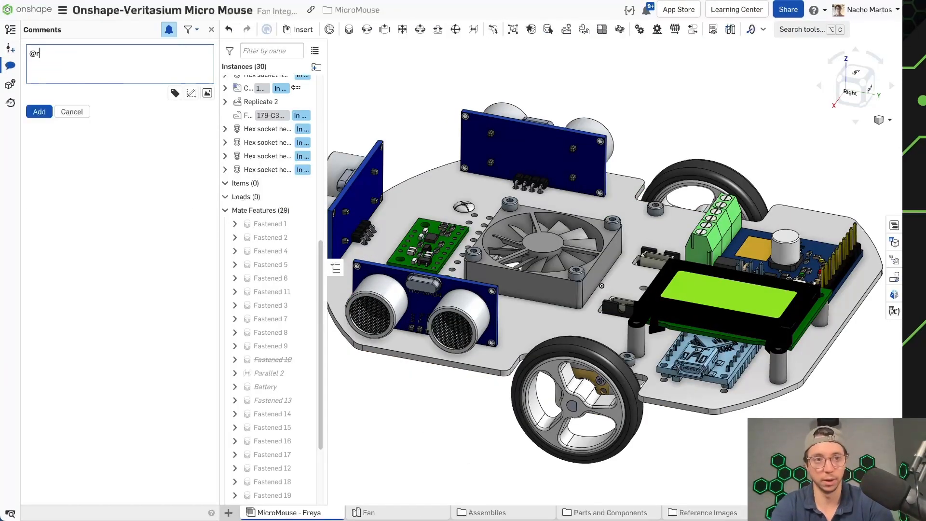
text(eed)
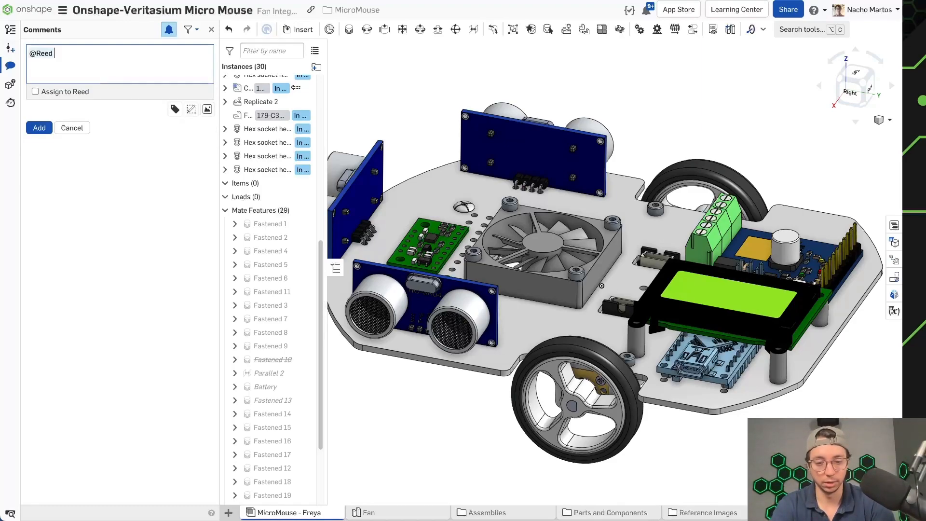
text(take a look at this new fan)
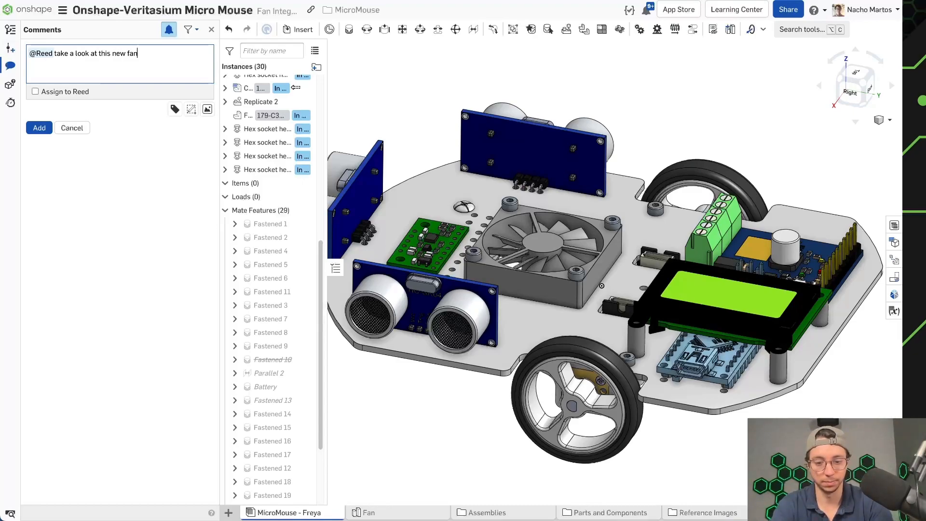
text(! What a)
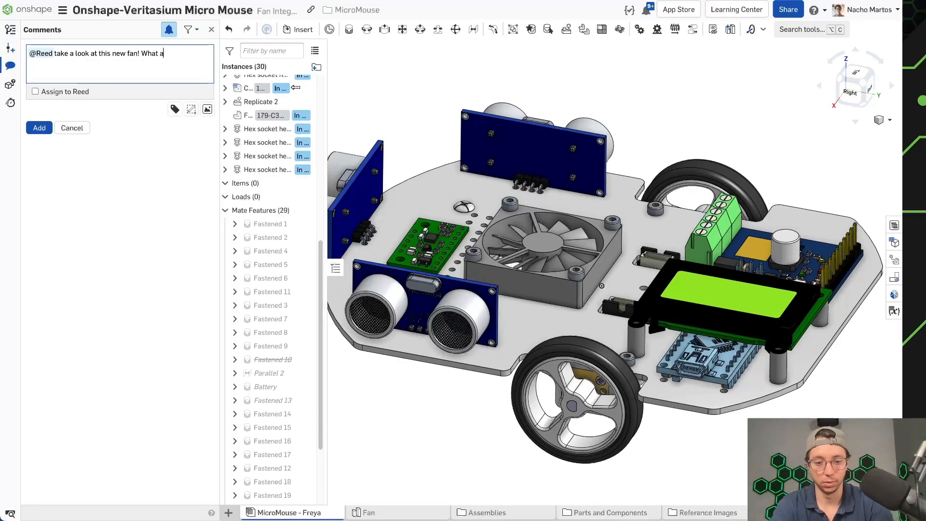
text(re your thought)
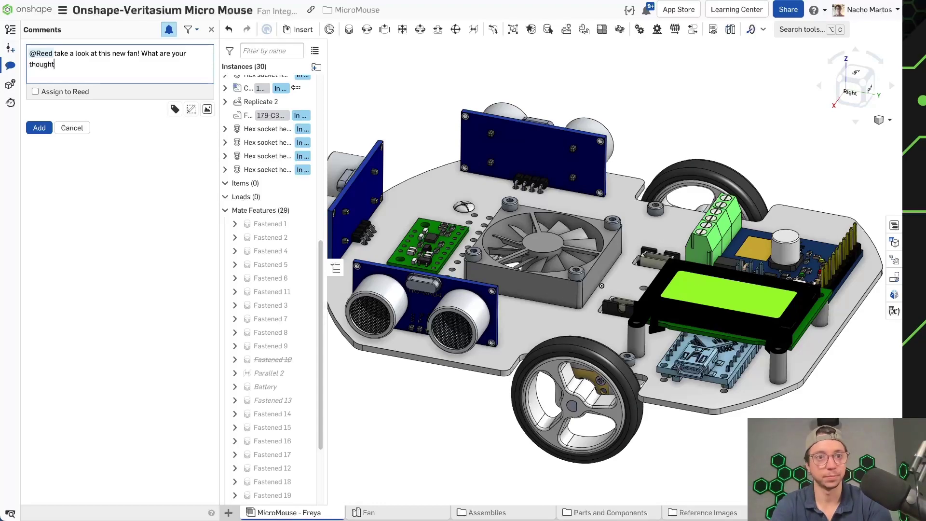
text(s?)
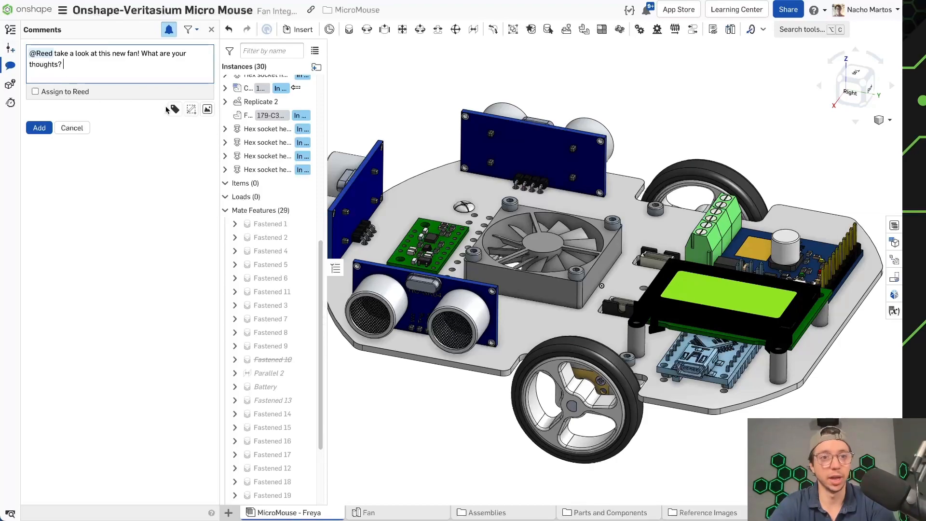
click(172, 108)
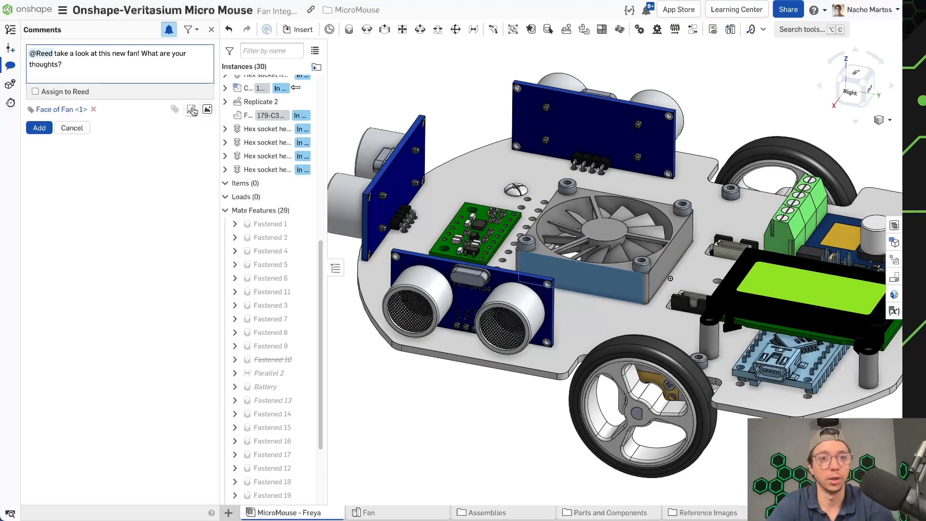
Step: Mark up a screenshot of the fan with the note 'What are your thoughts on this implementation?'
click(207, 110)
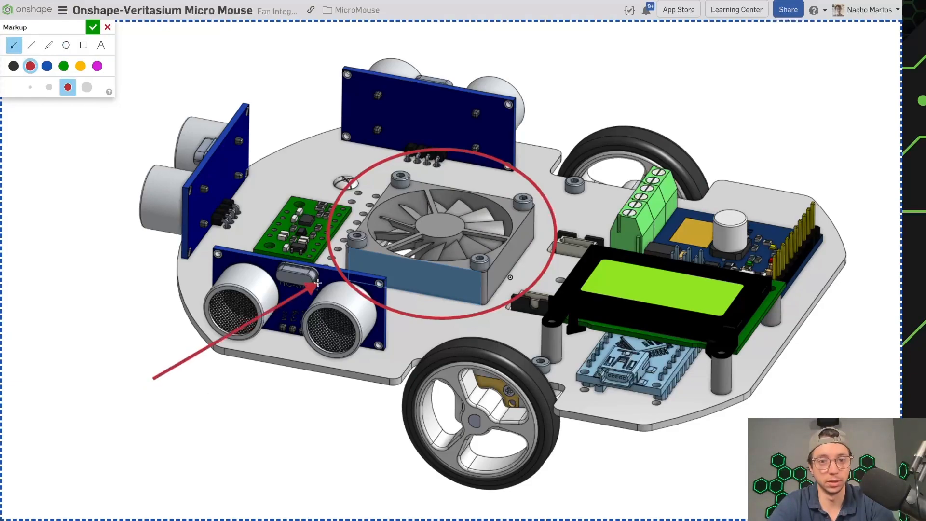
click(102, 45)
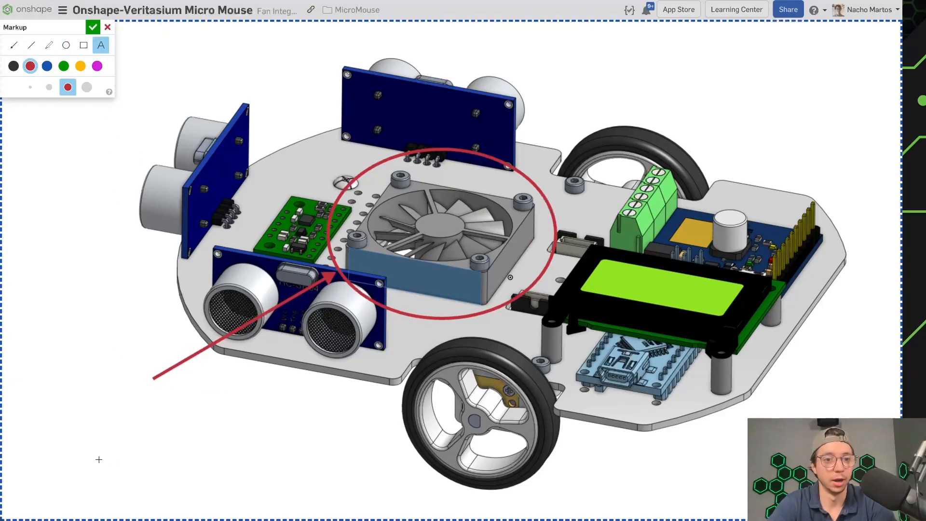
click(99, 459)
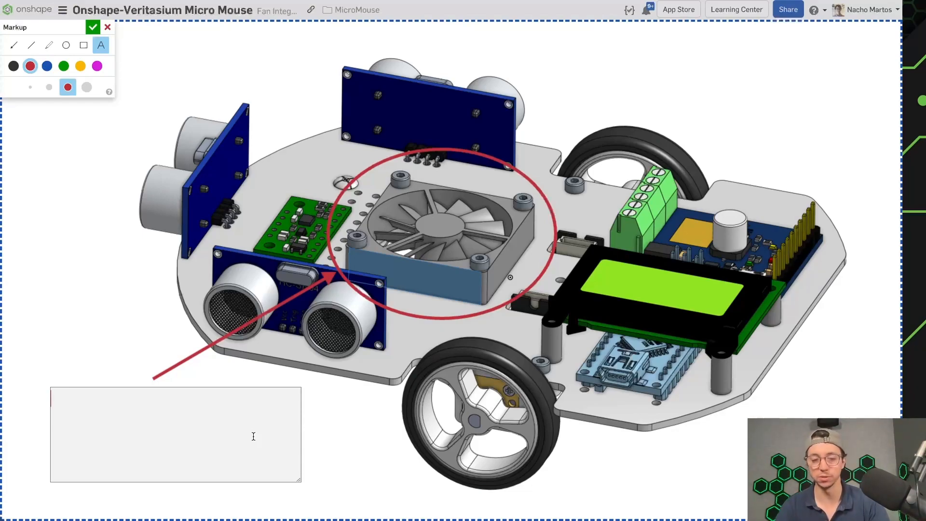
text(What)
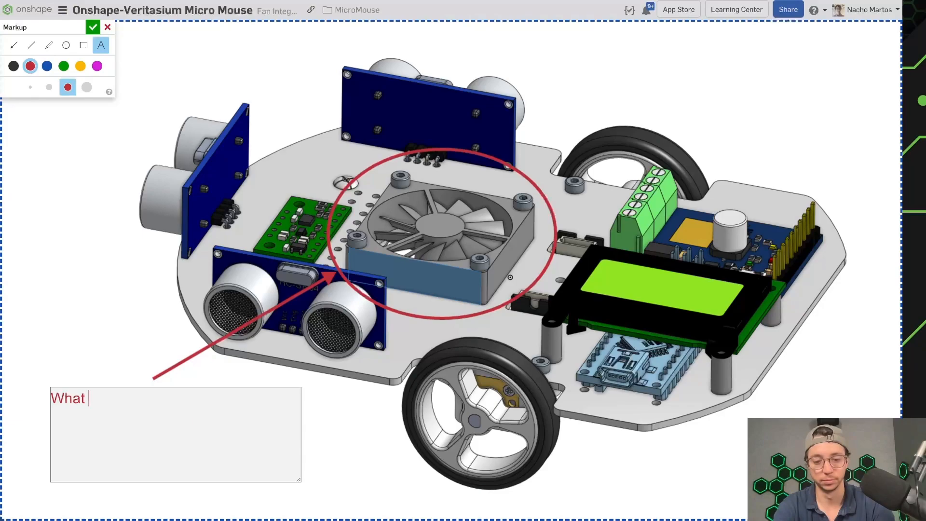
text(are your thoughtr)
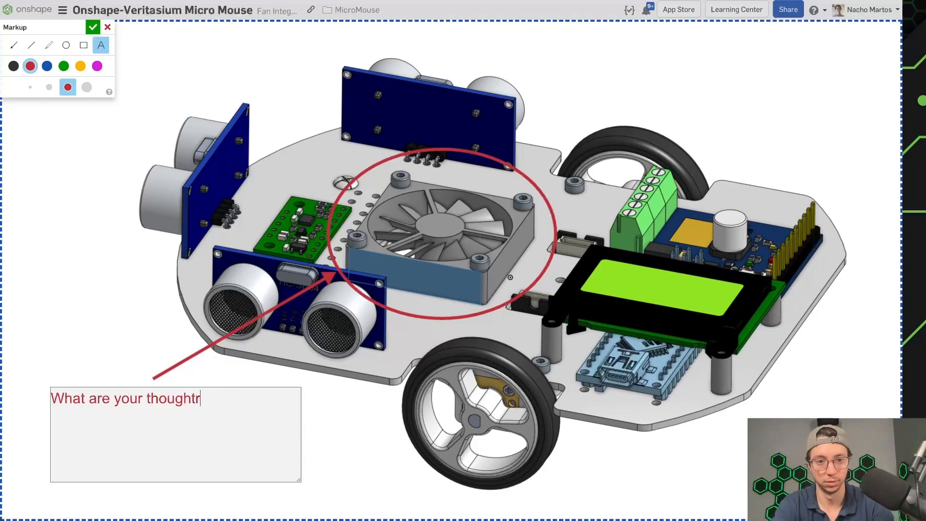
text(s on this)
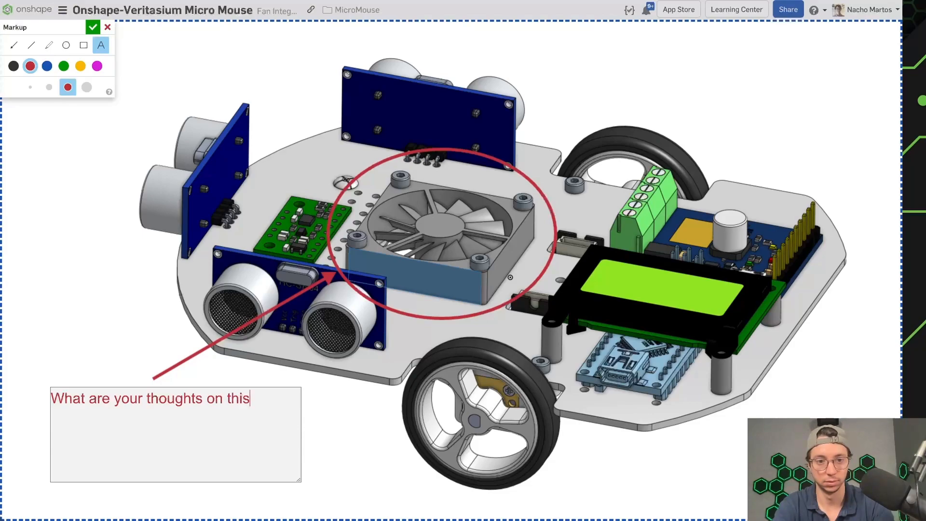
text(implementatio)
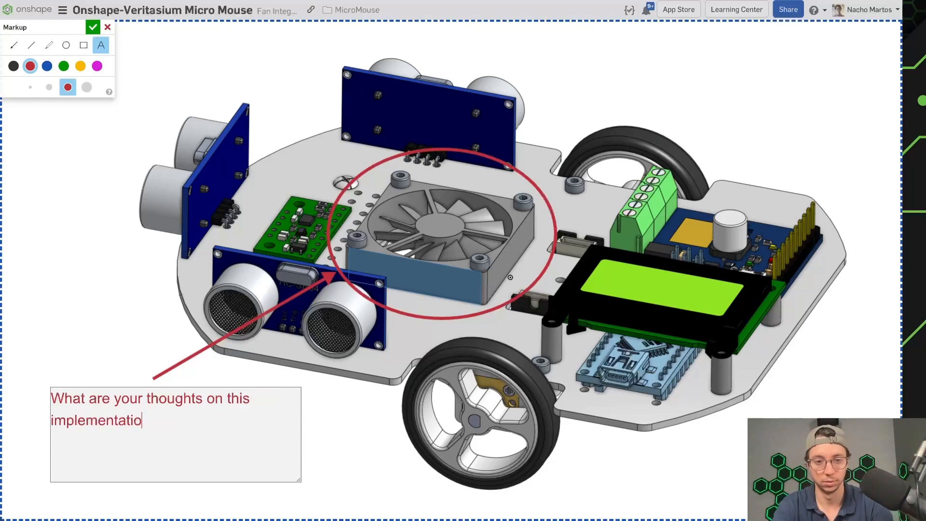
text(n?)
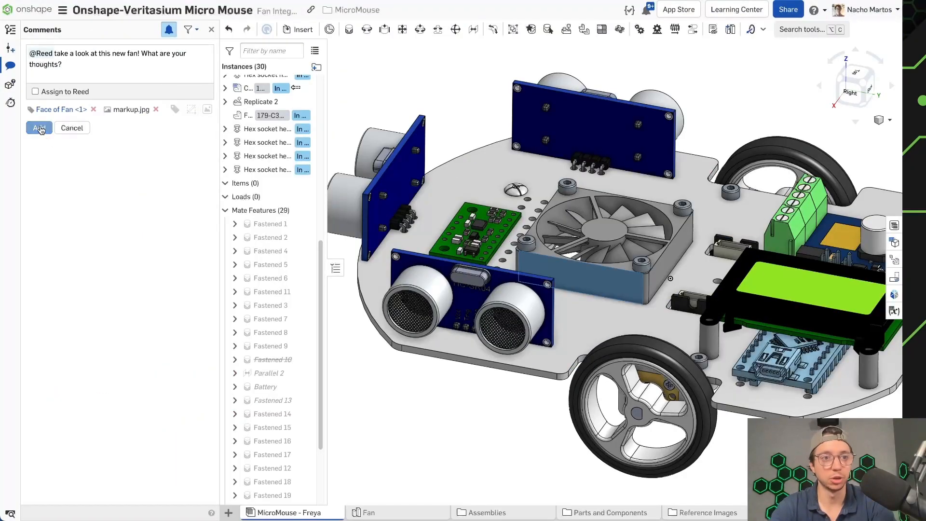
Step: Post the comment with its markup image and follow Reed's view of the assembly
click(39, 127)
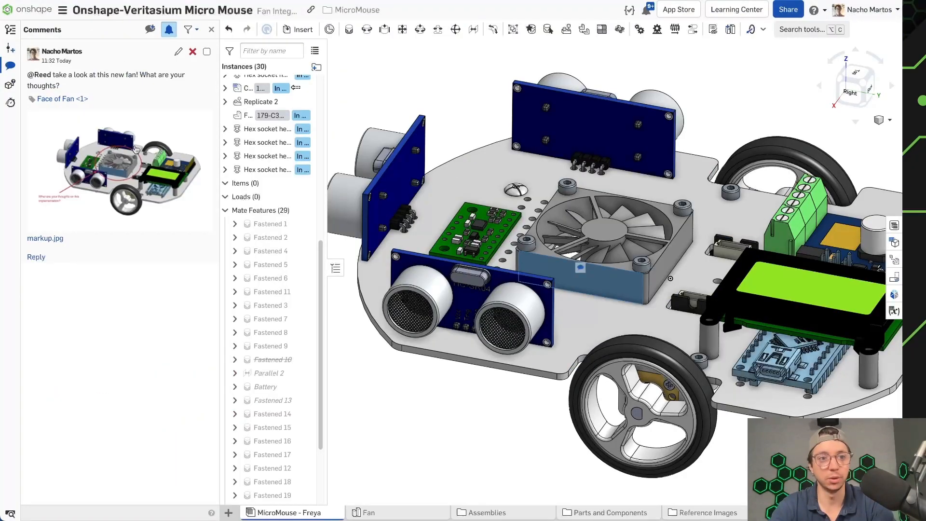
mouse_move(156, 147)
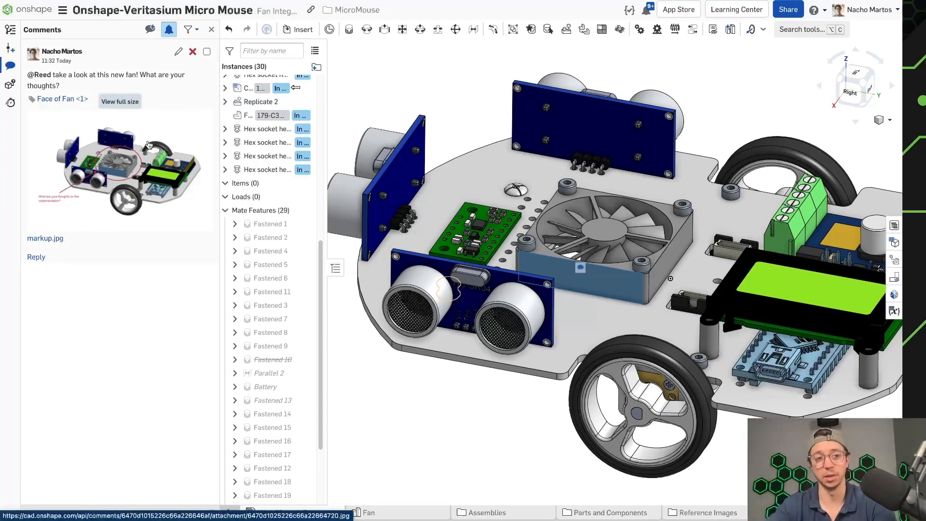
mouse_move(155, 161)
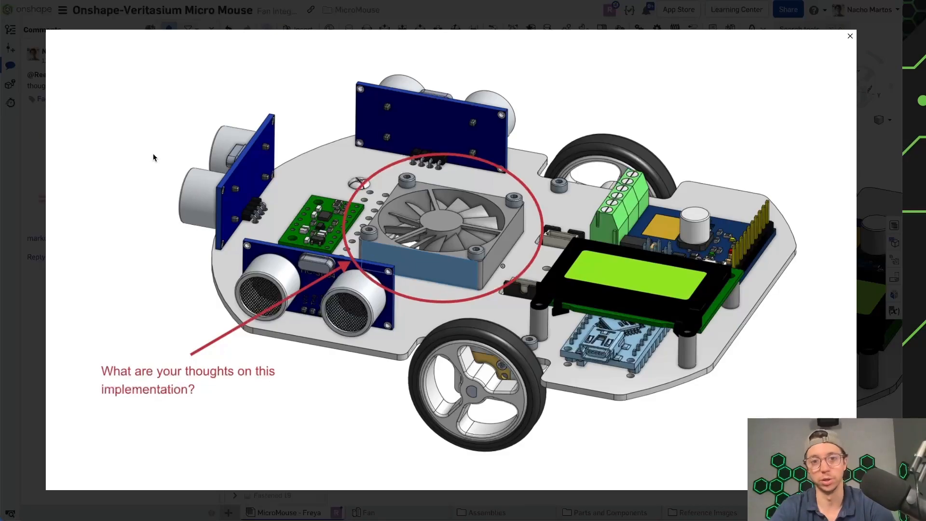
click(848, 36)
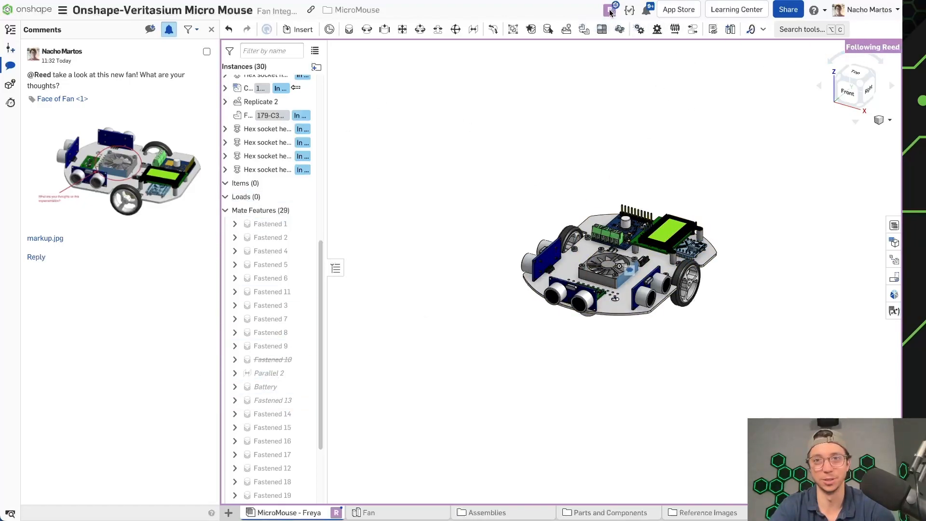
click(867, 88)
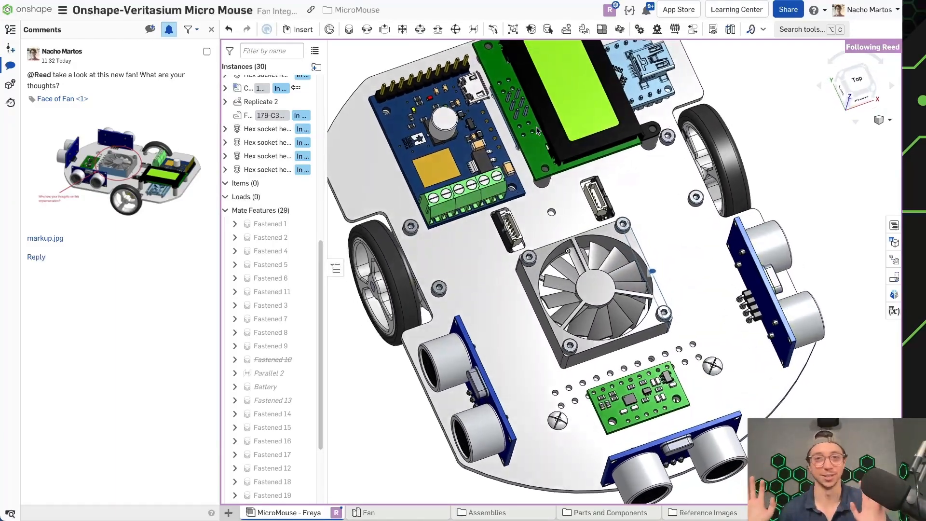
scroll(down, 3)
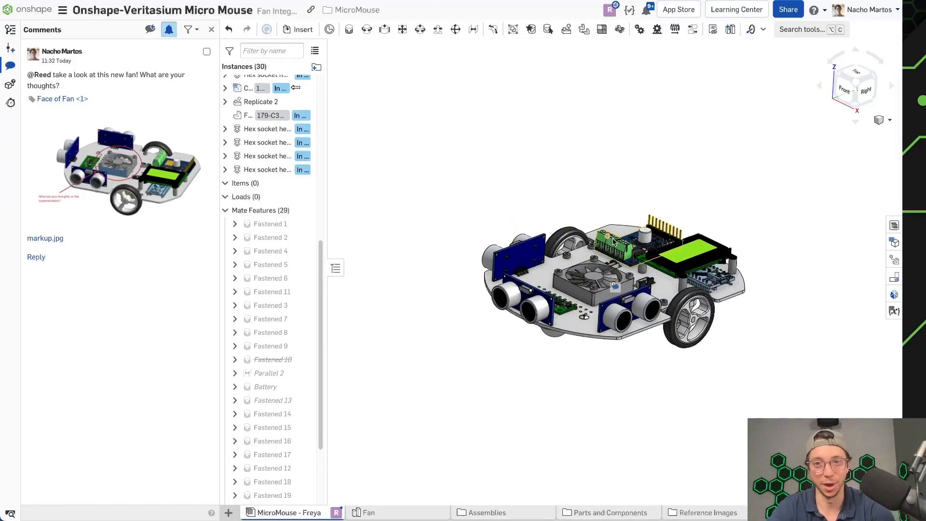
Step: Create a version named 'Added the Fan' on the Fan Integration branch
click(10, 29)
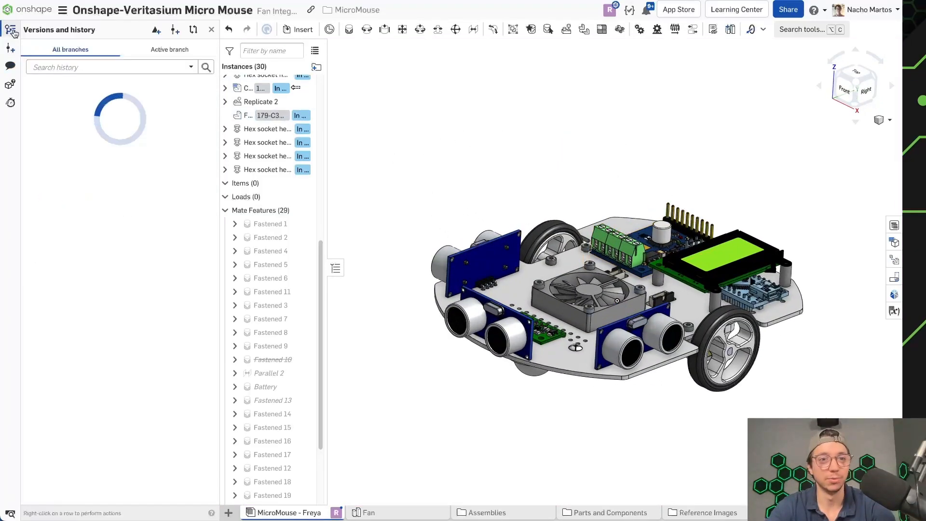
click(156, 30)
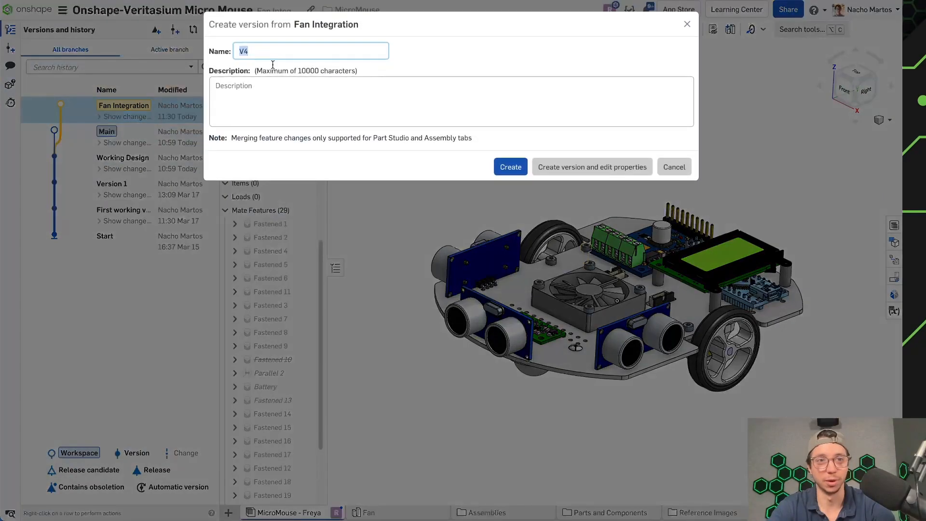
text(Added)
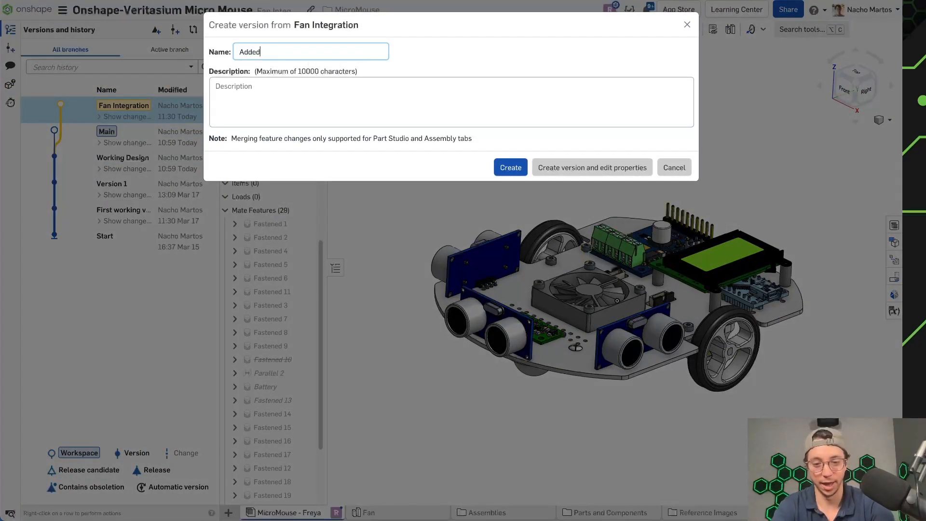
text(the Fan)
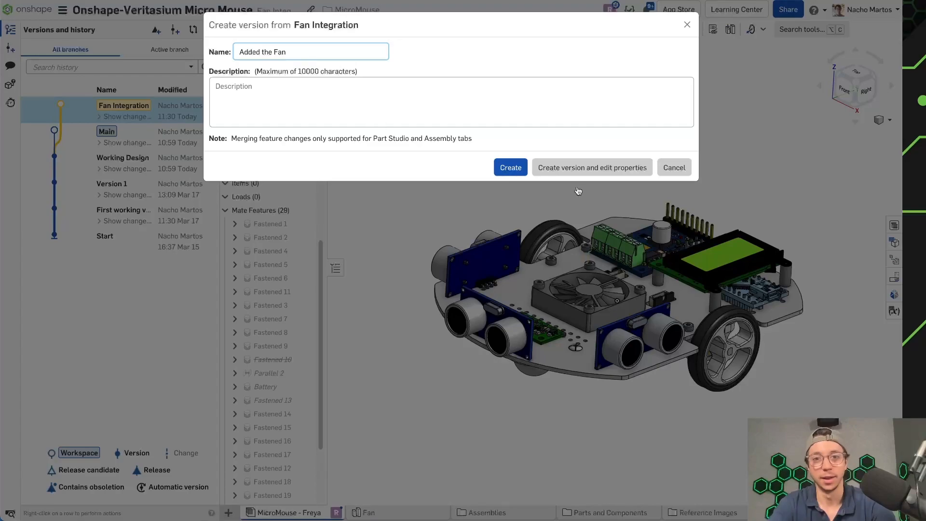
click(509, 167)
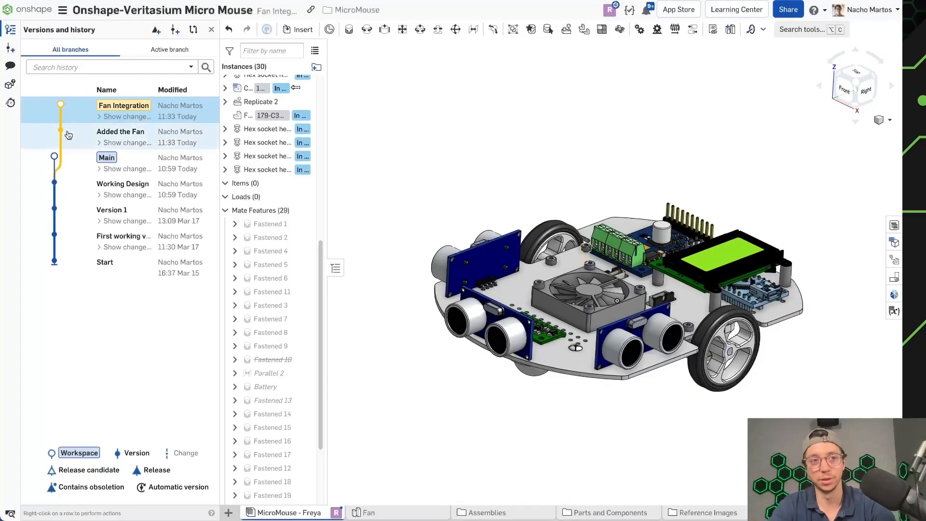
Step: Switch to the Main workspace and merge the Fan Integration branch into it
click(106, 157)
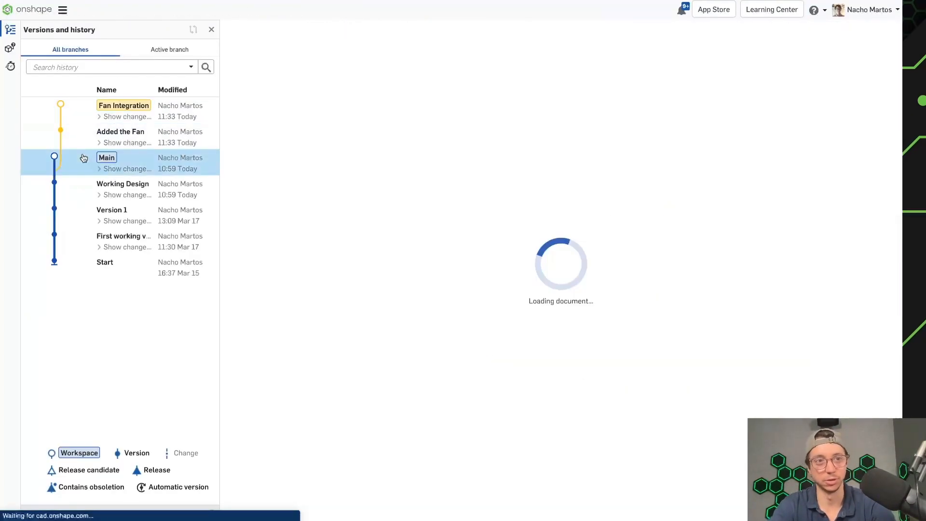
click(106, 157)
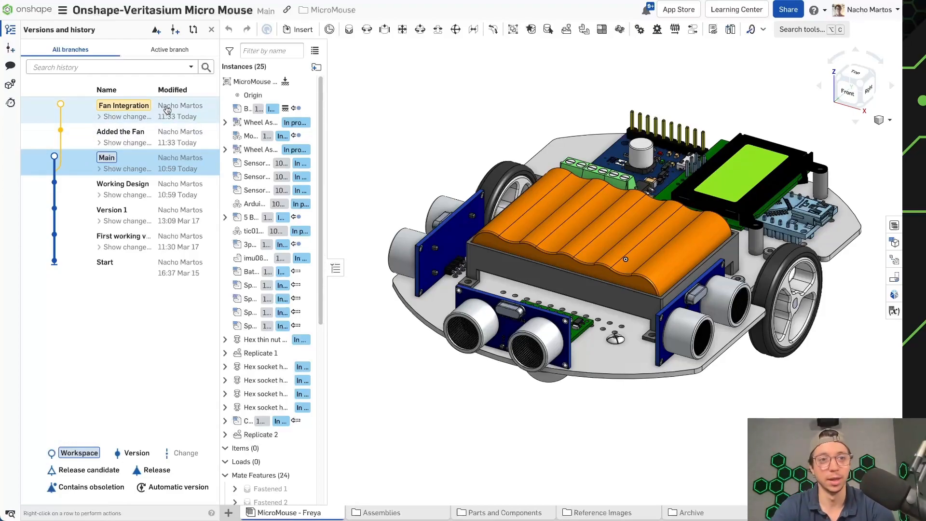
right_click(125, 109)
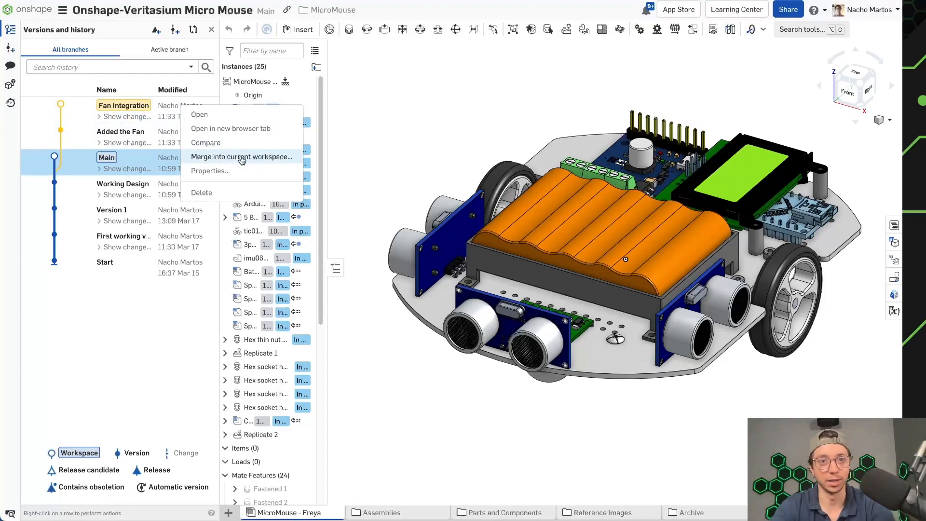
click(241, 156)
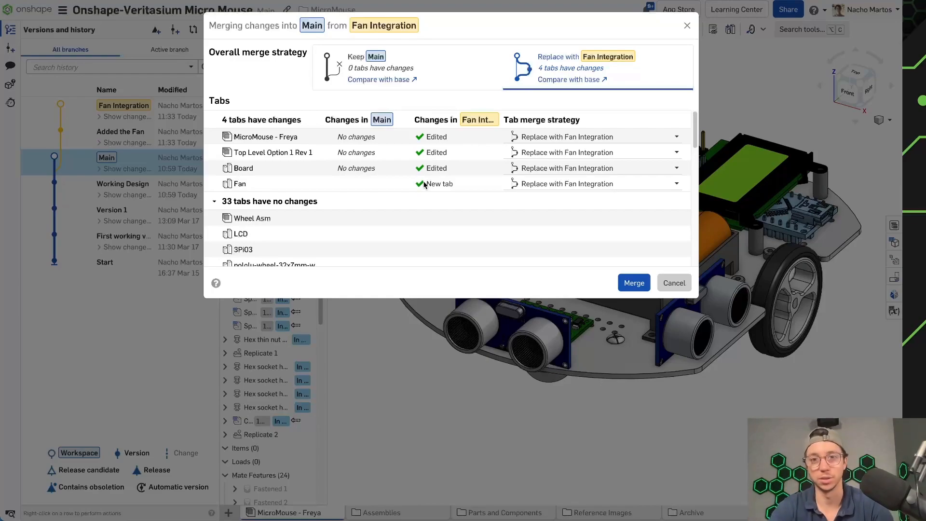
mouse_move(632, 282)
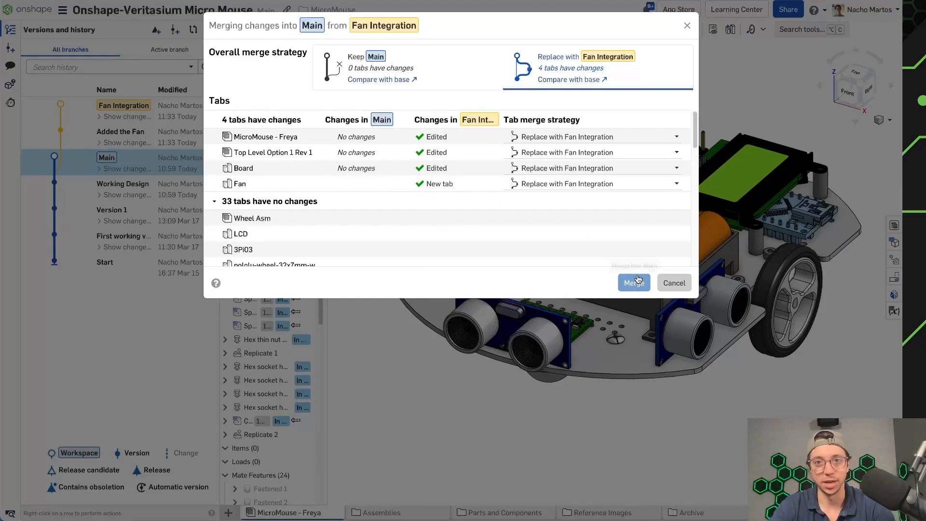
click(632, 283)
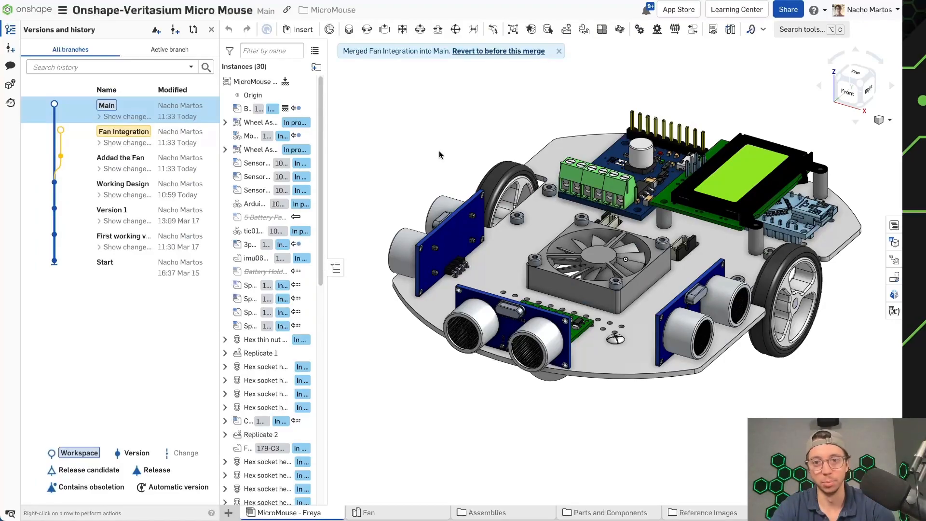